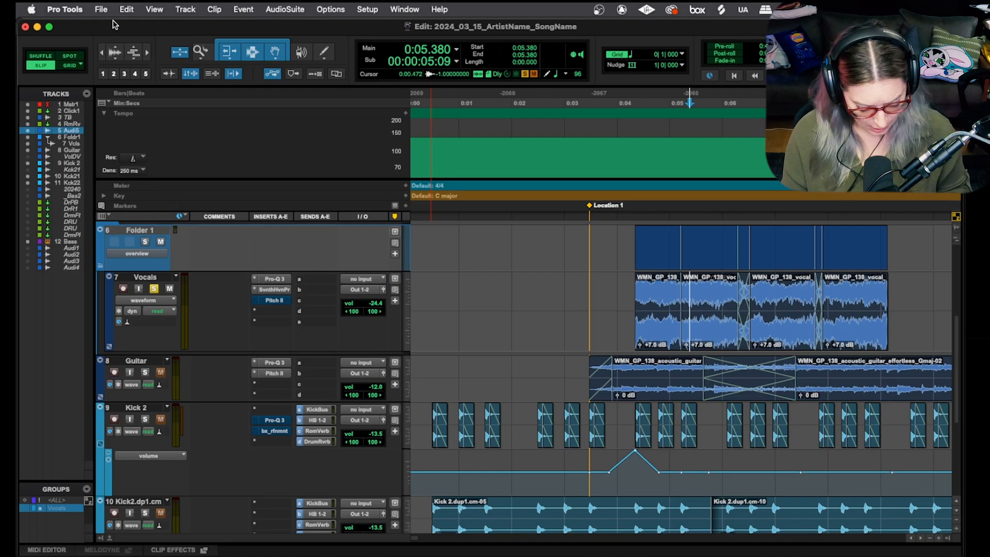
Start Import Session Data and choose the 2024_09_25_GetGood.ptx session file.
click(100, 10)
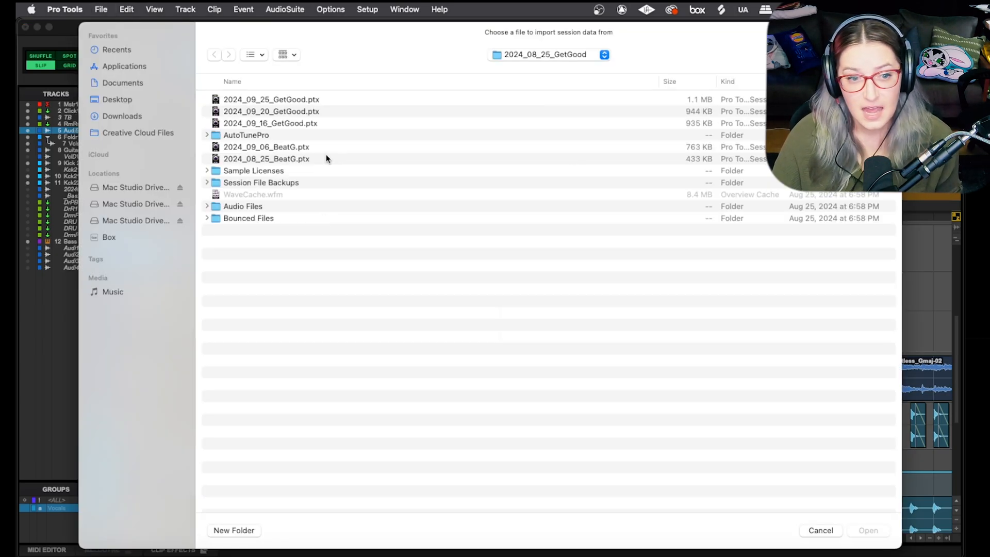
click(272, 99)
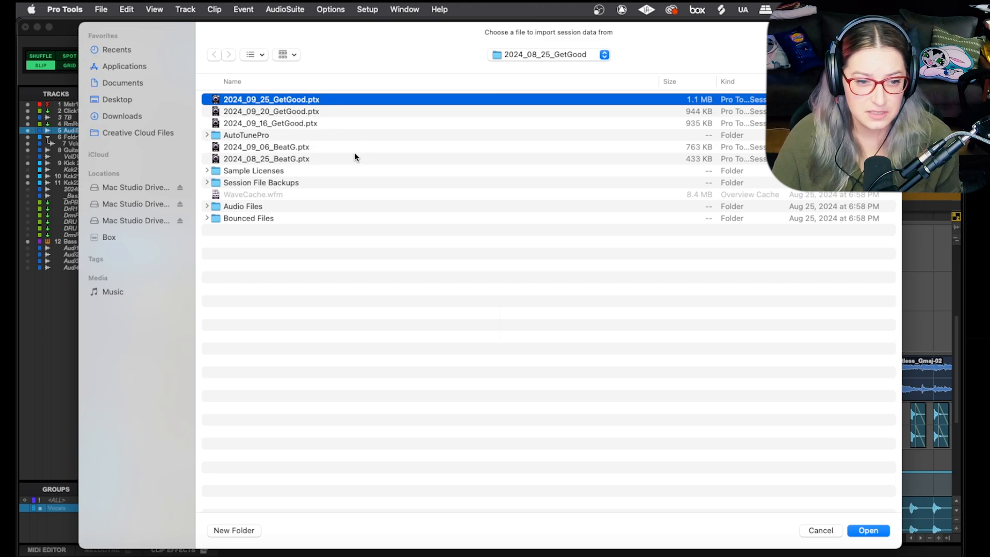
mouse_move(868, 531)
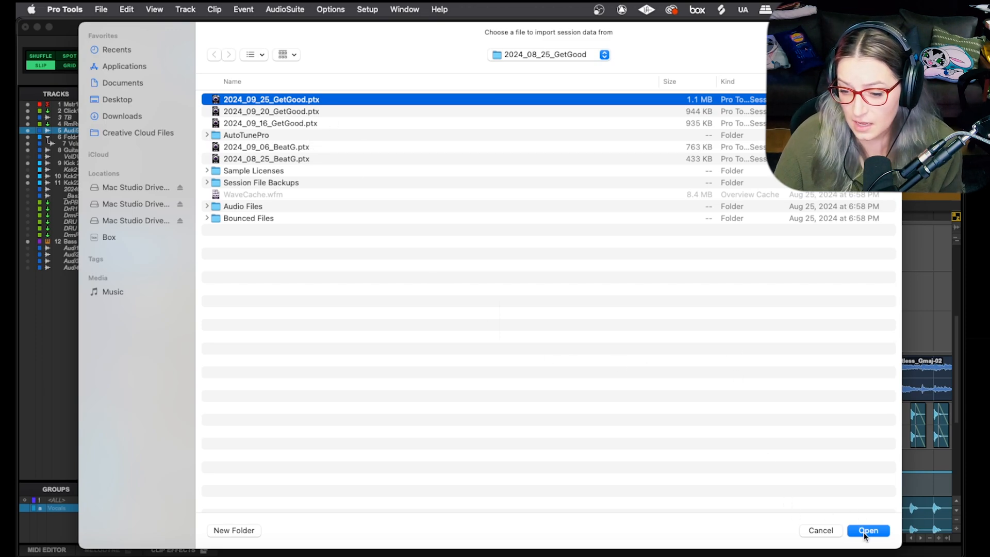
Load the session's import list and mark Master 1 and the tracks below it as New Track.
click(867, 531)
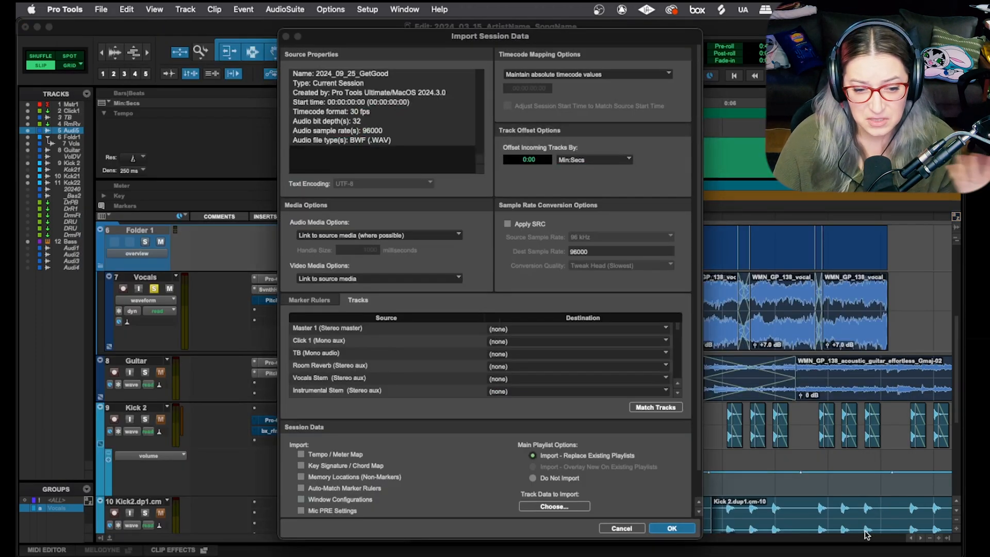
mouse_move(605, 446)
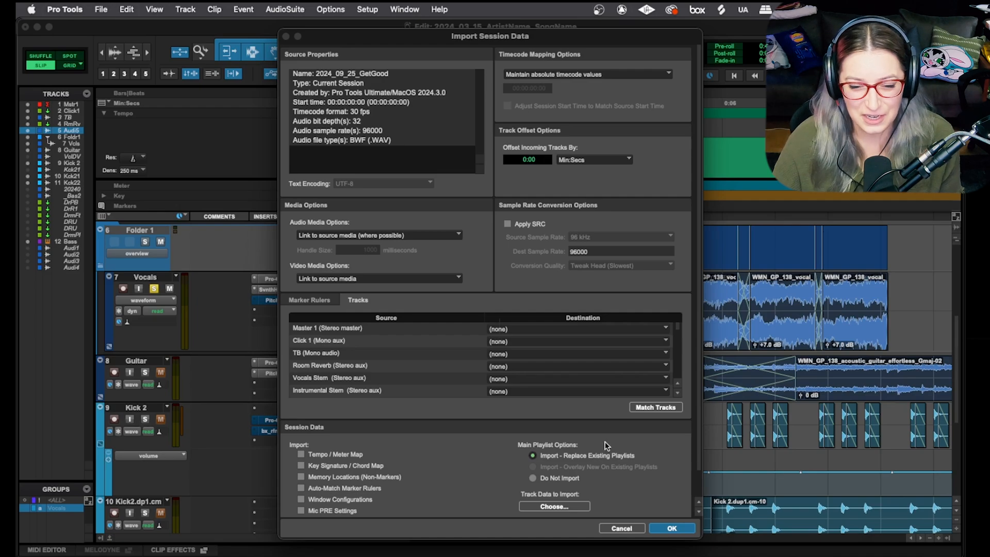
mouse_move(512, 465)
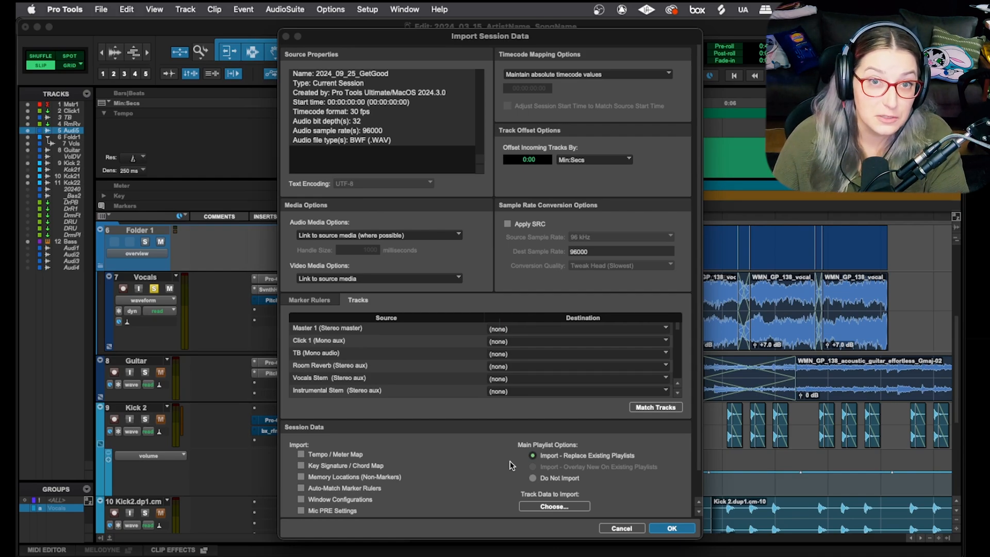
click(576, 328)
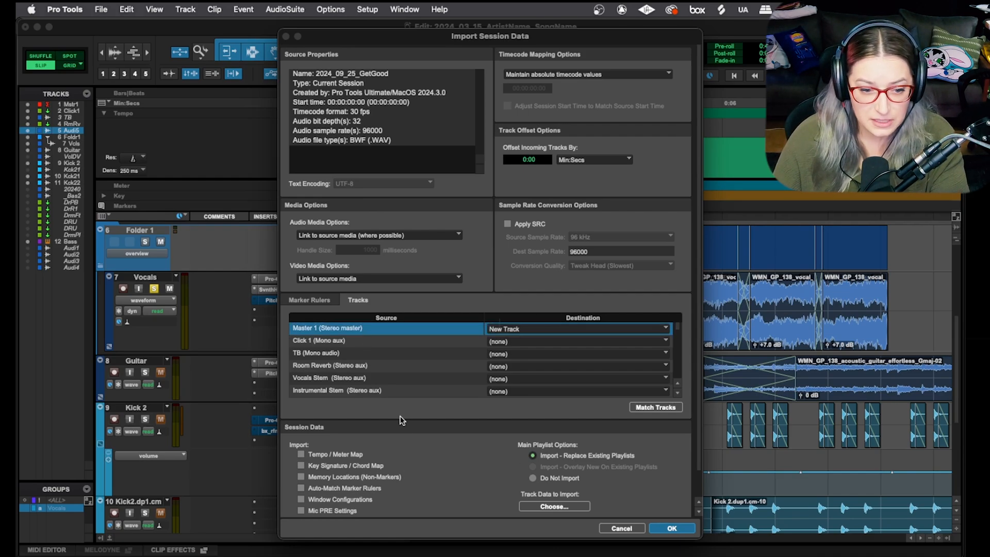
click(656, 407)
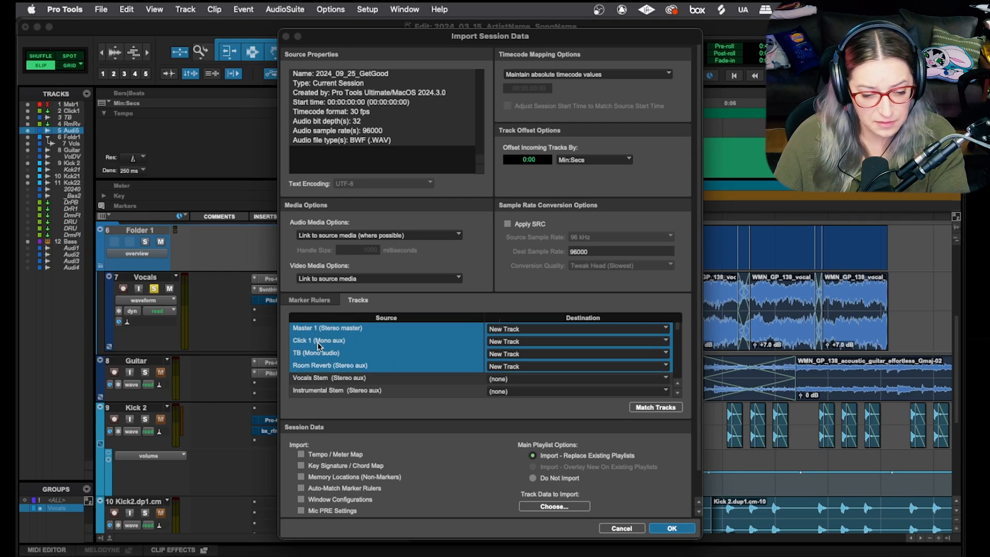
mouse_move(322, 370)
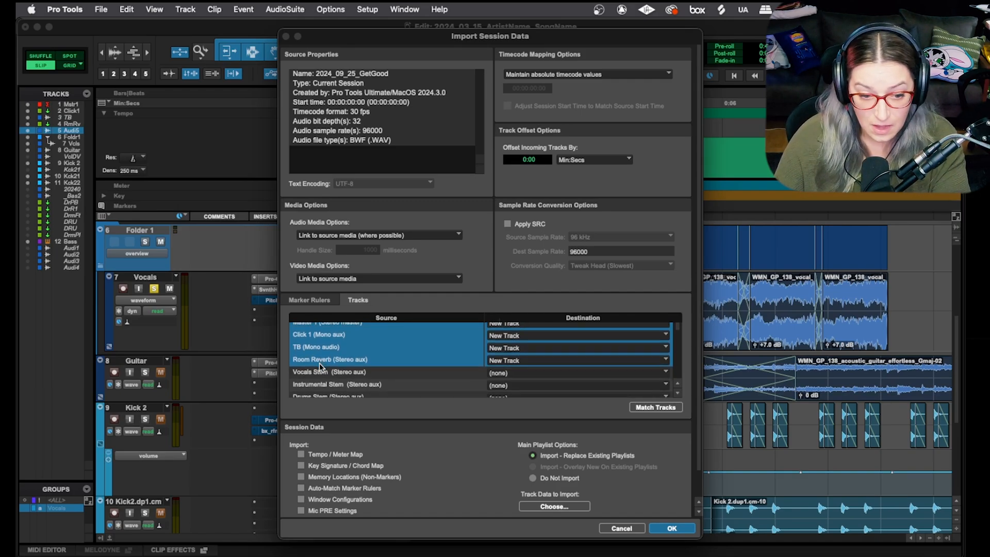
Extend the New Track selection down through Drum Plate to the last track, Kick.
scroll(down, 3)
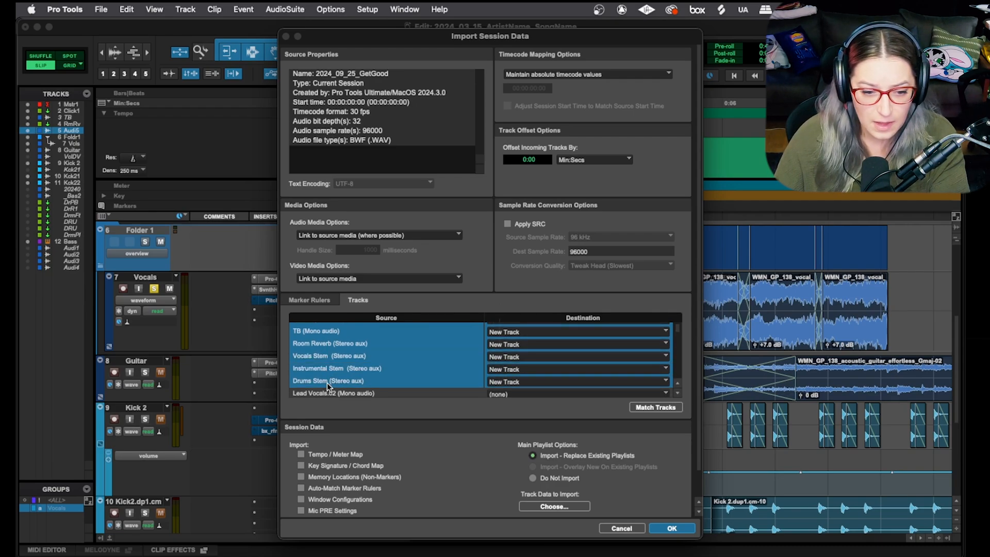
scroll(down, 3)
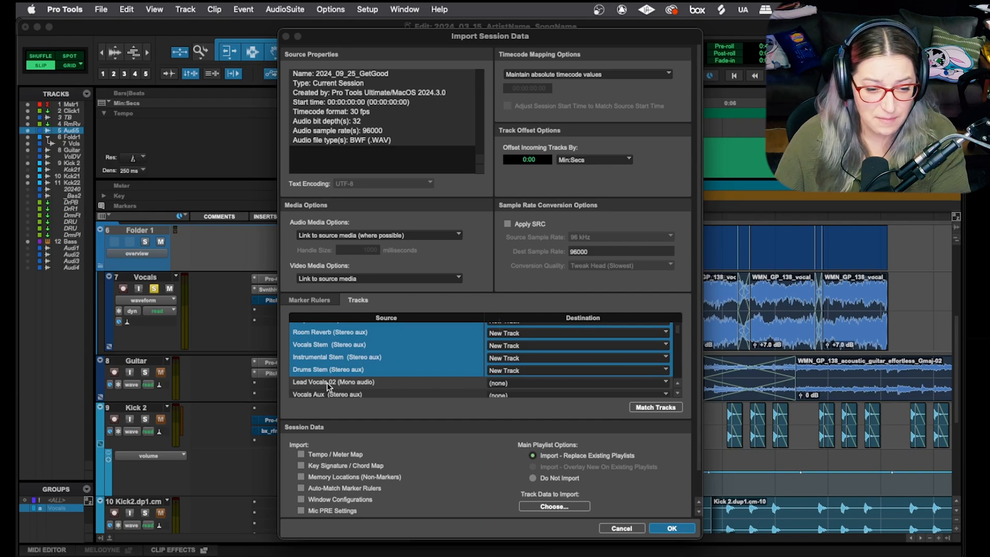
mouse_move(347, 360)
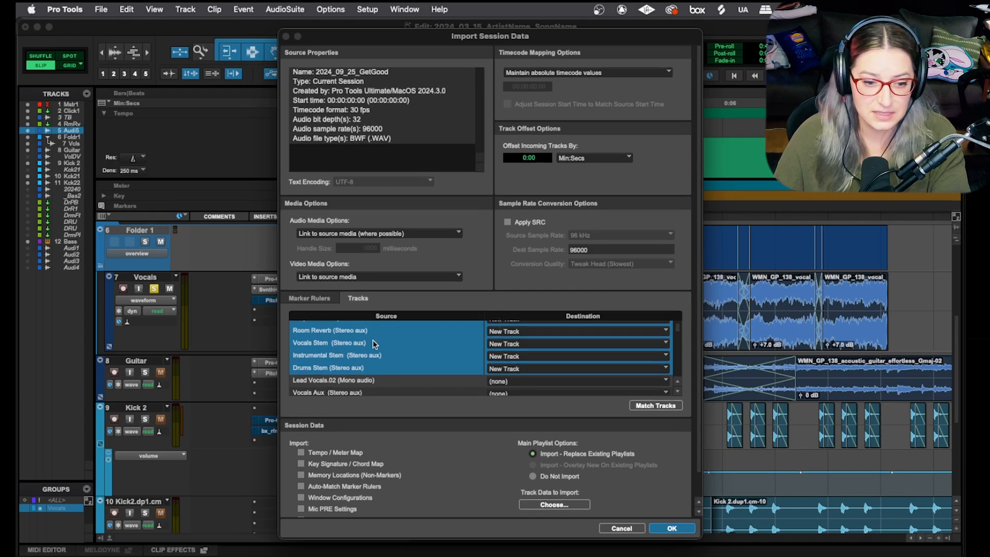
scroll(down, 3)
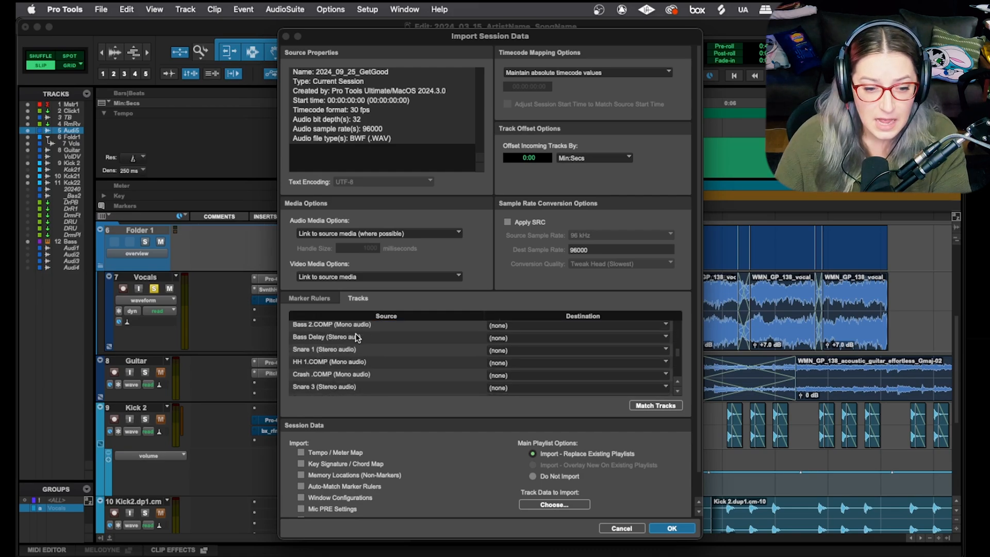
scroll(down, 3)
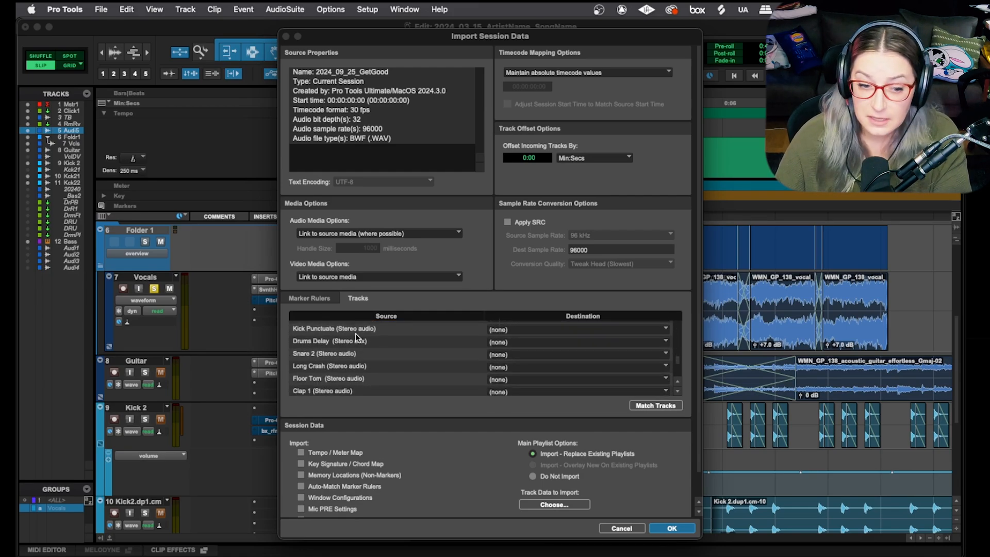
scroll(down, 3)
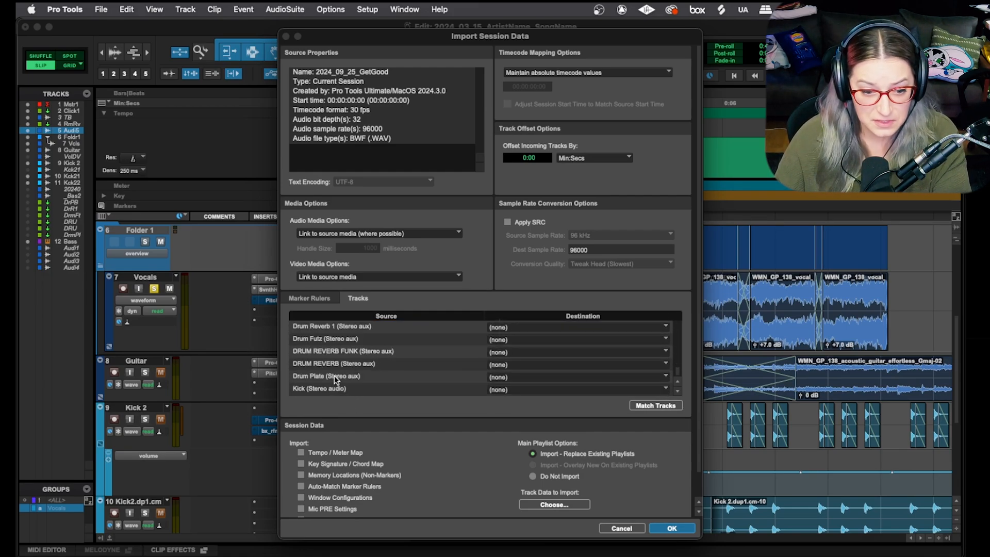
click(577, 377)
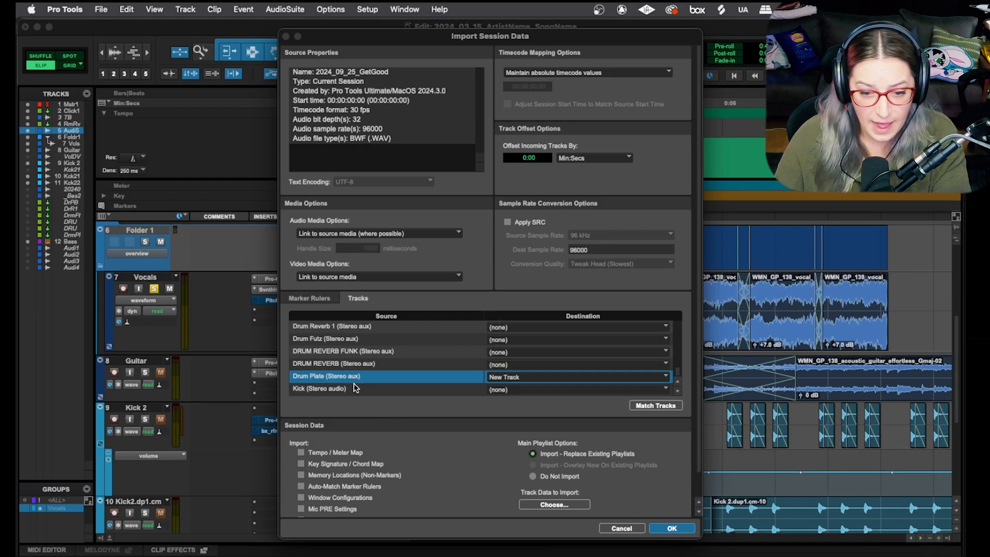
click(575, 390)
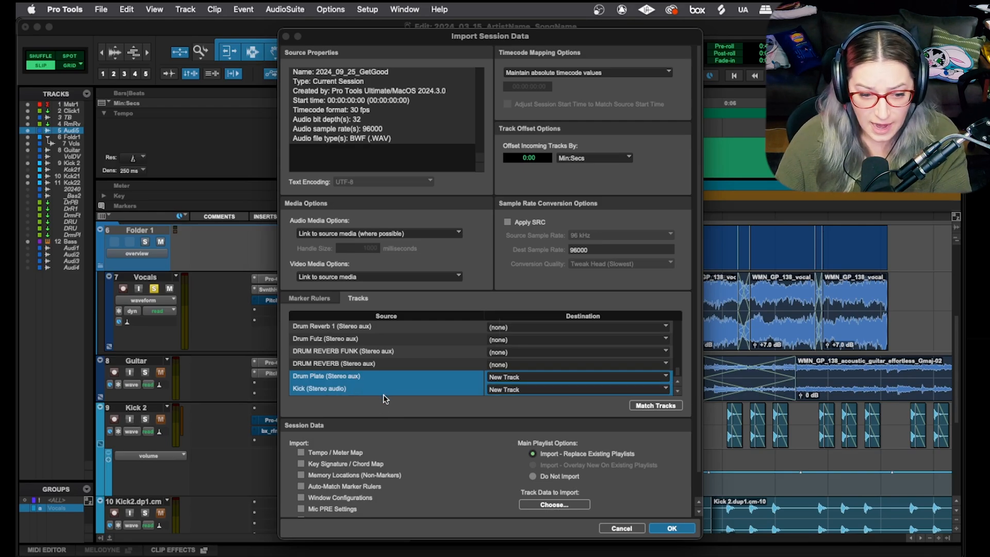
mouse_move(472, 368)
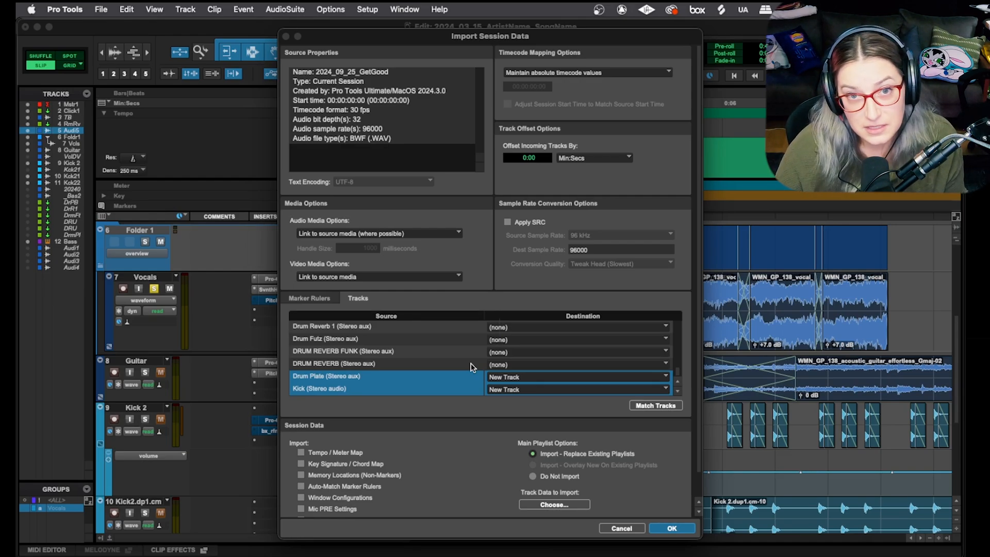
mouse_move(634, 369)
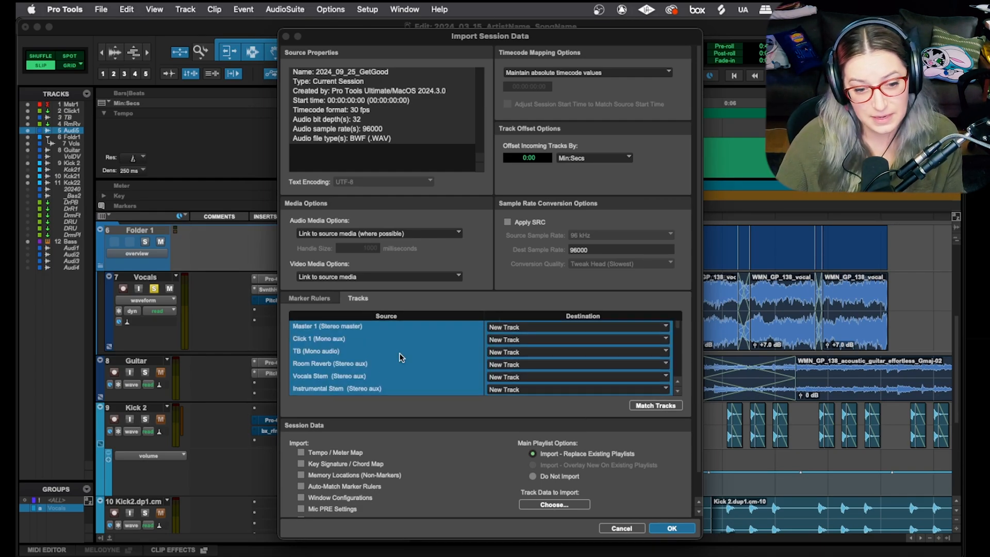
mouse_move(443, 352)
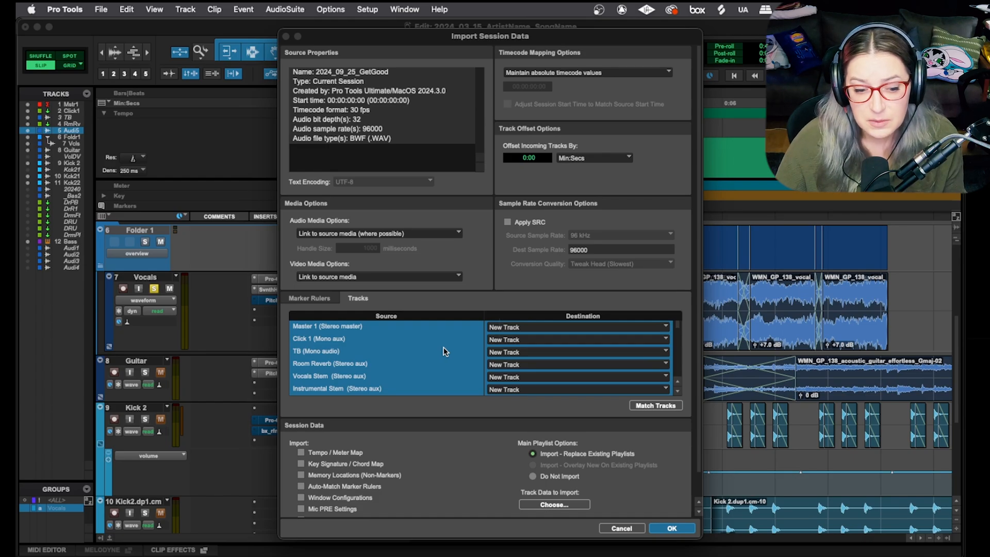
mouse_move(505, 20)
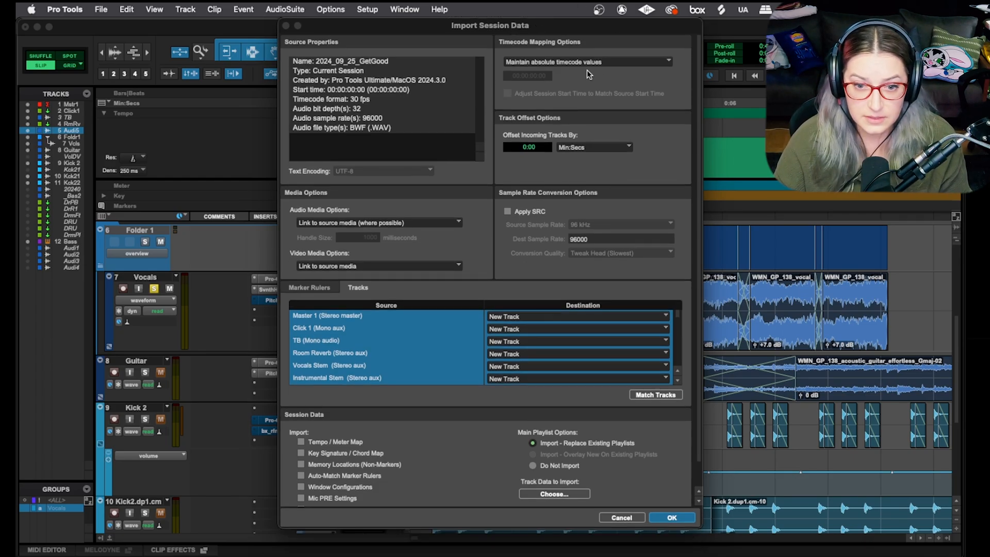
mouse_move(488, 256)
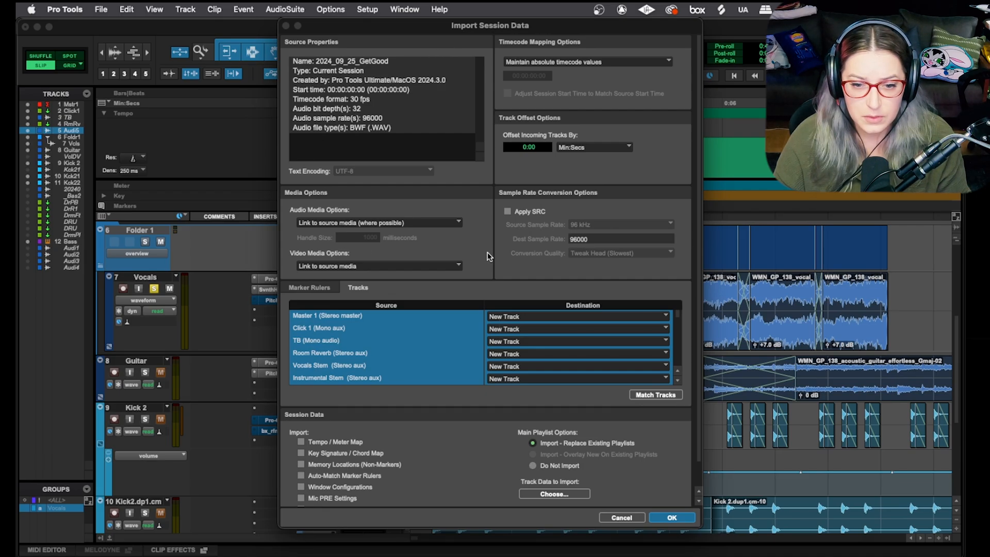
mouse_move(519, 260)
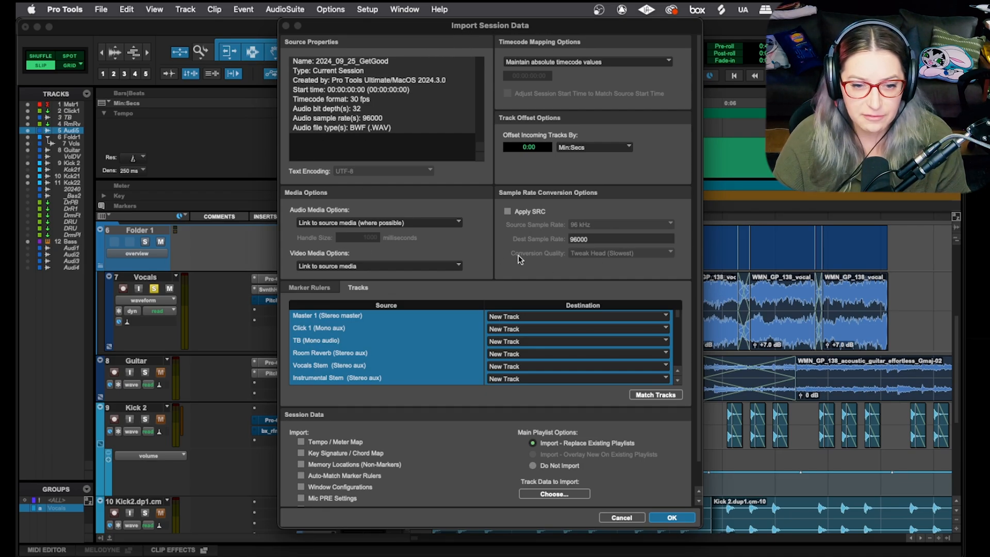
mouse_move(378, 97)
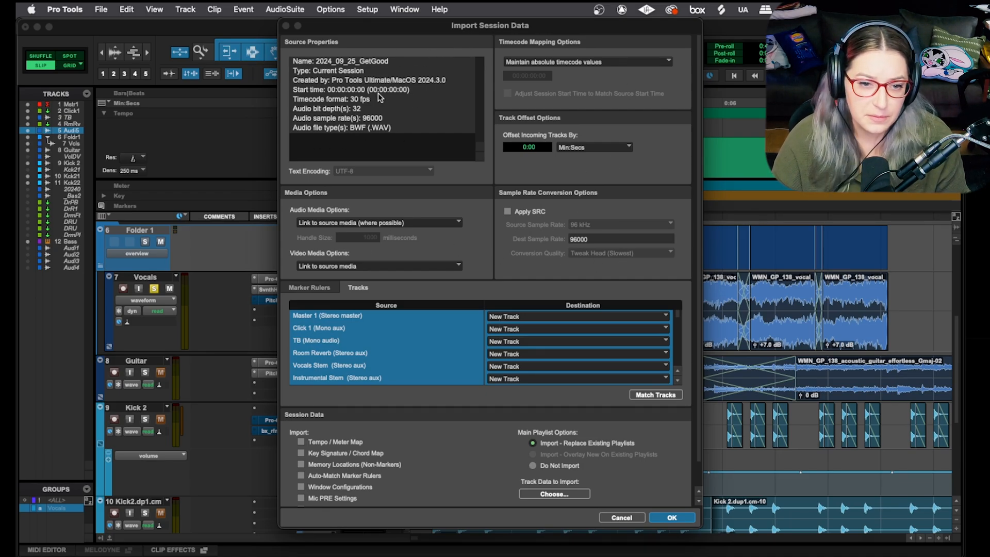
mouse_move(463, 227)
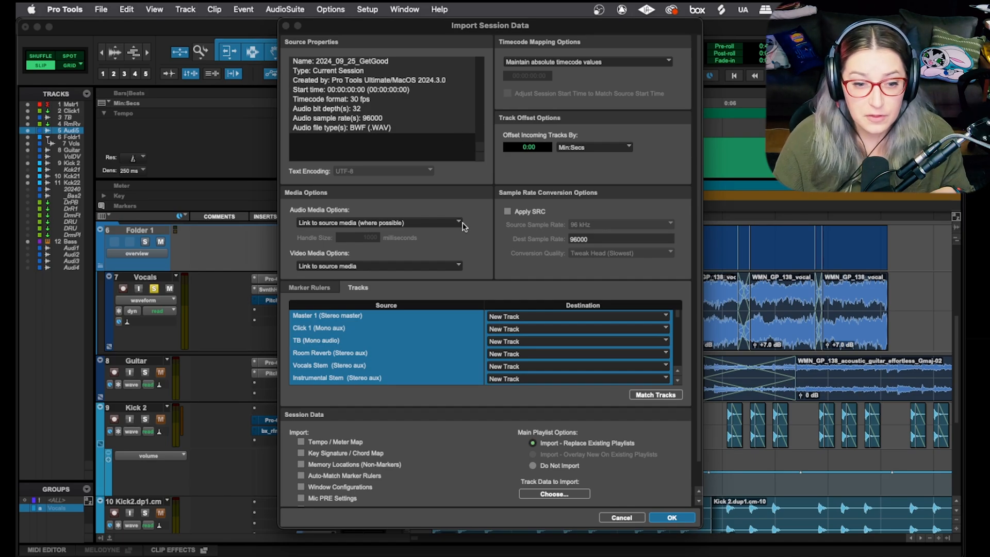
mouse_move(520, 235)
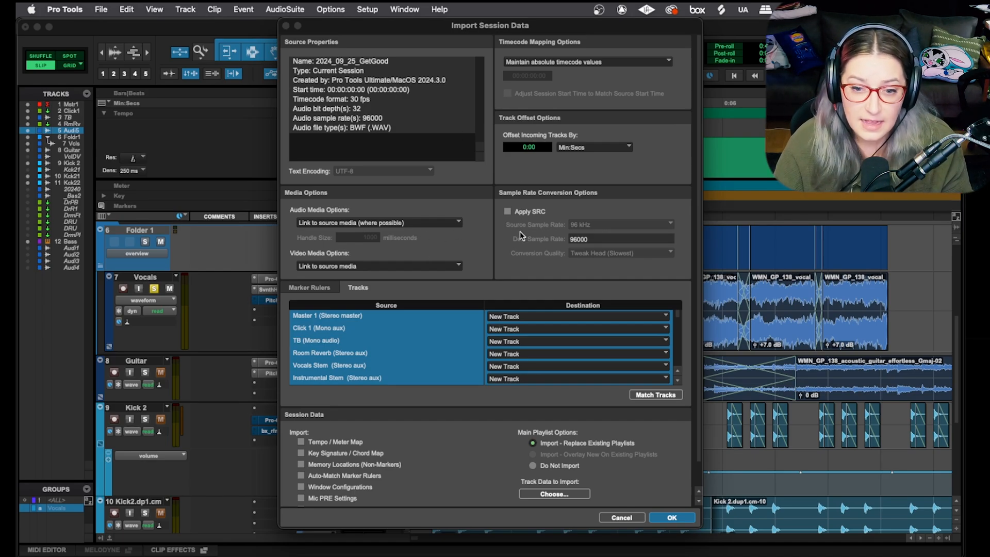
mouse_move(570, 257)
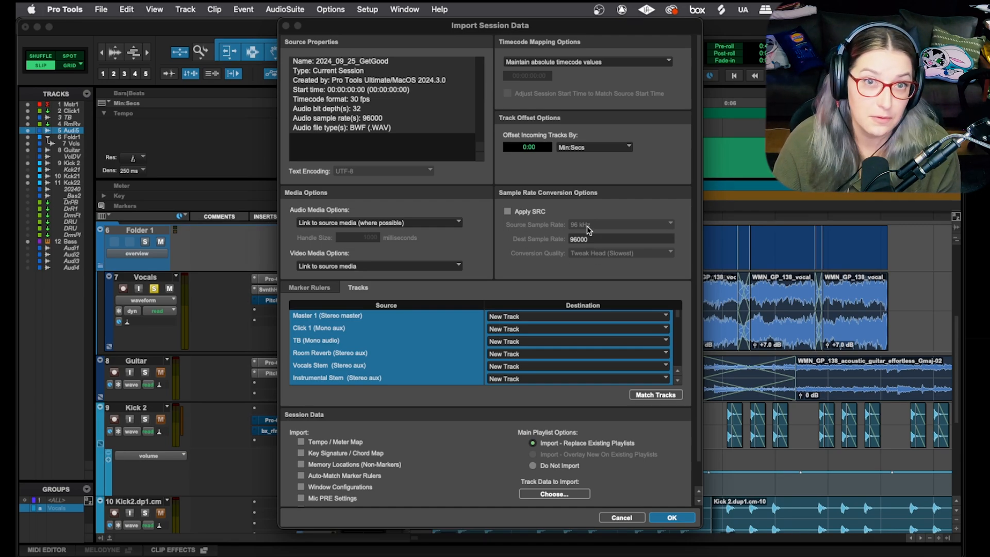
mouse_move(562, 230)
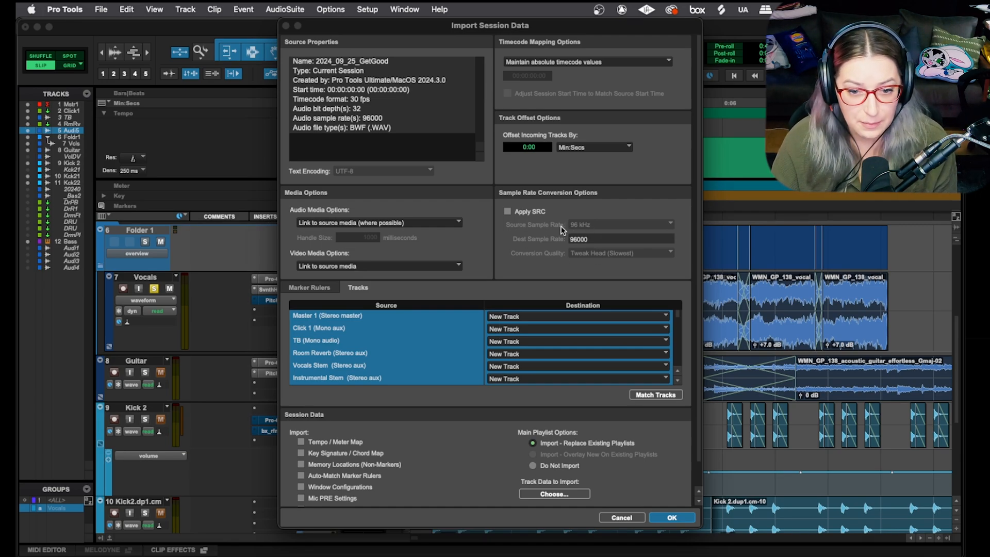
Enable Apply SRC from 96 kHz with Tweak Head (Slowest) conversion quality.
click(507, 210)
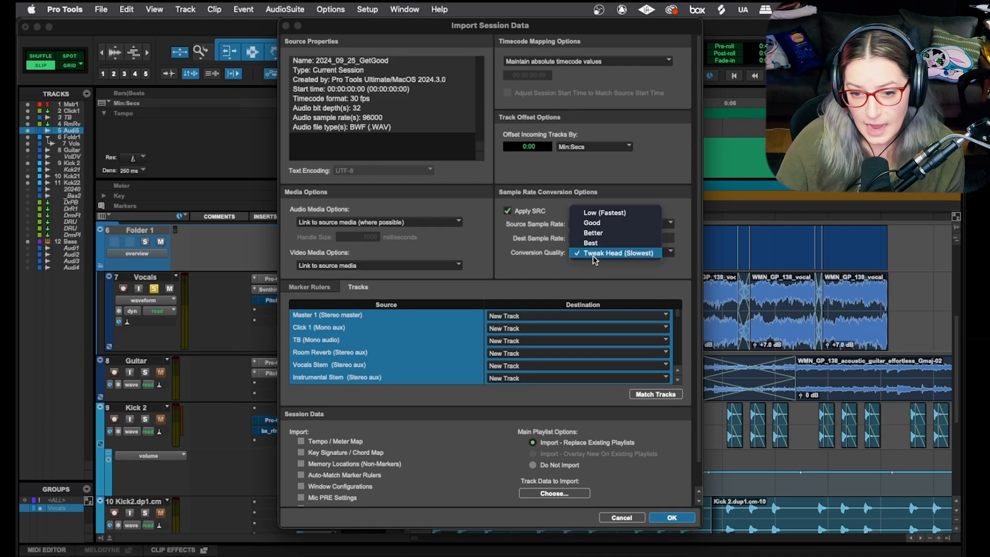
mouse_move(586, 262)
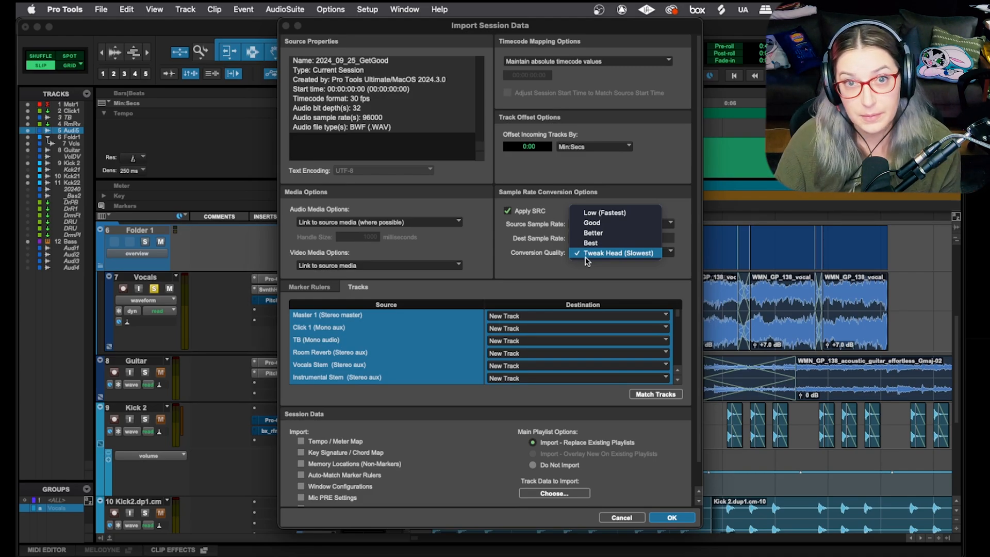
mouse_move(582, 264)
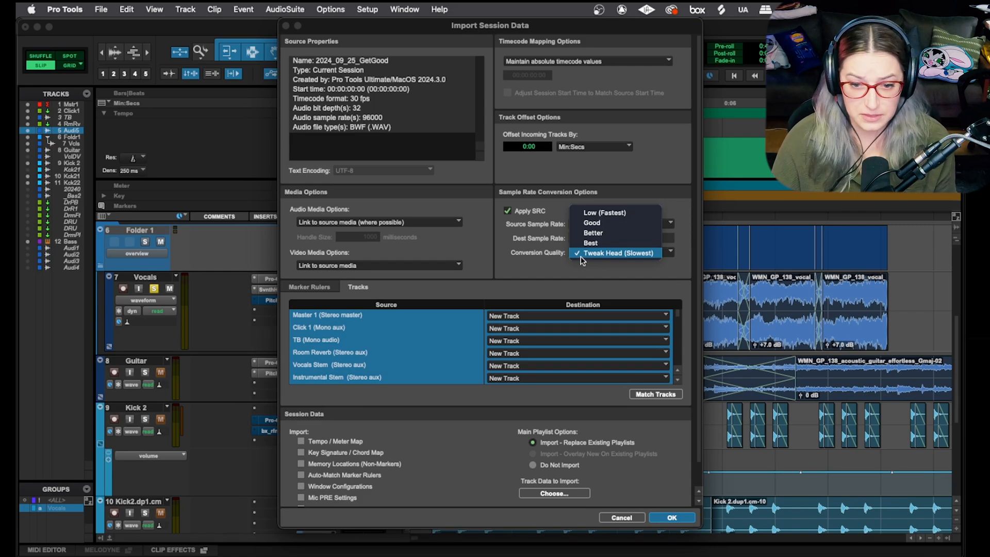
click(617, 253)
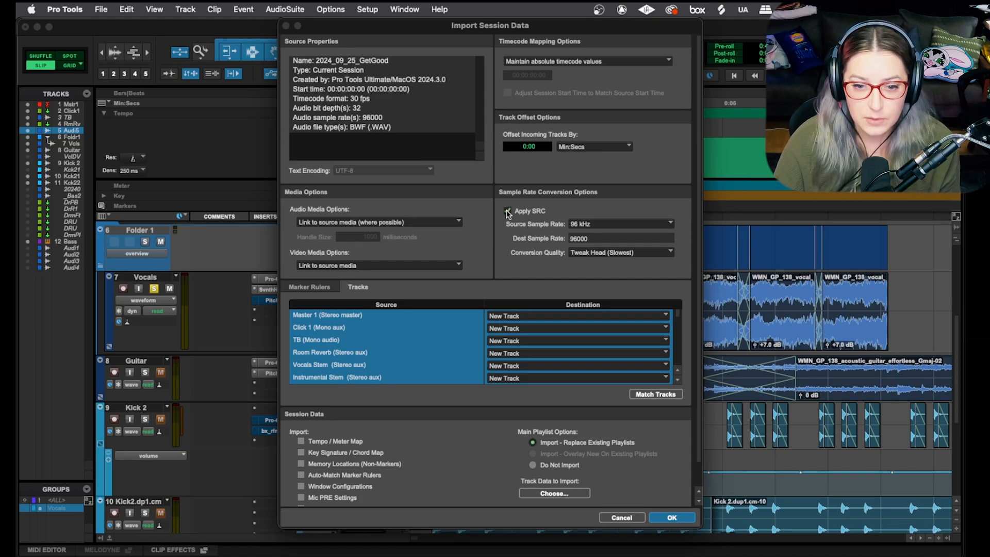
click(507, 211)
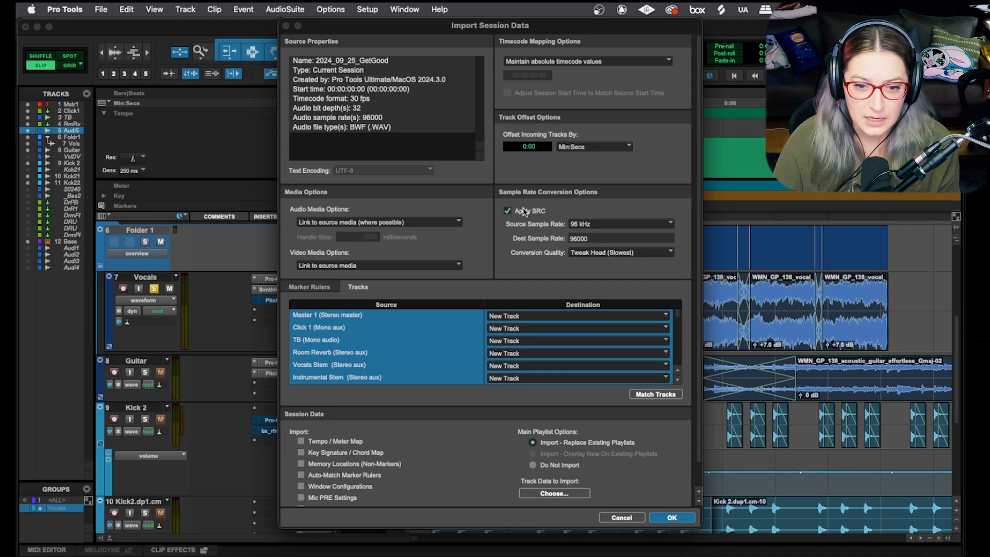
mouse_move(571, 225)
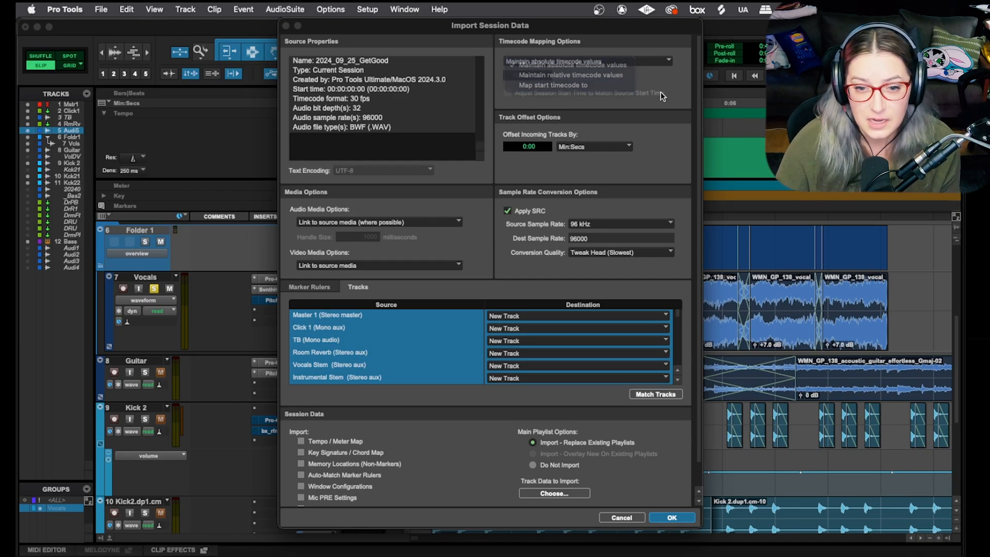
click(574, 61)
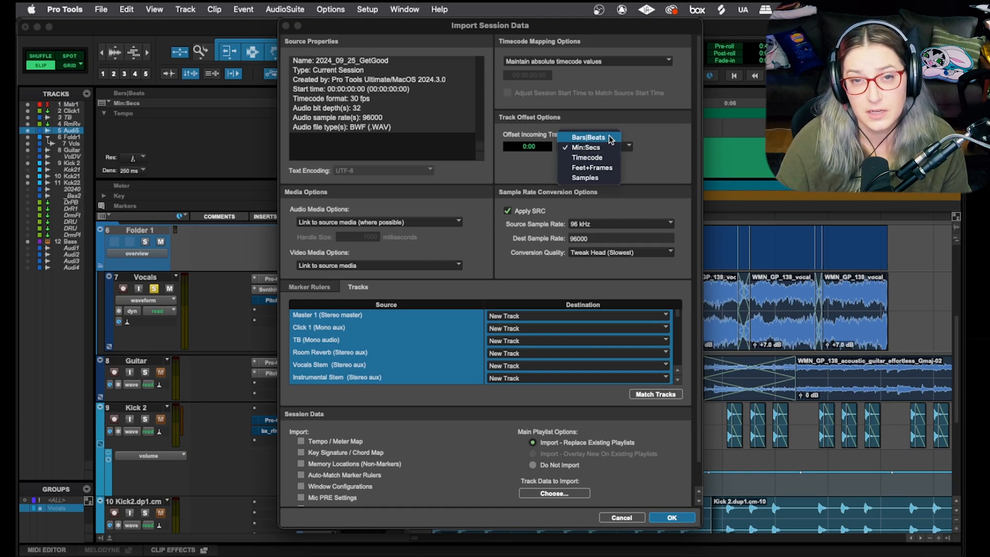
click(586, 148)
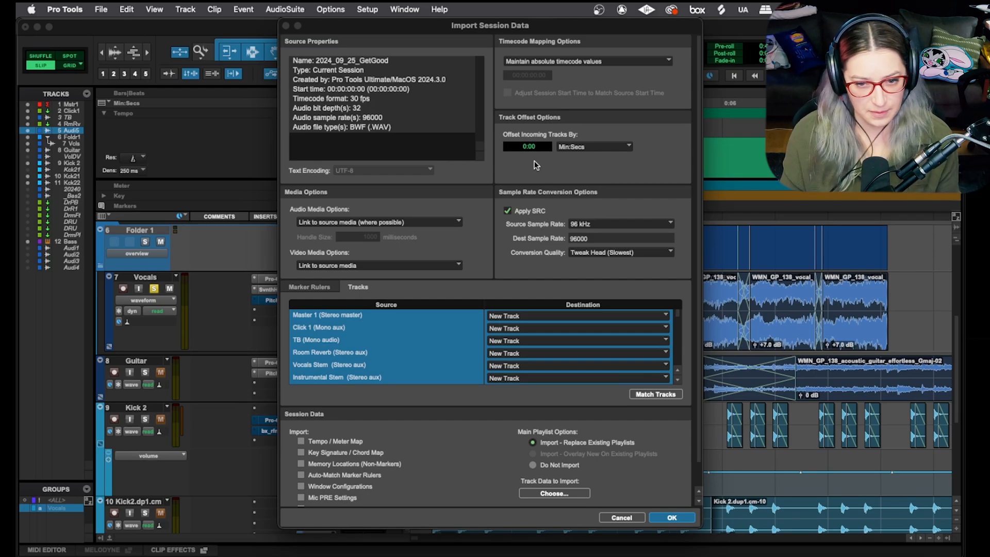
mouse_move(565, 140)
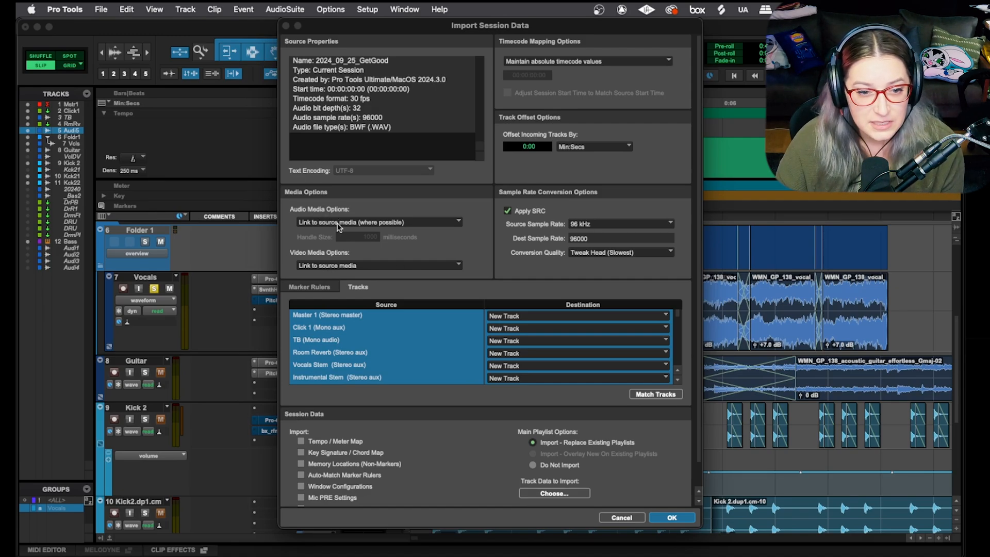
mouse_move(411, 235)
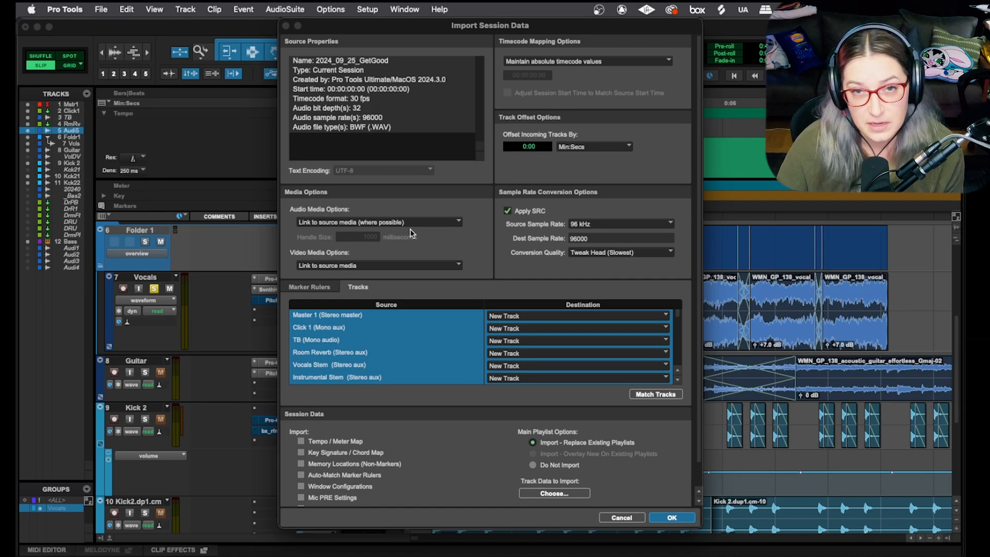
mouse_move(396, 246)
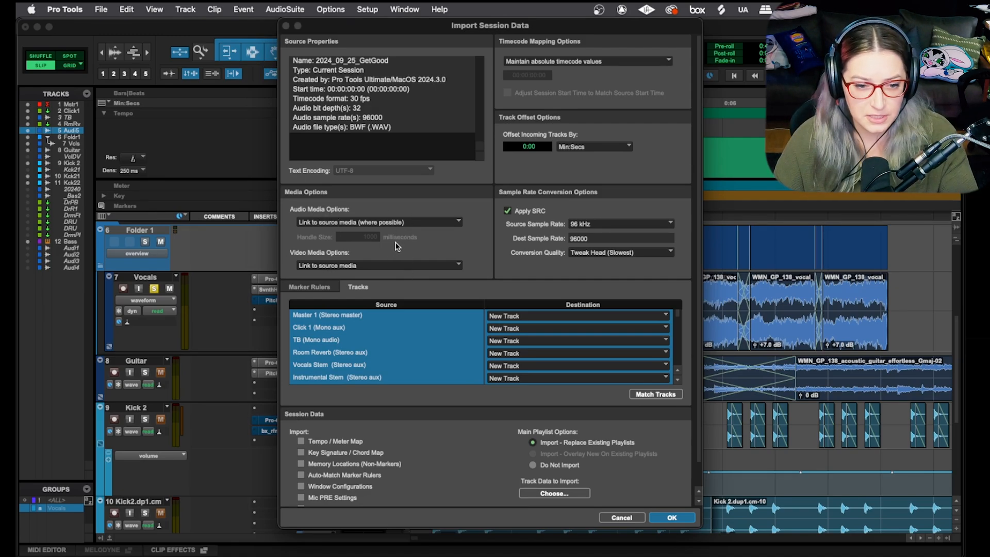
mouse_move(334, 268)
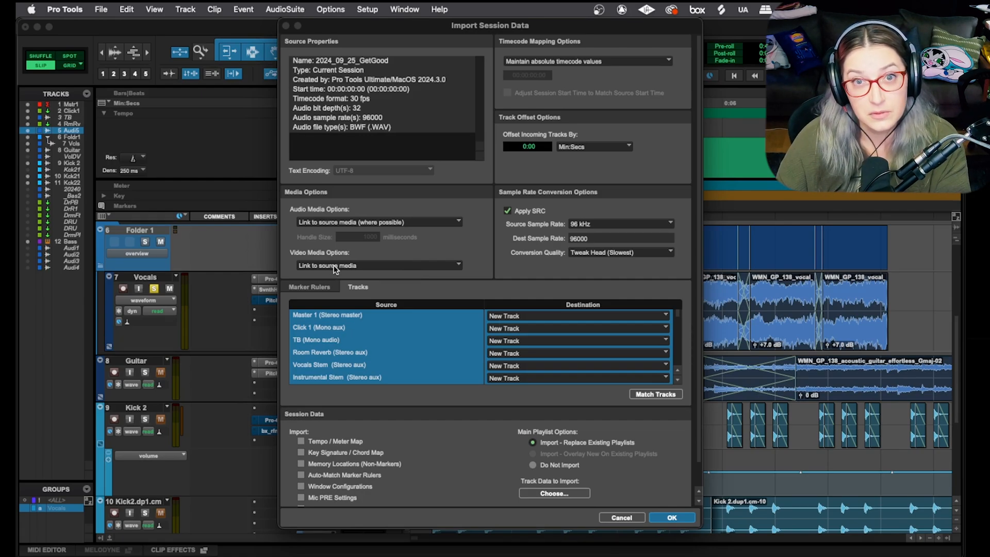
mouse_move(335, 268)
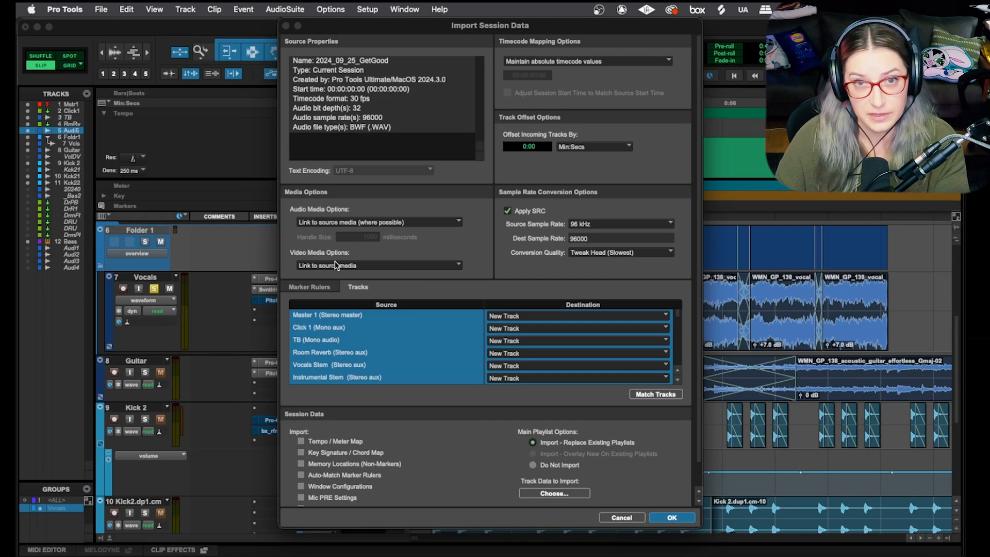
mouse_move(367, 208)
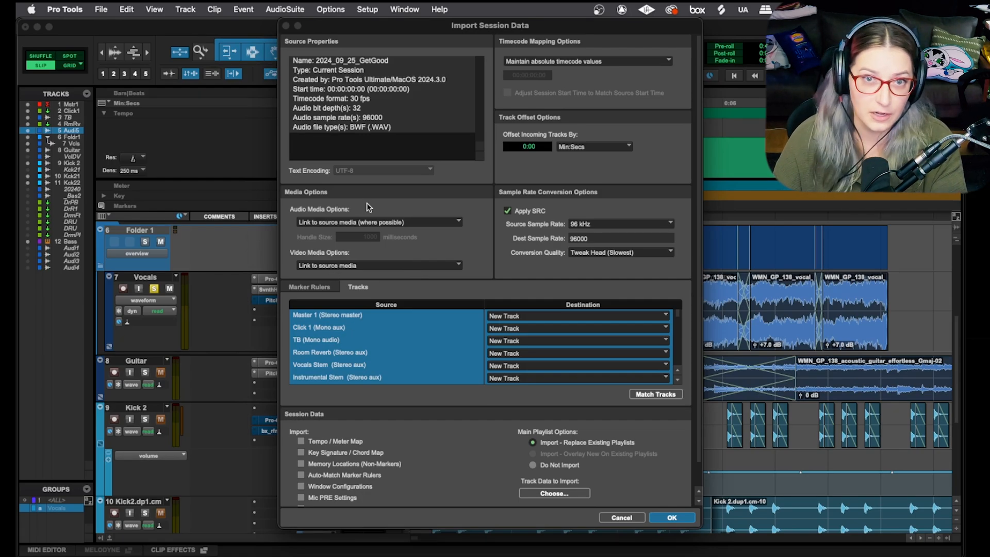
mouse_move(392, 219)
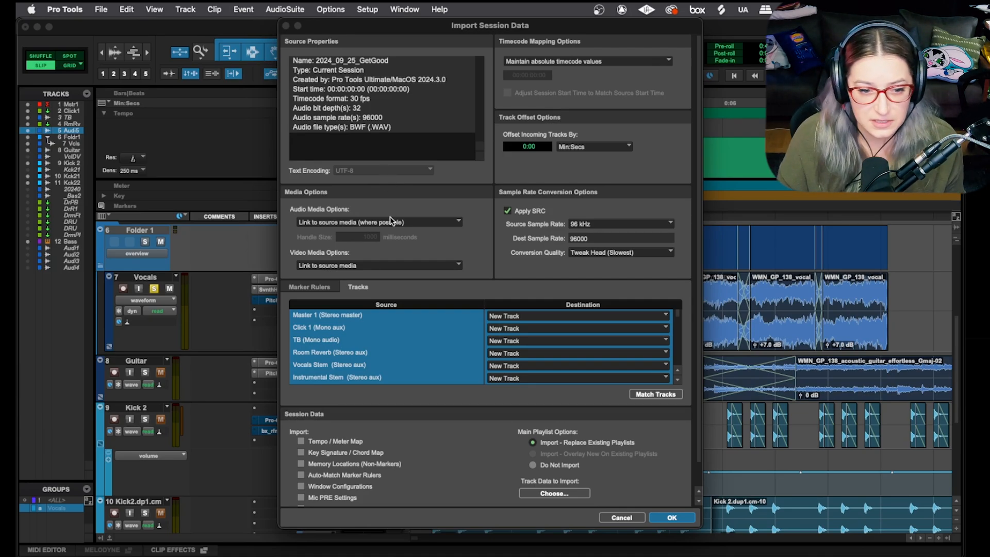
mouse_move(549, 107)
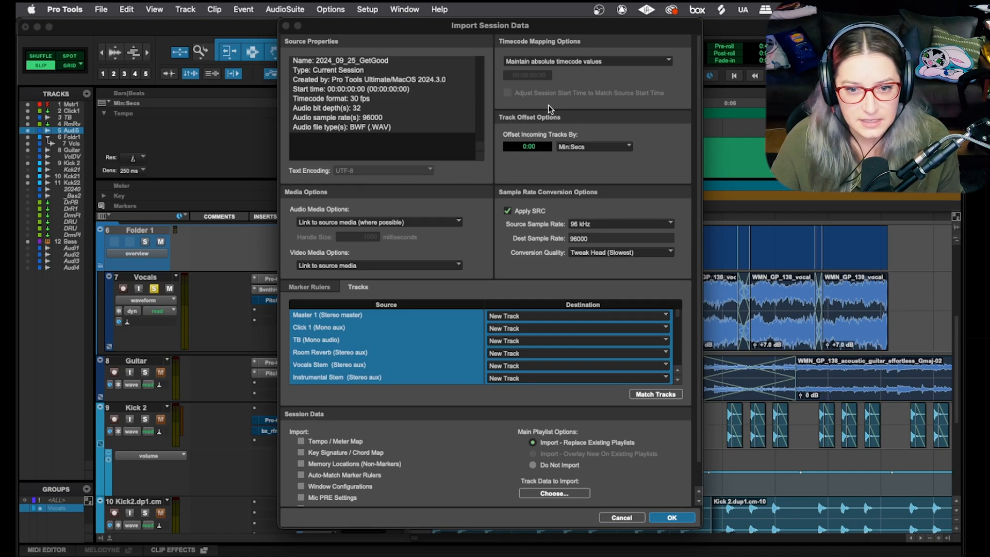
mouse_move(284, 334)
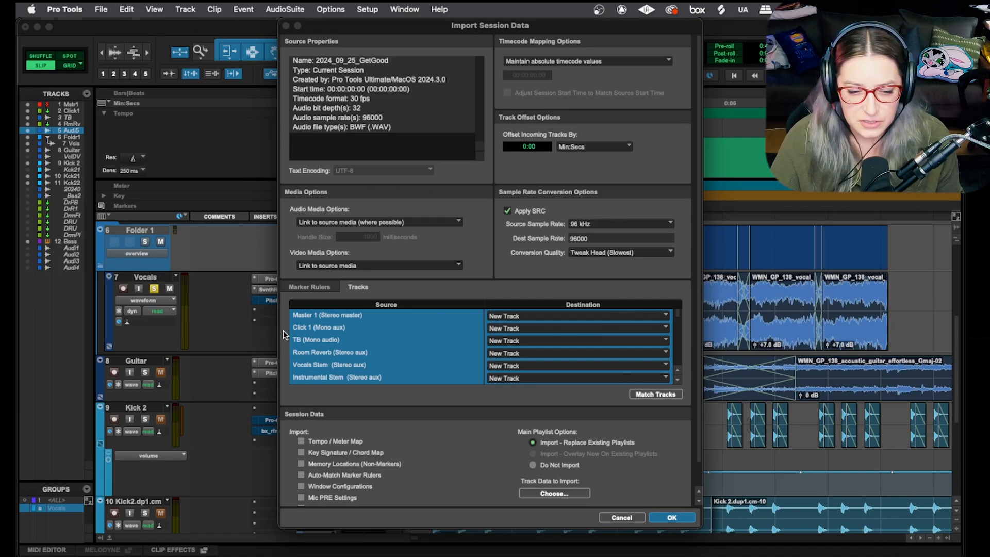
mouse_move(328, 358)
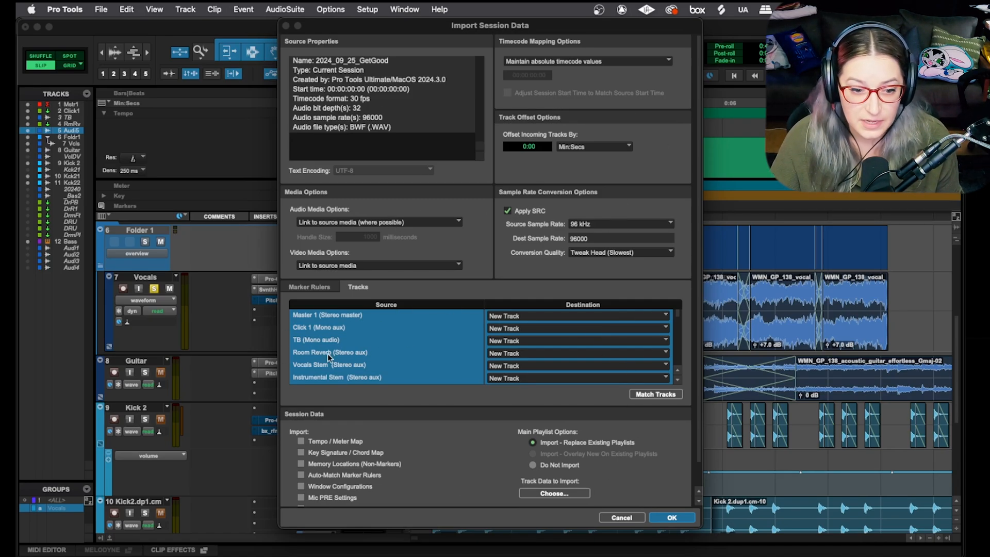
scroll(down, 3)
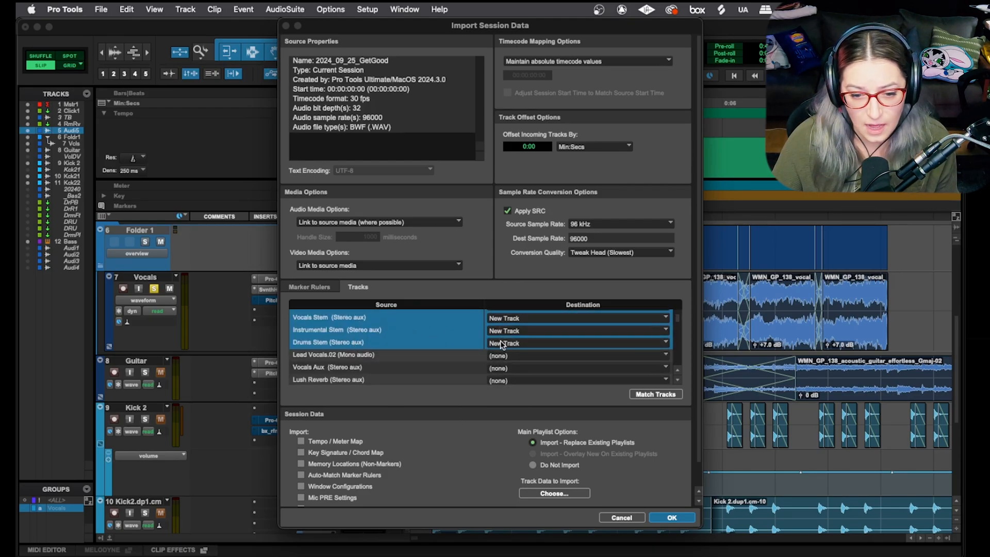
mouse_move(522, 348)
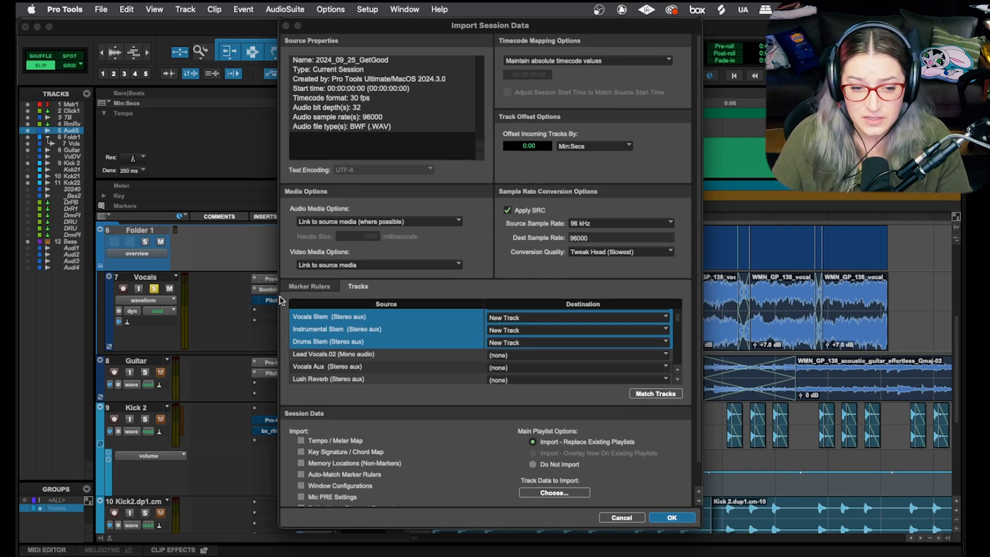
click(308, 285)
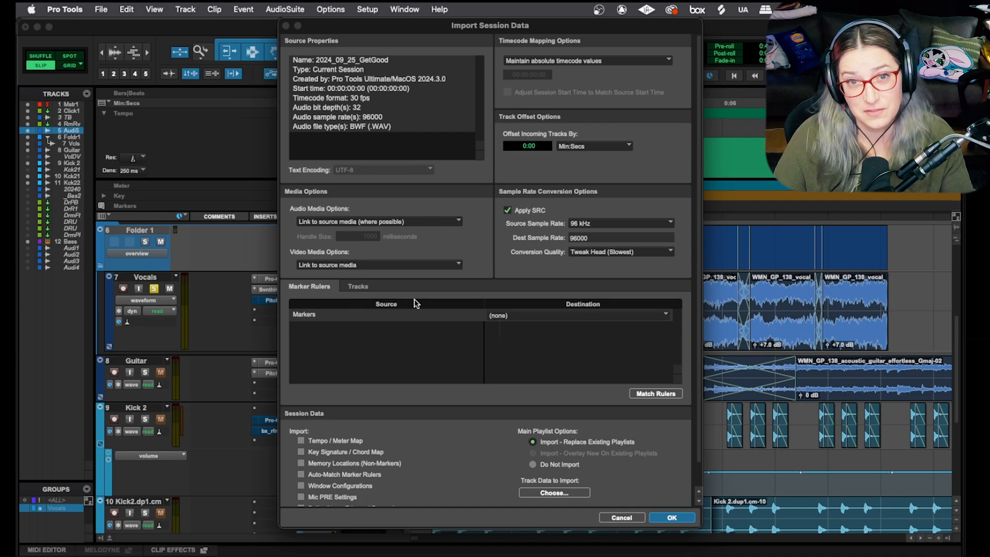
click(358, 286)
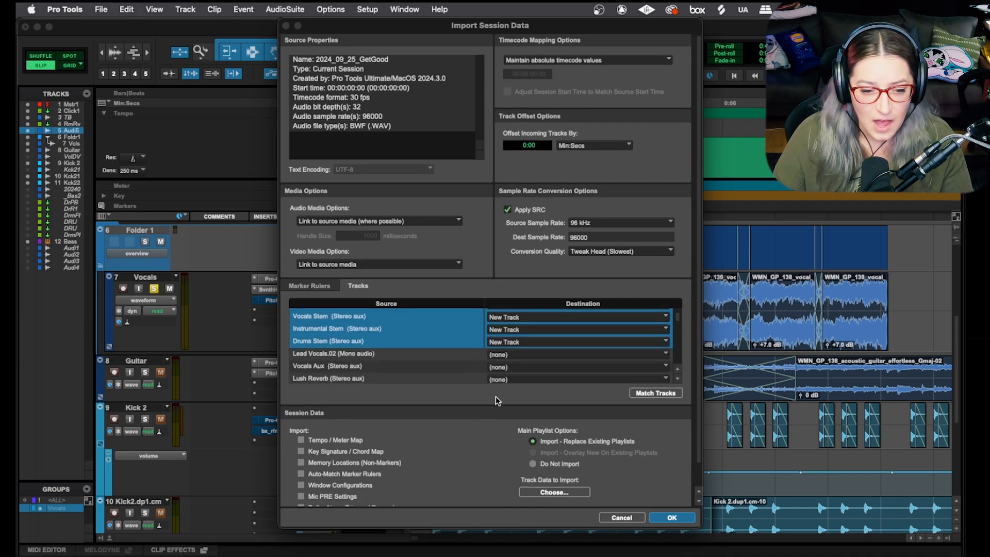
Toggle Tempo/Meter and Key Signature maps on then off, leaving all Session Data unchecked.
scroll(down, 3)
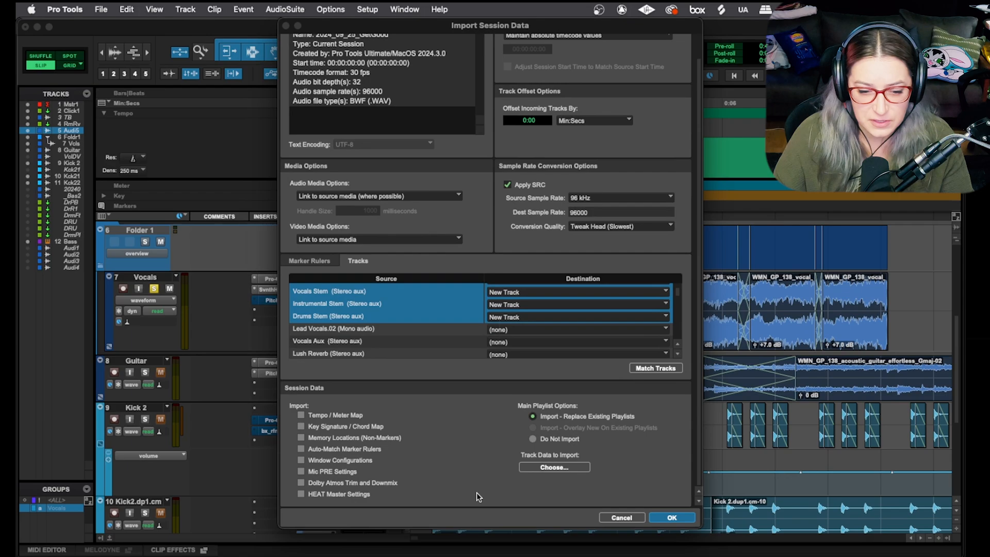
mouse_move(318, 503)
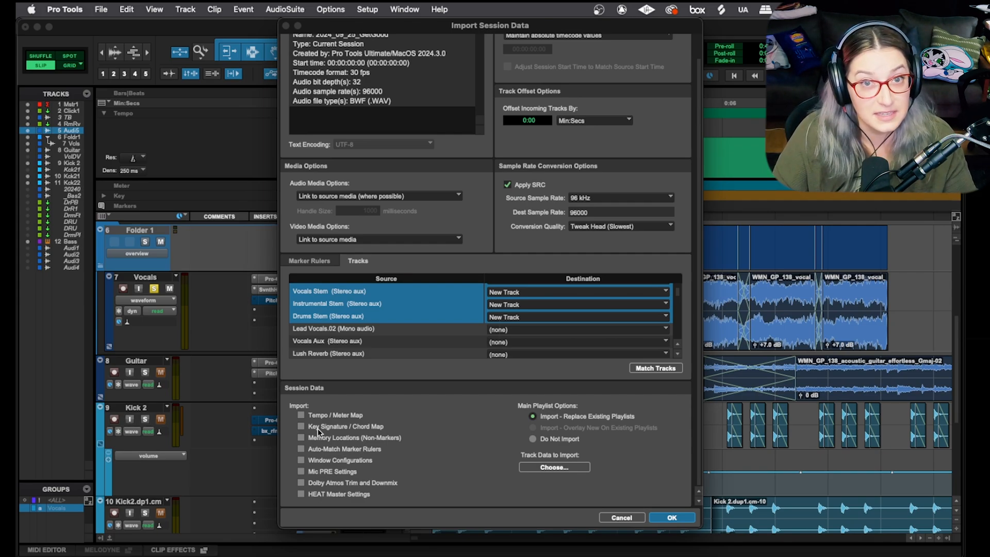
mouse_move(341, 420)
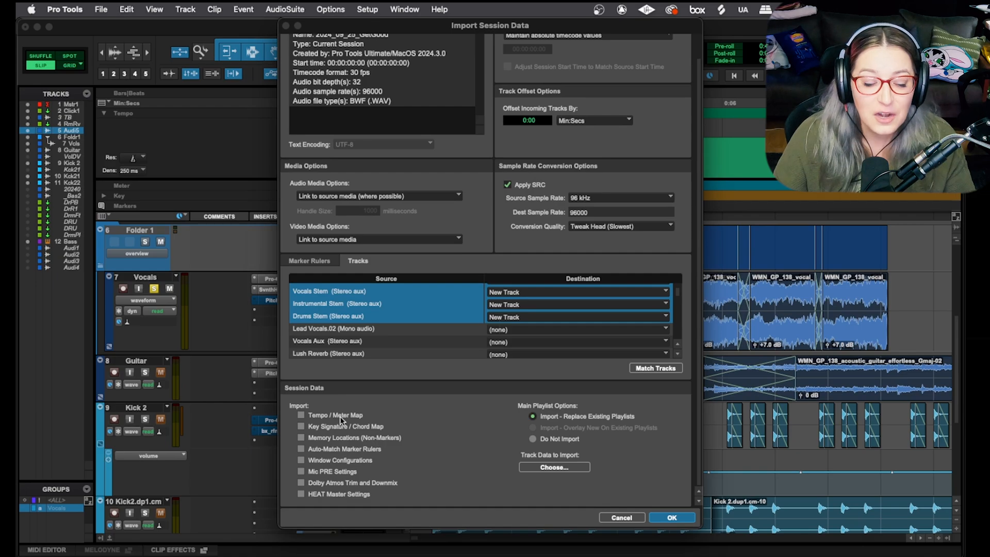
mouse_move(322, 443)
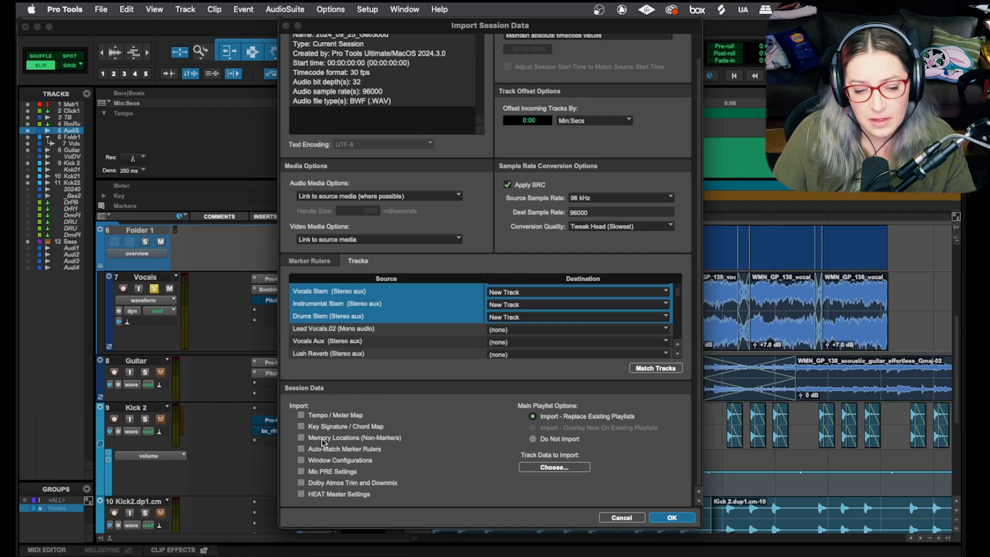
click(301, 426)
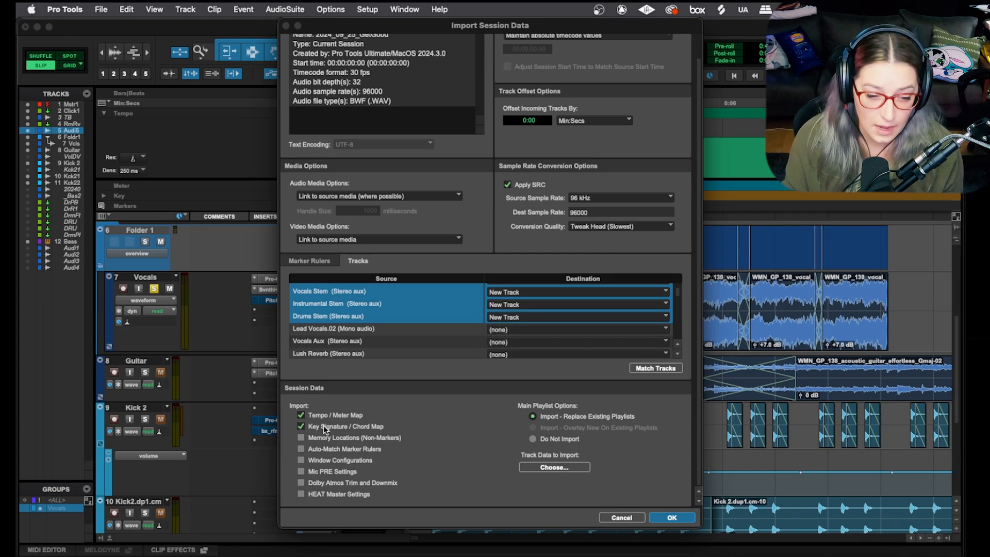
click(302, 415)
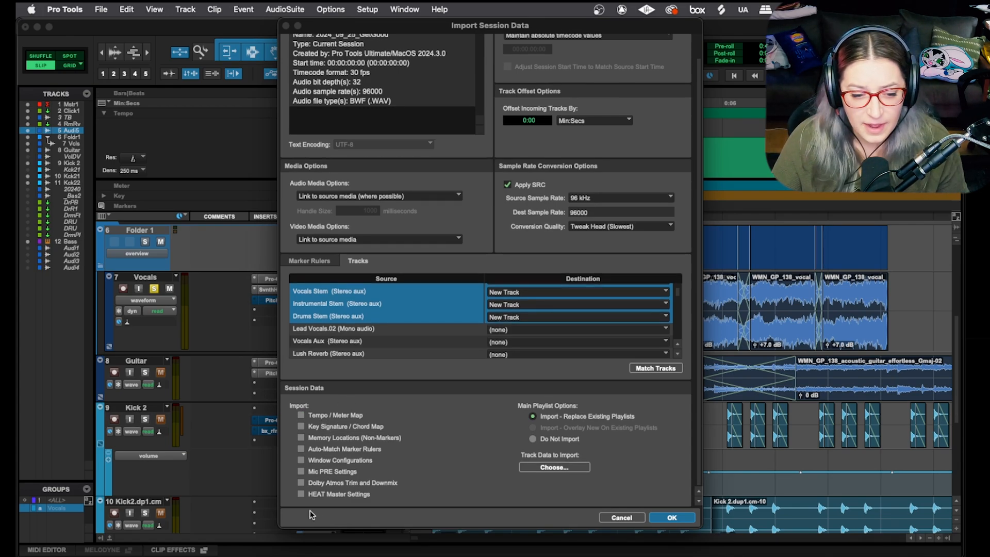
mouse_move(346, 454)
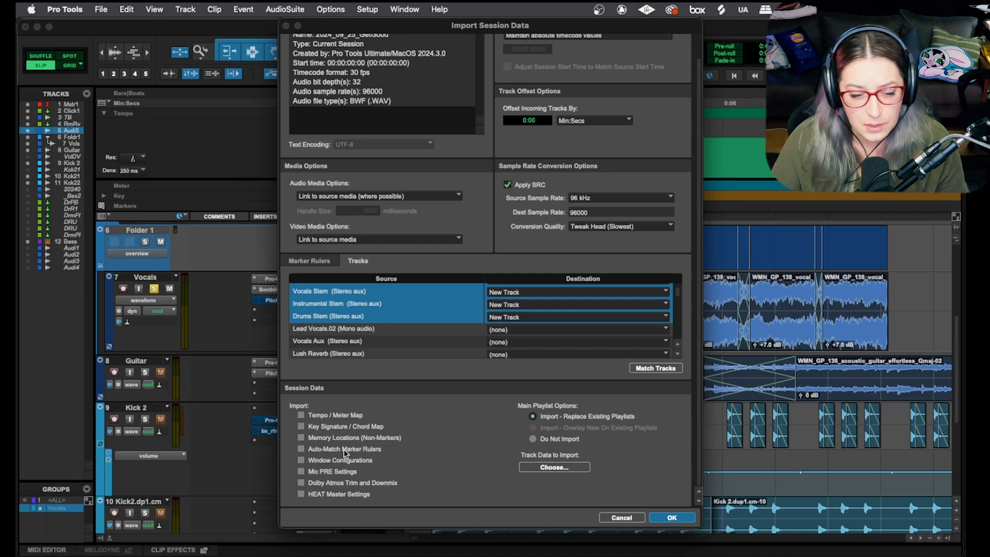
mouse_move(553, 472)
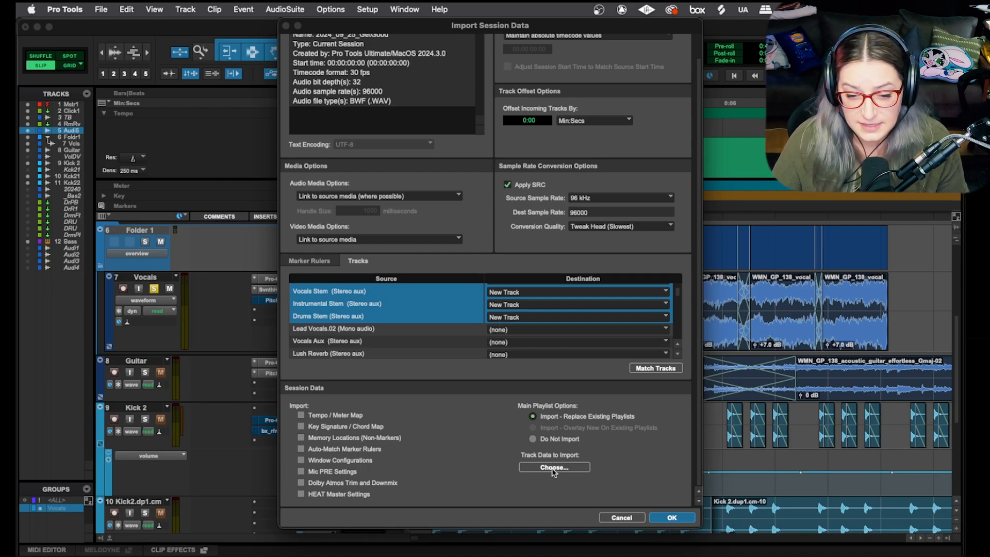
In Track Data to Import, toggle alternate playlists and clips/media off and back on.
click(554, 467)
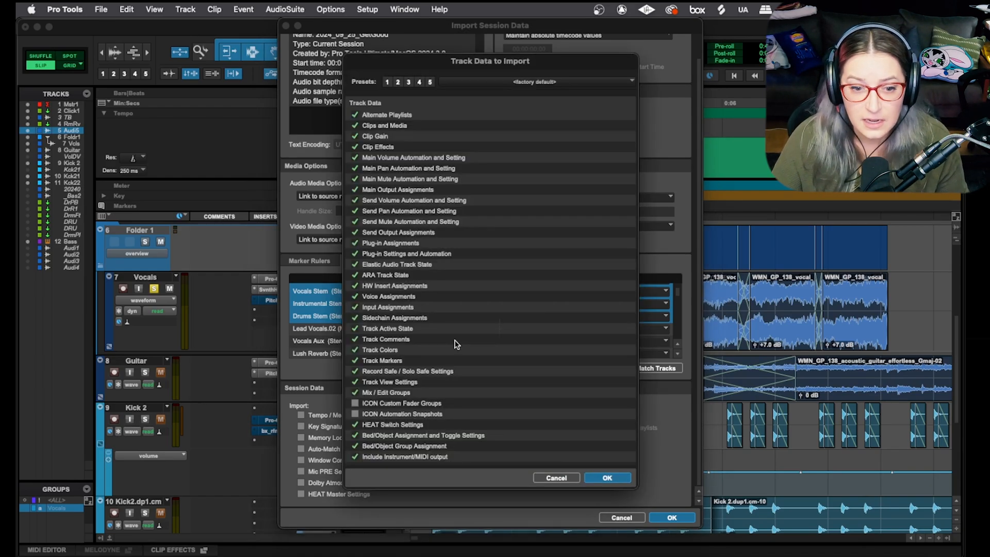
mouse_move(458, 337)
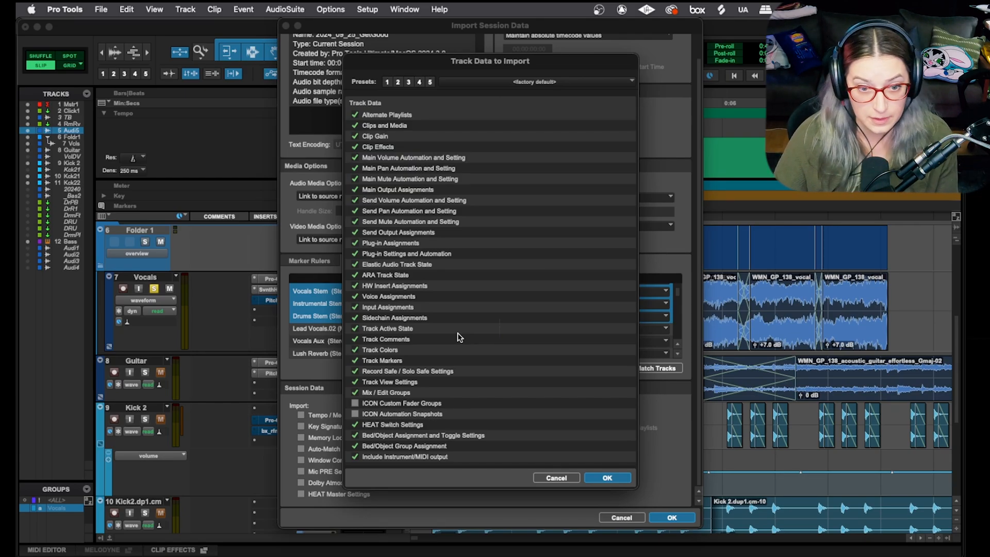
click(354, 115)
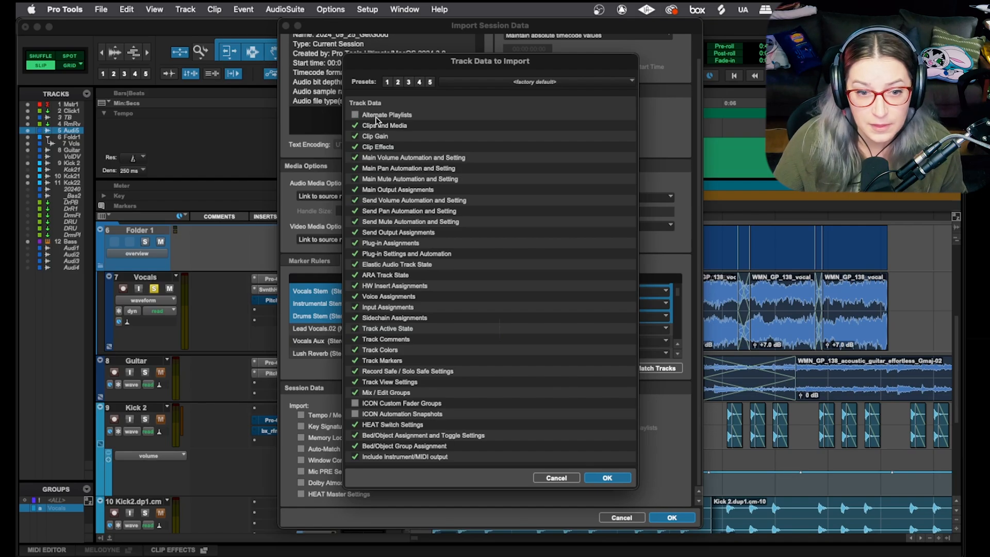
mouse_move(558, 198)
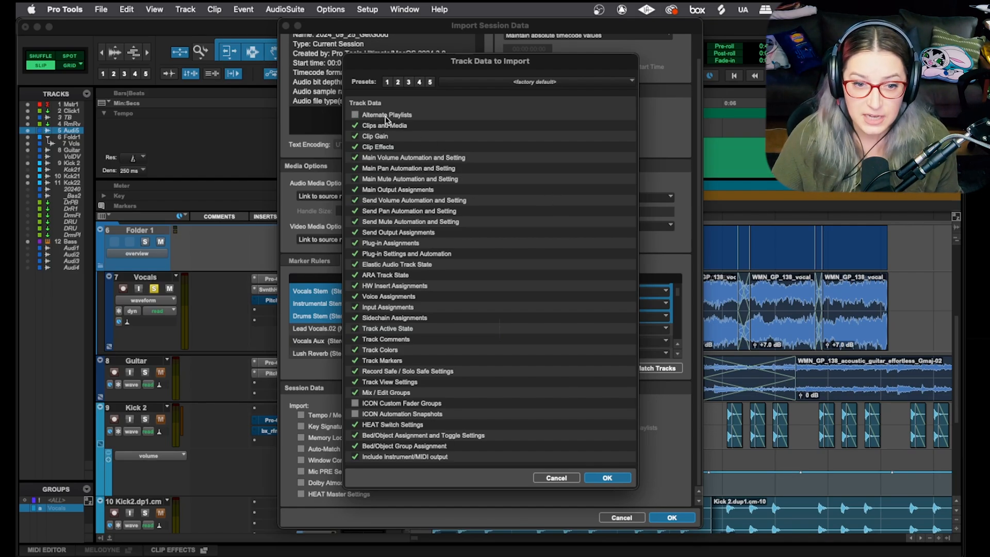
click(355, 125)
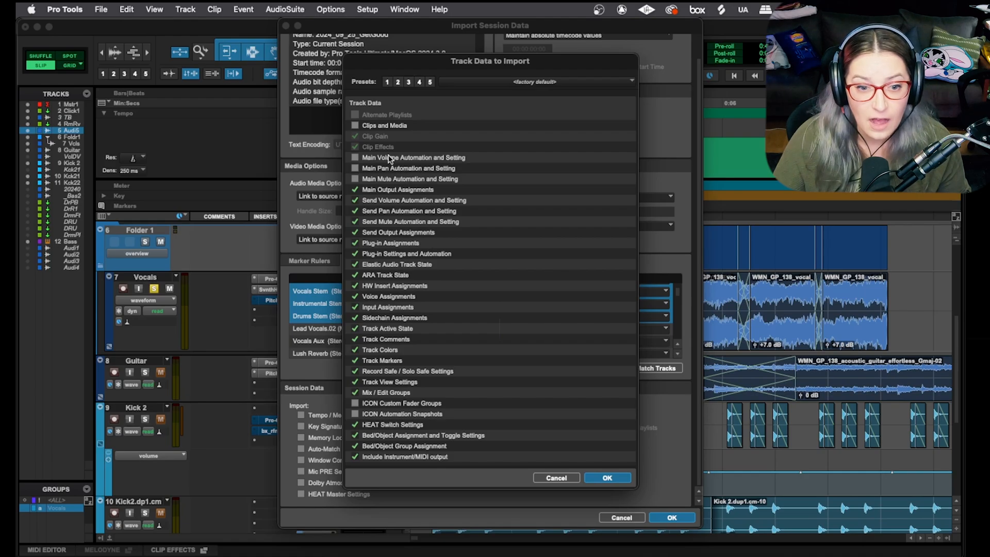
mouse_move(377, 126)
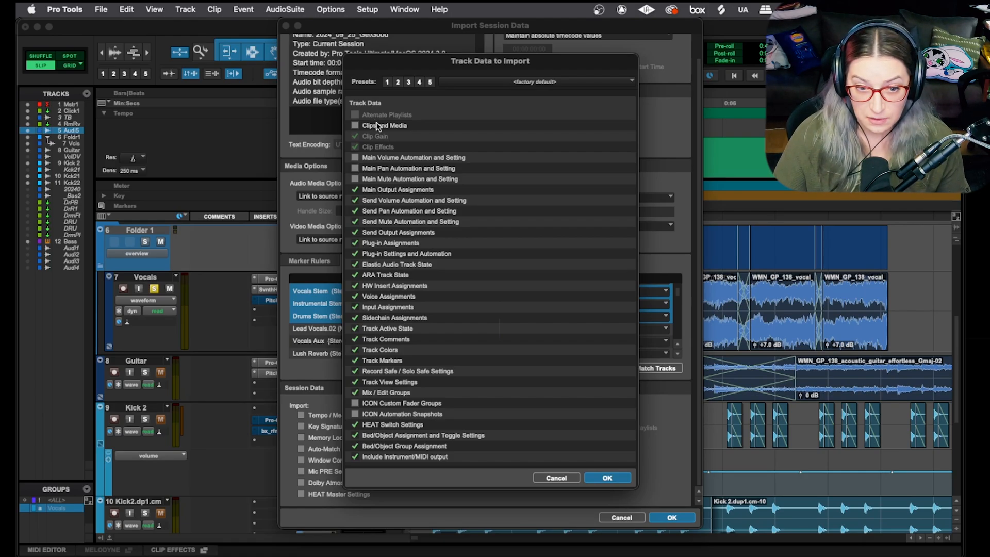
click(355, 125)
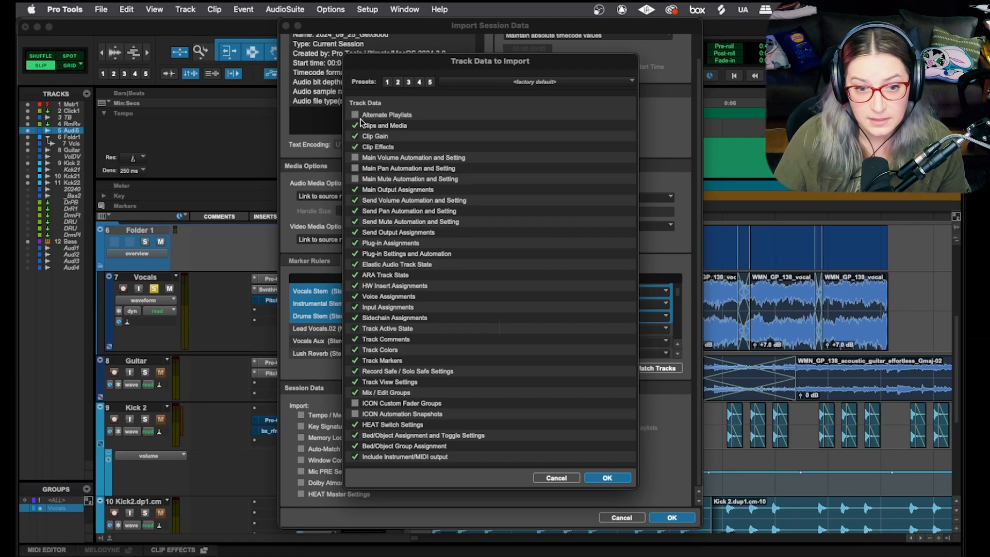
click(354, 115)
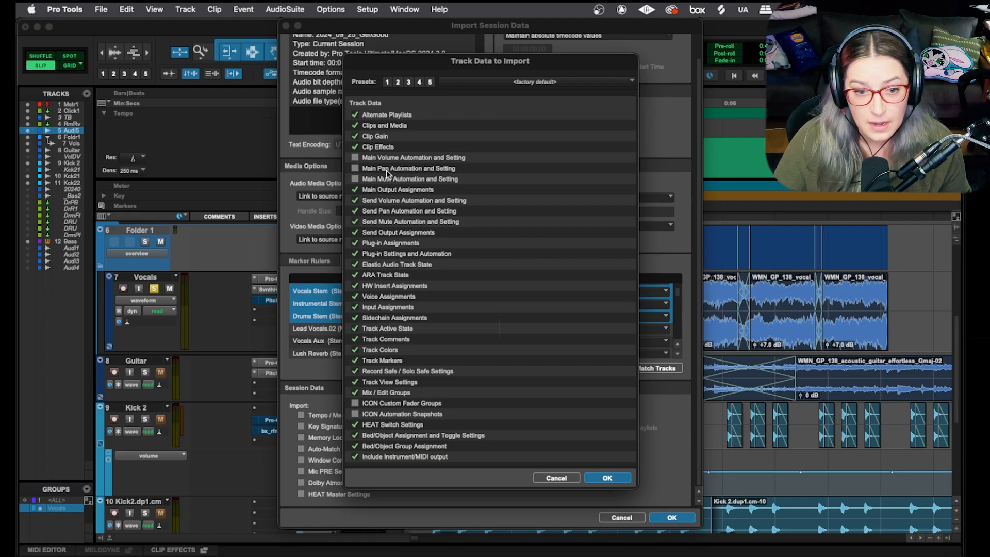
mouse_move(431, 188)
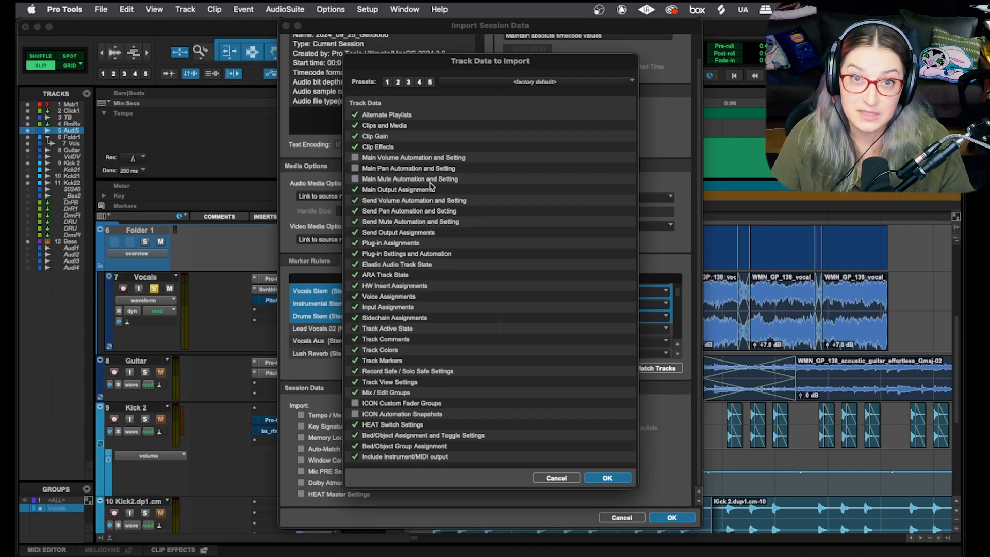
mouse_move(427, 169)
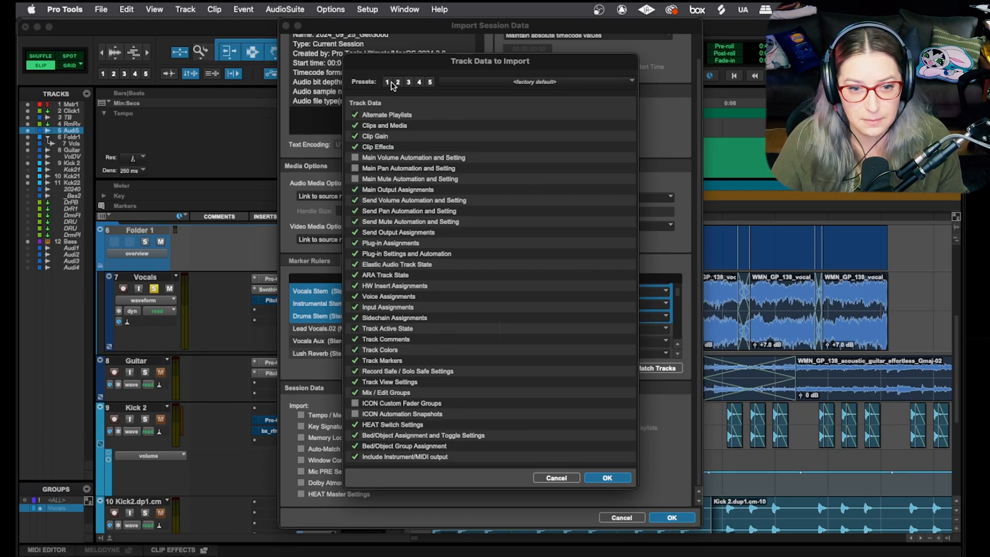
Recall track-data presets, ending on the one without playlists or main volume/pan/mute automation.
click(397, 82)
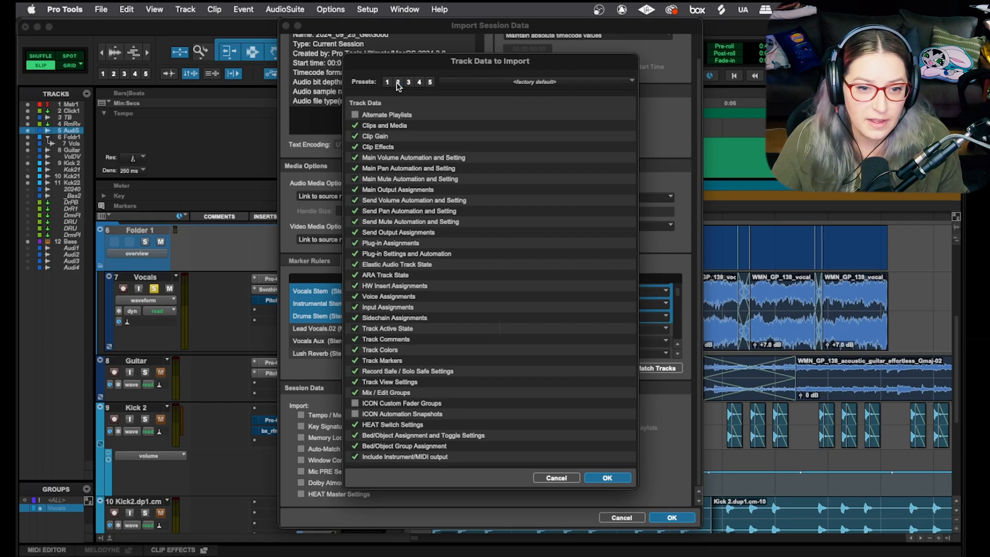
mouse_move(378, 137)
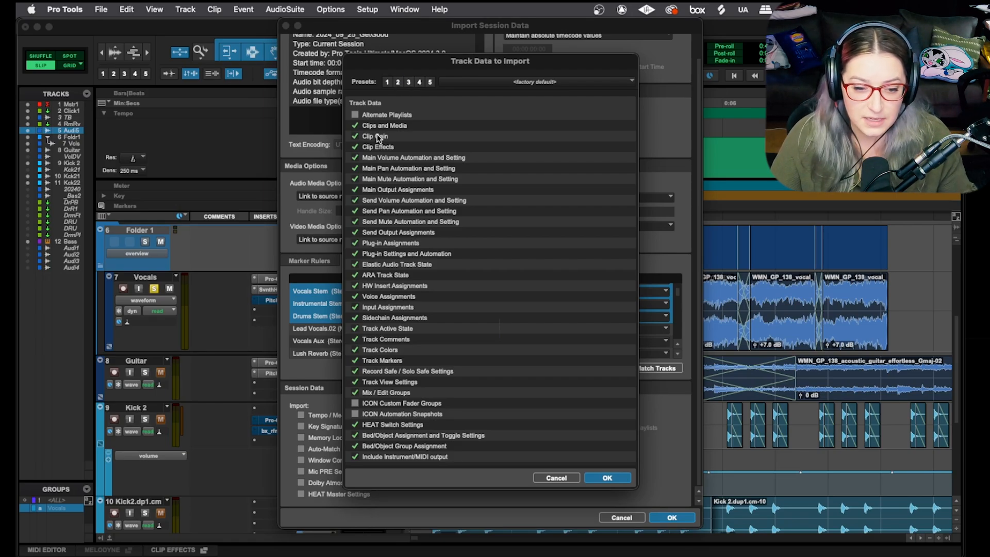
mouse_move(392, 160)
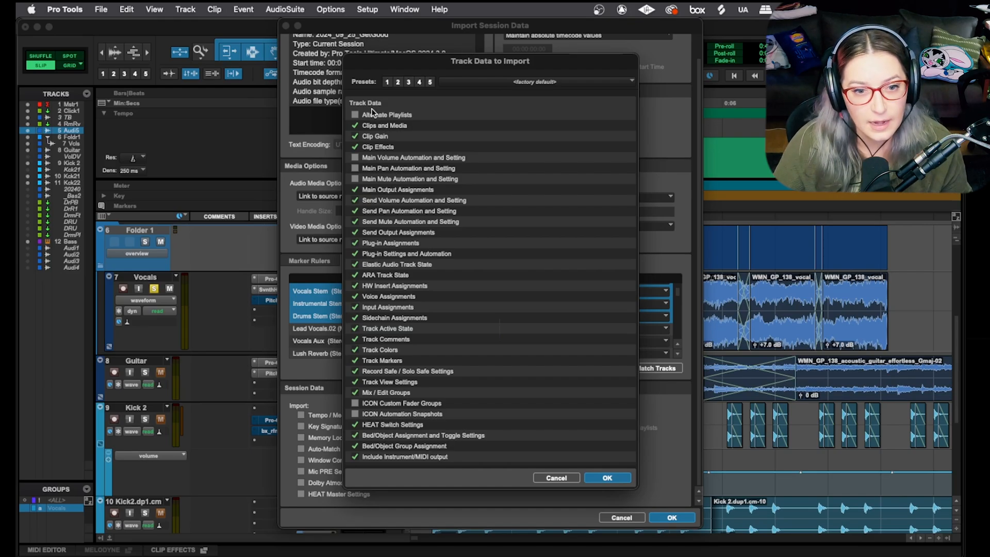
mouse_move(398, 85)
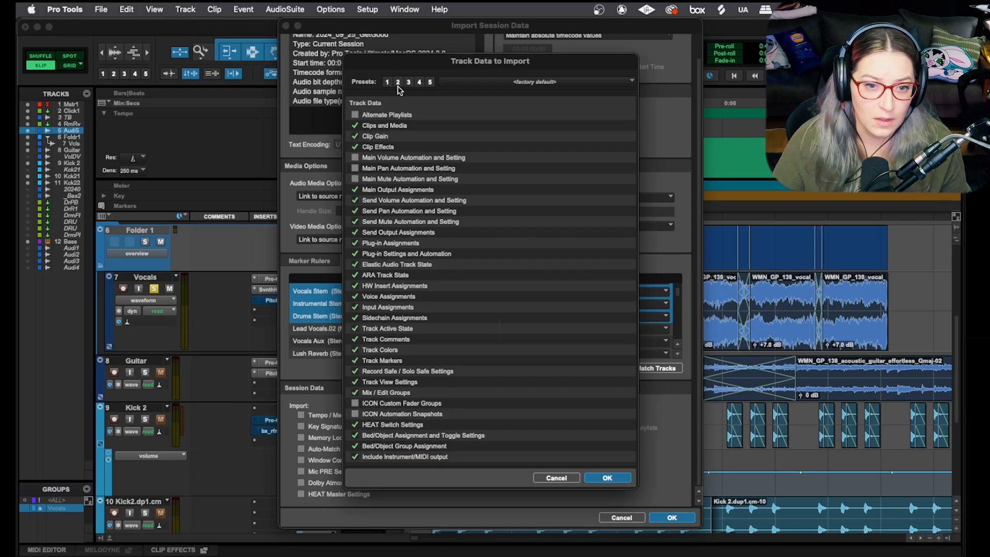
mouse_move(418, 176)
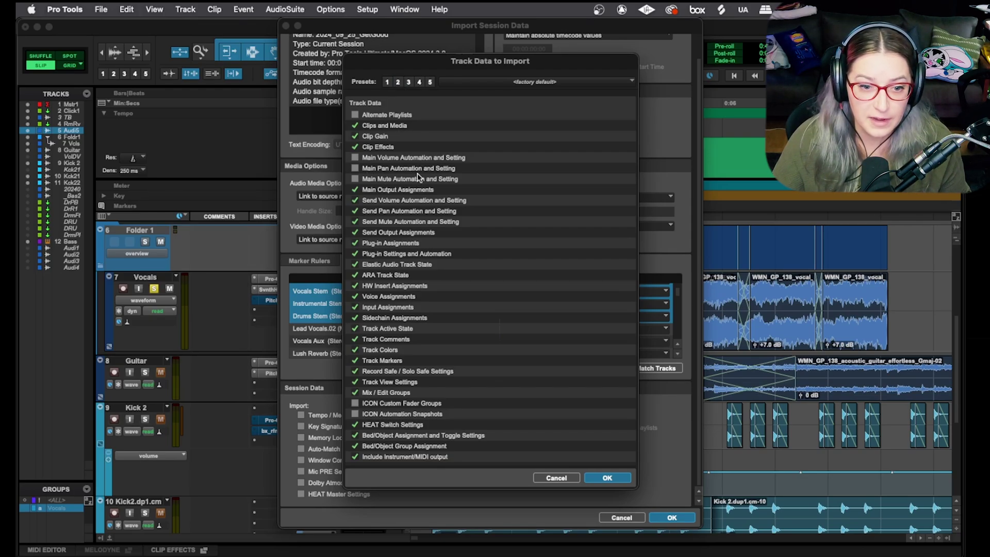
mouse_move(409, 86)
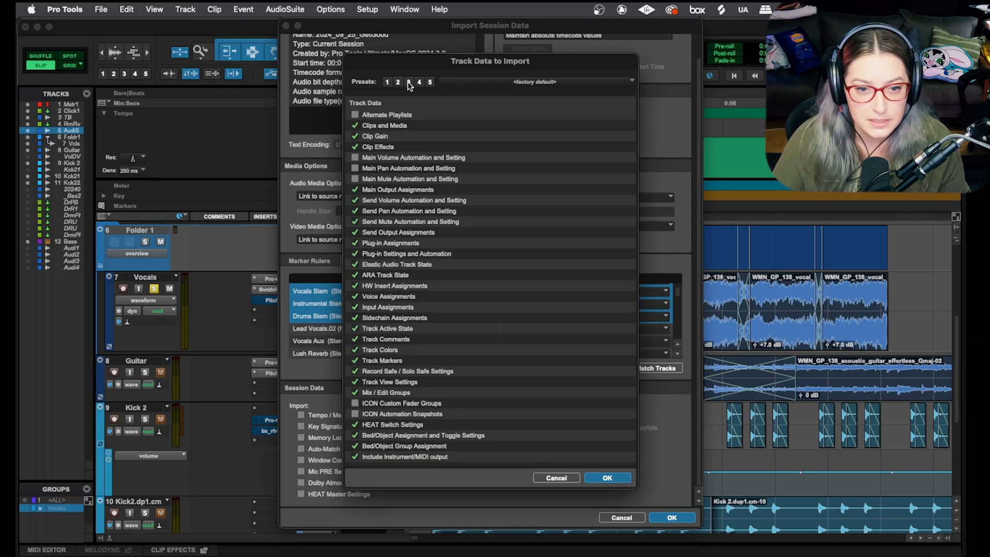
click(398, 82)
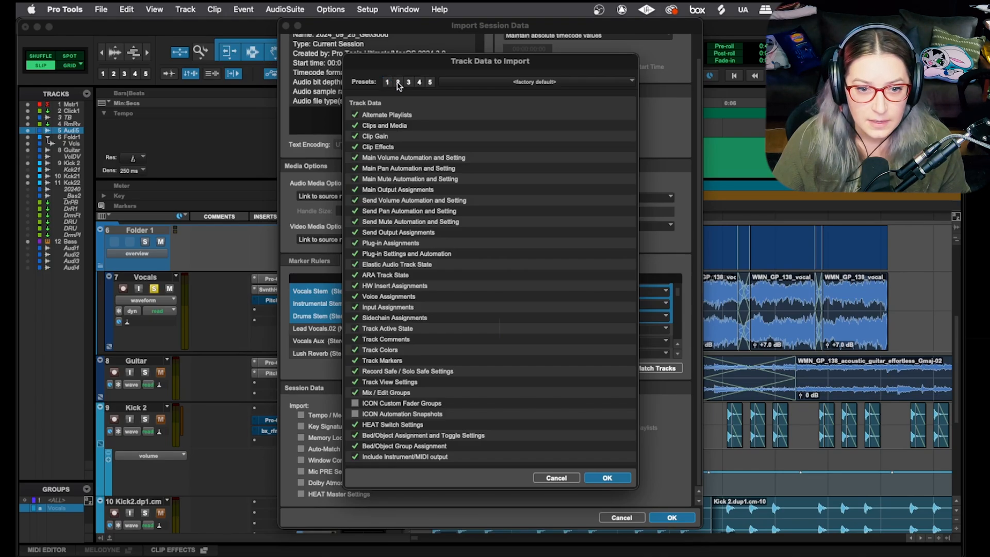
click(398, 81)
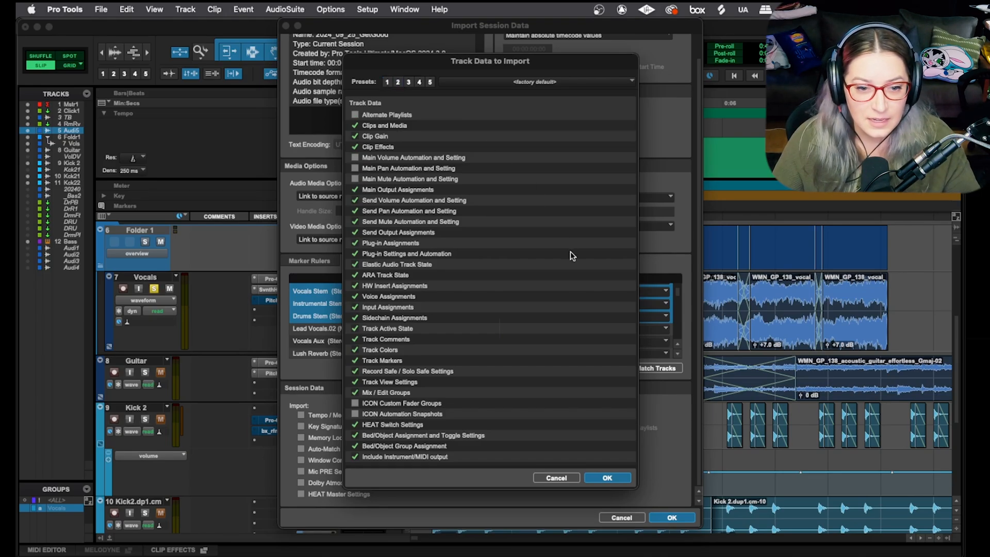
mouse_move(435, 309)
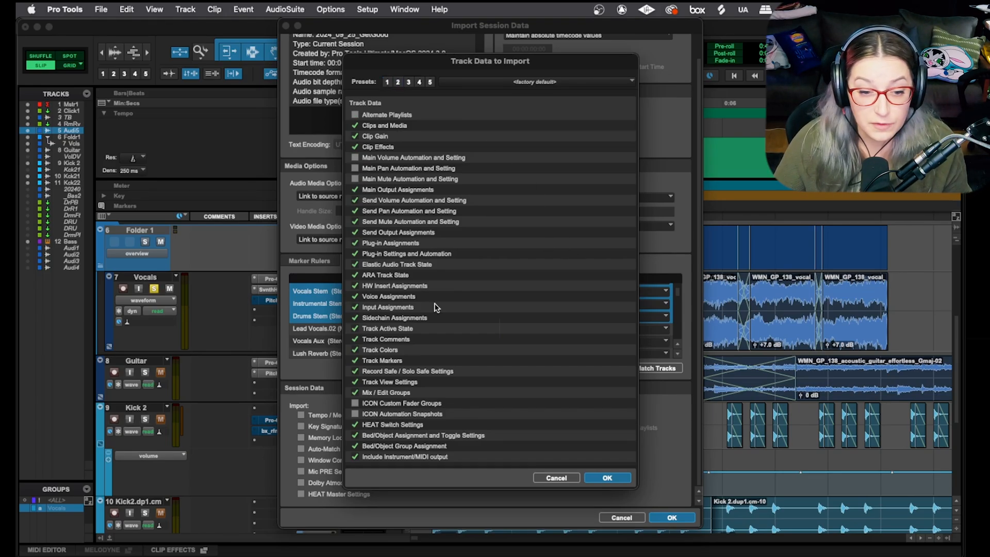
mouse_move(396, 103)
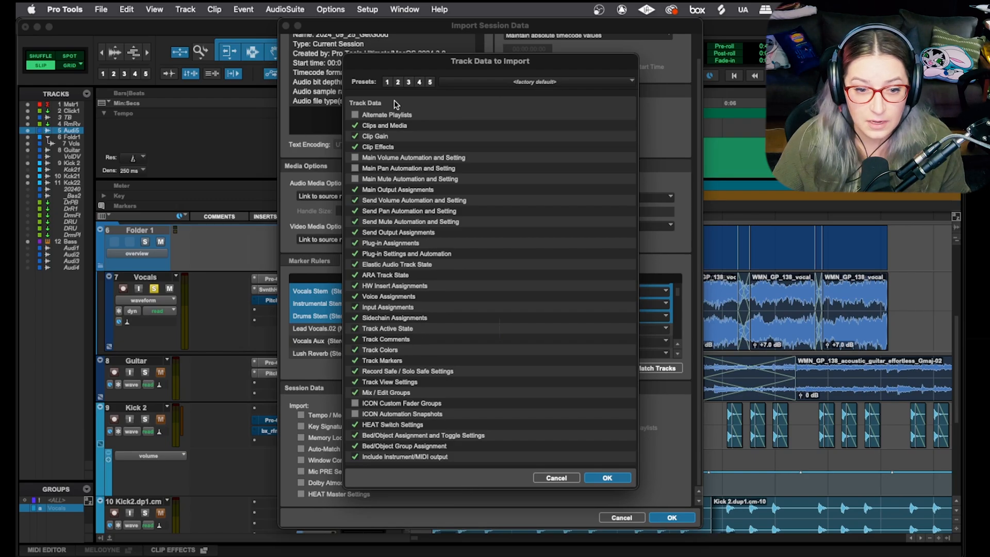
mouse_move(444, 270)
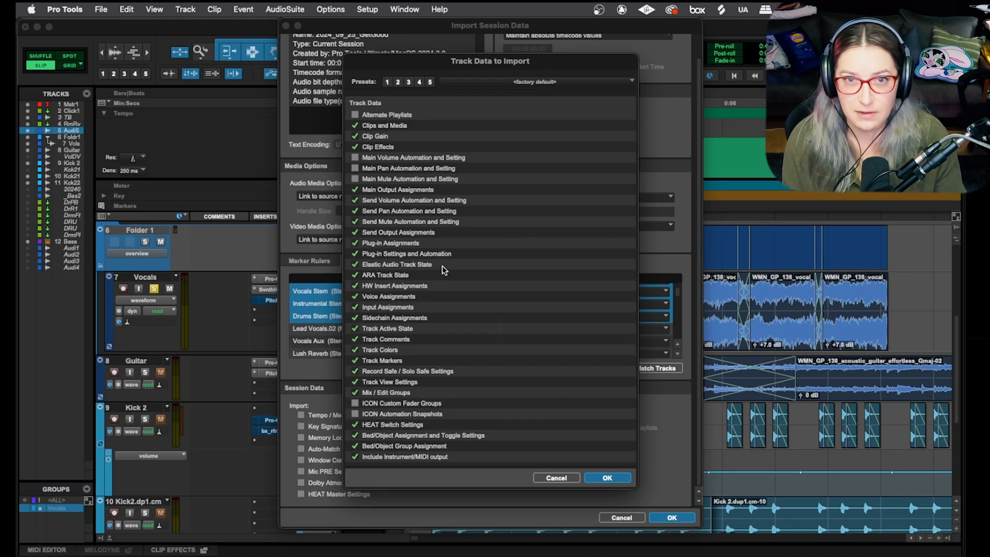
mouse_move(455, 232)
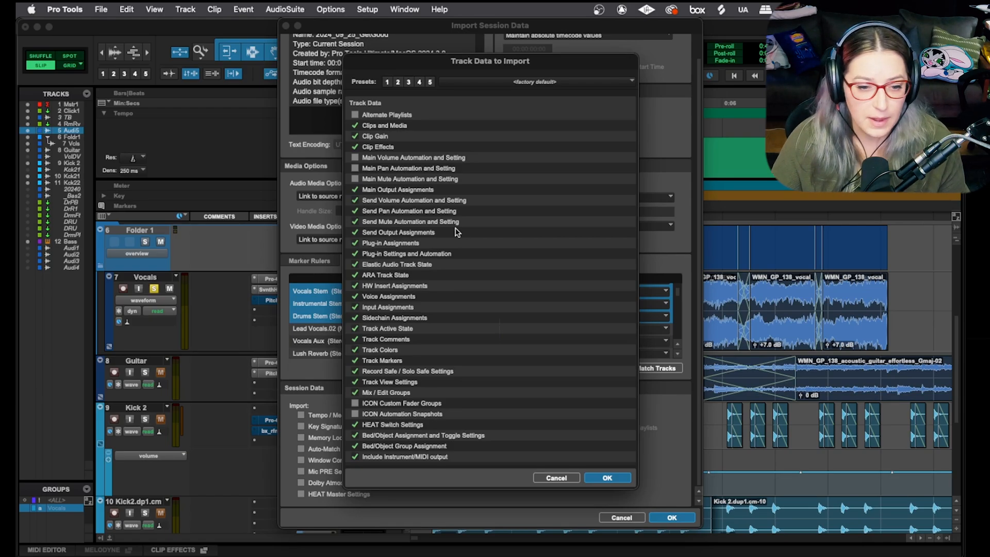
mouse_move(486, 326)
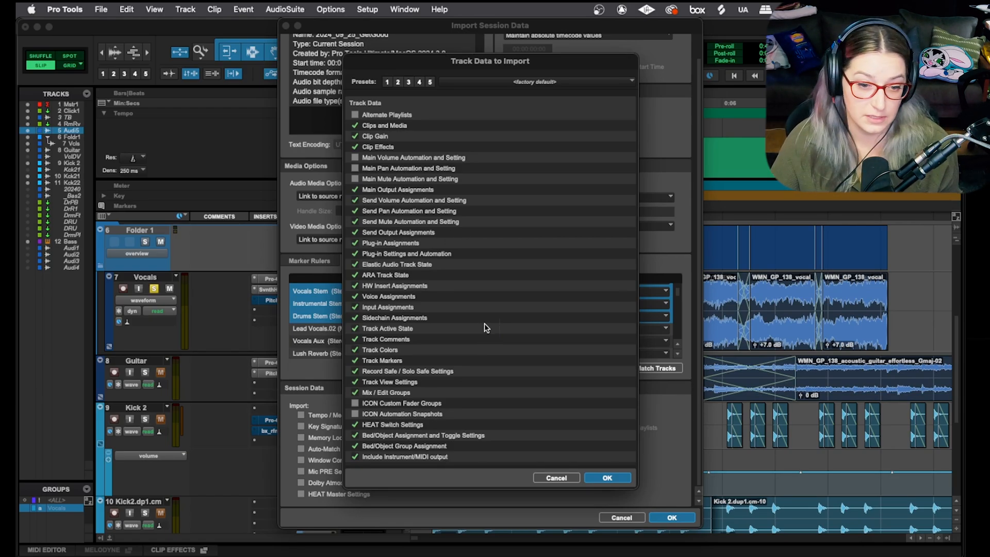
mouse_move(610, 467)
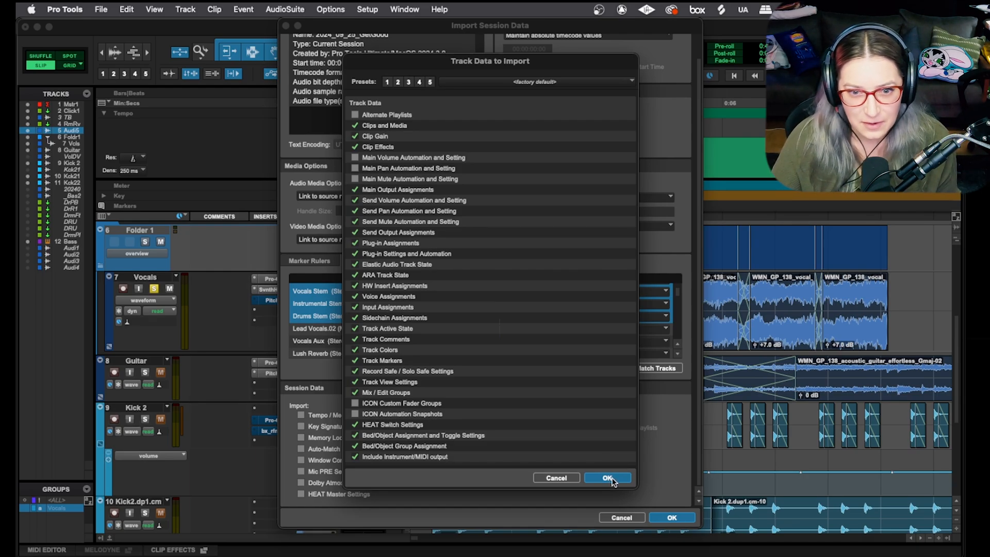
Confirm the Track Data to Import choices and return to Import Session Data.
click(606, 478)
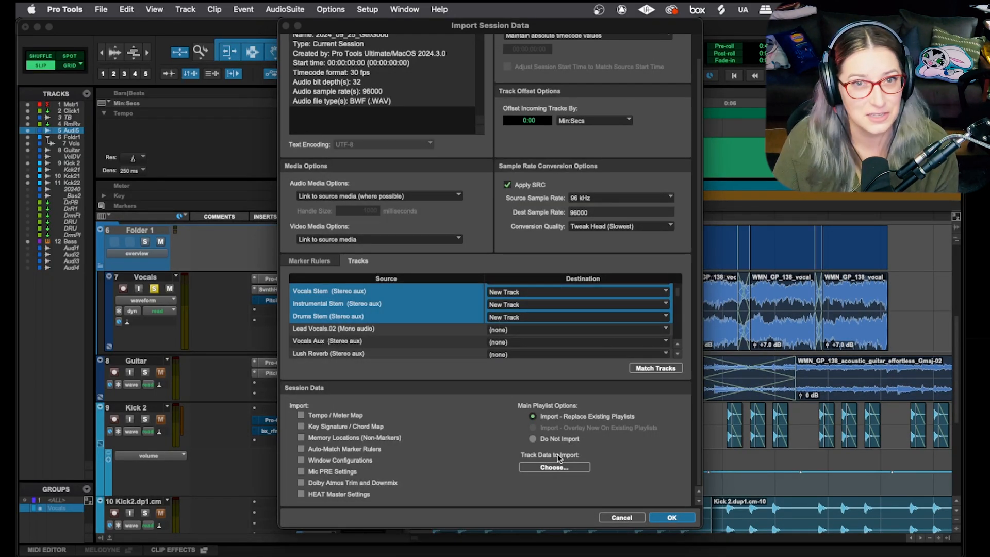
mouse_move(480, 426)
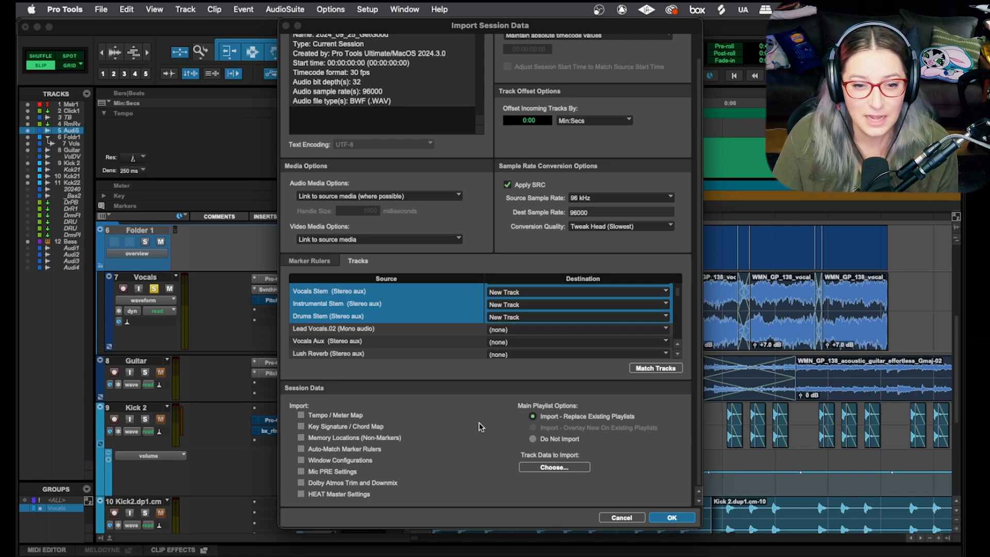
mouse_move(508, 417)
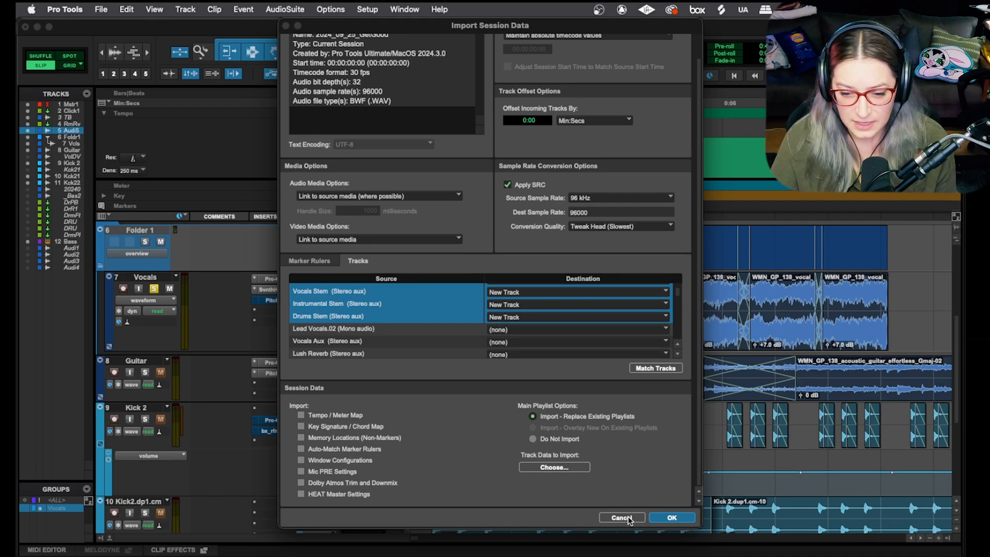
Cancel the import and create a new stereo audio track named Kick.
click(620, 517)
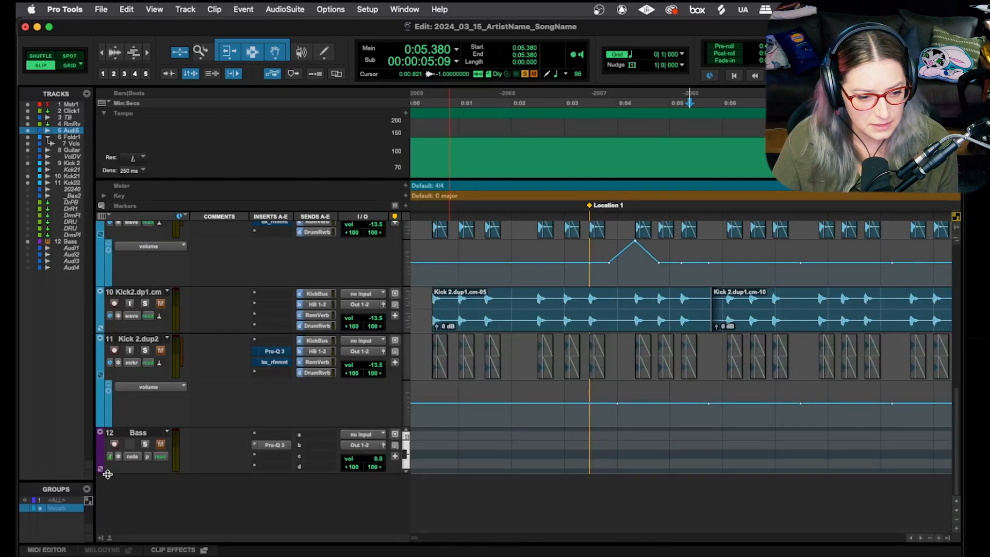
click(184, 9)
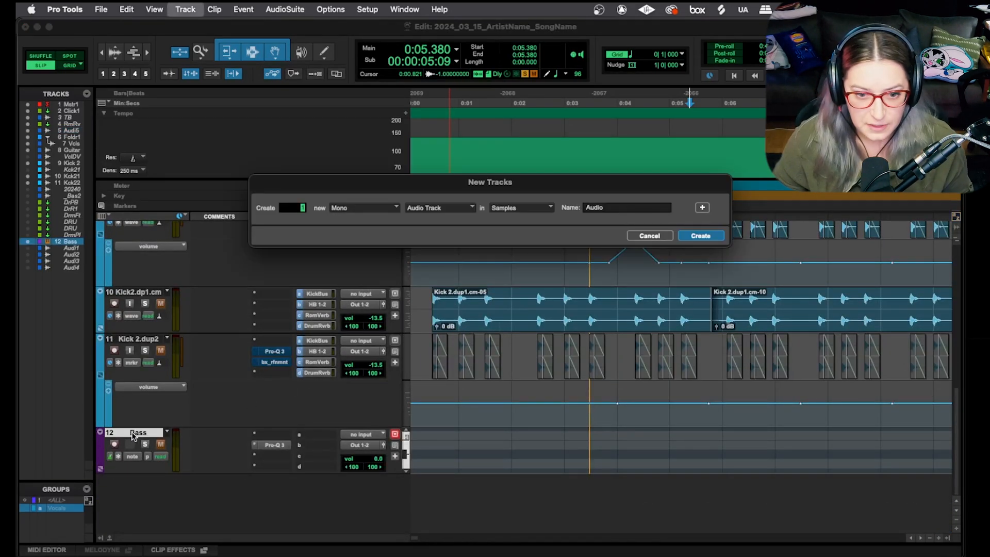
click(363, 207)
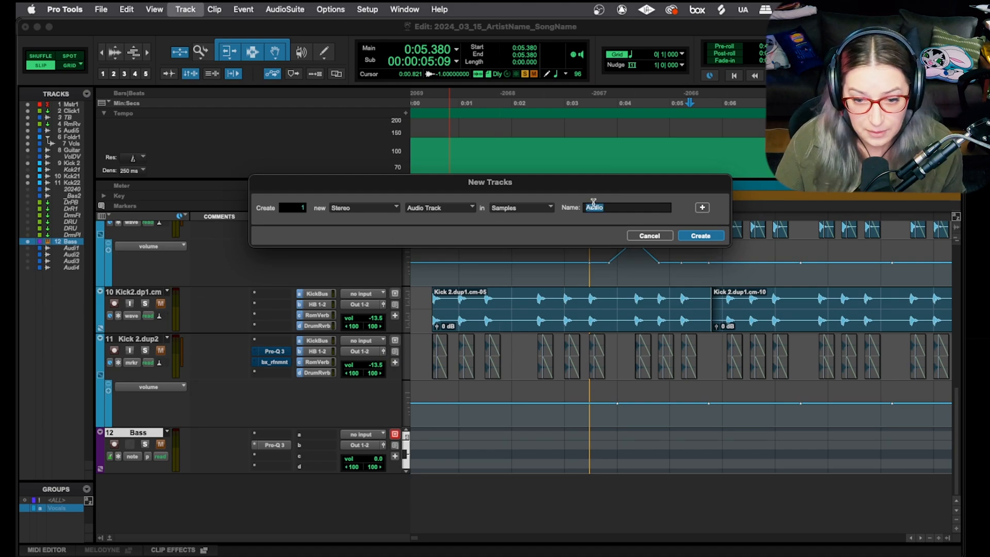
click(701, 235)
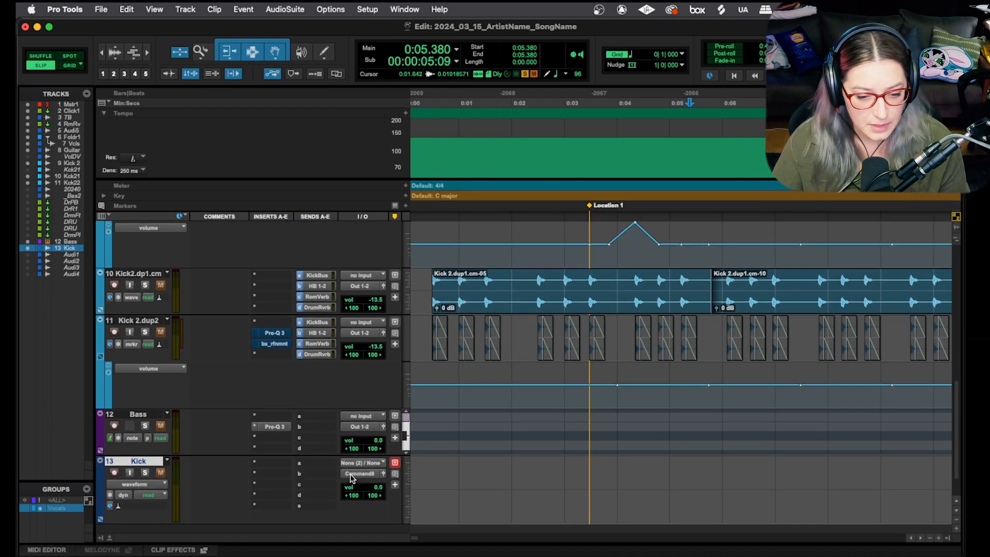
mouse_move(369, 432)
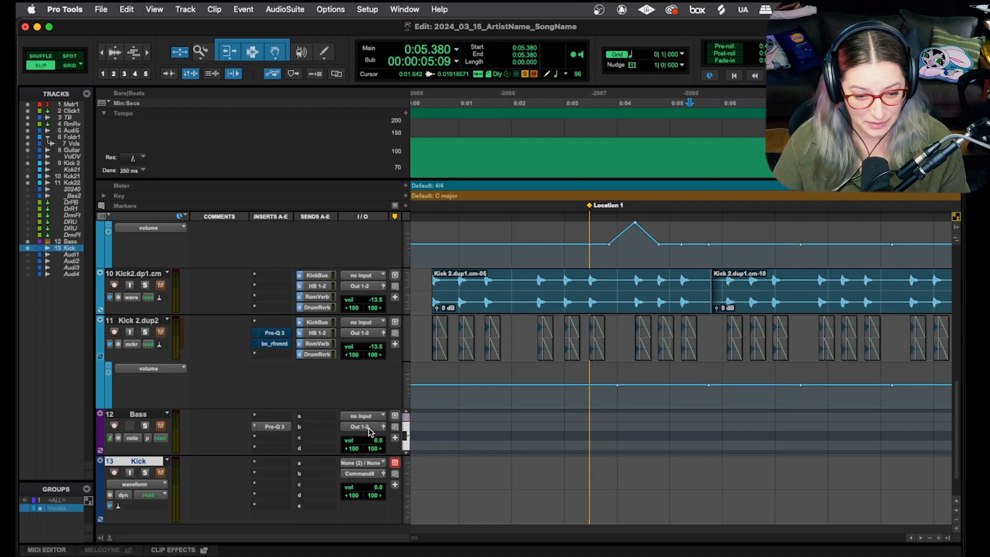
Enlarge the Master 1, Click 1 and TB track heights to reveal Master 1's inserts.
scroll(up, 3)
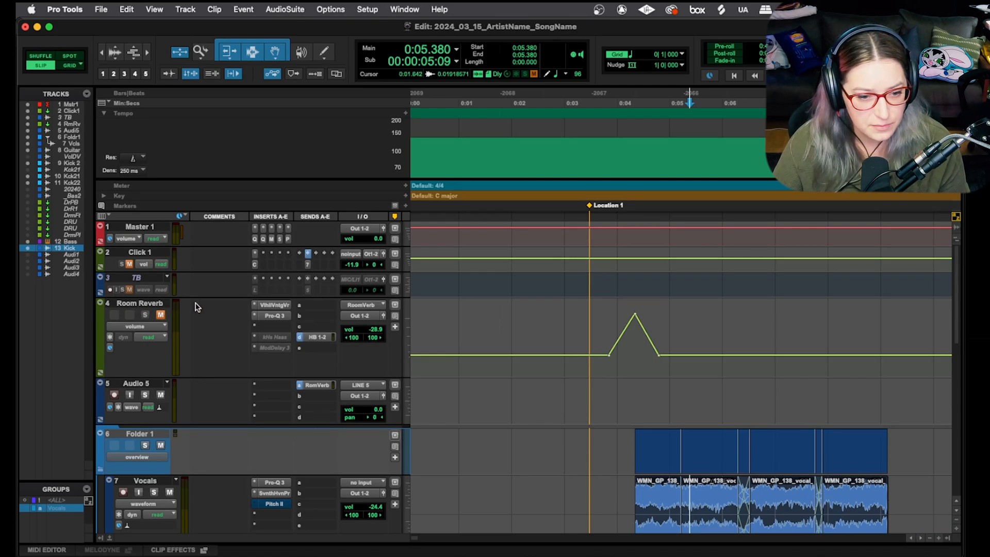
click(530, 342)
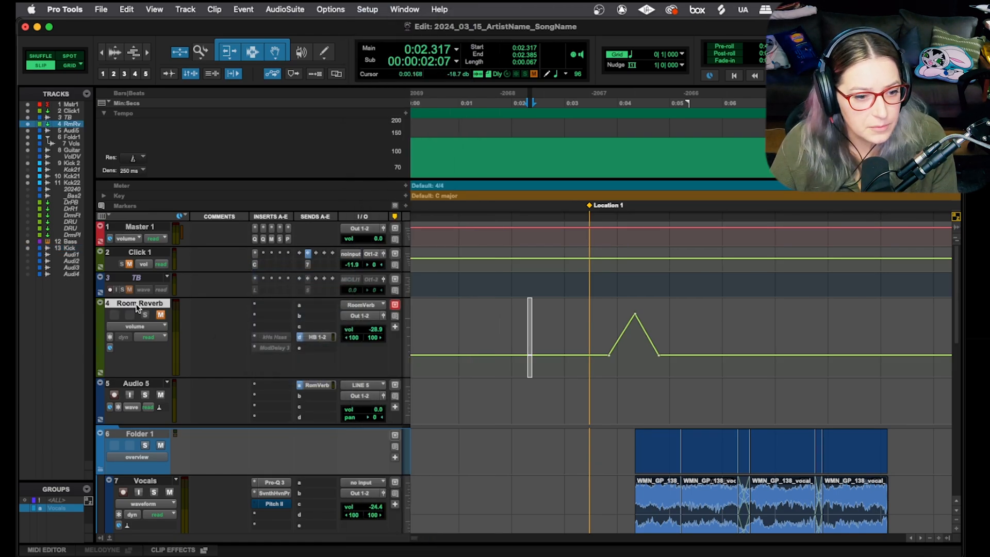
click(136, 277)
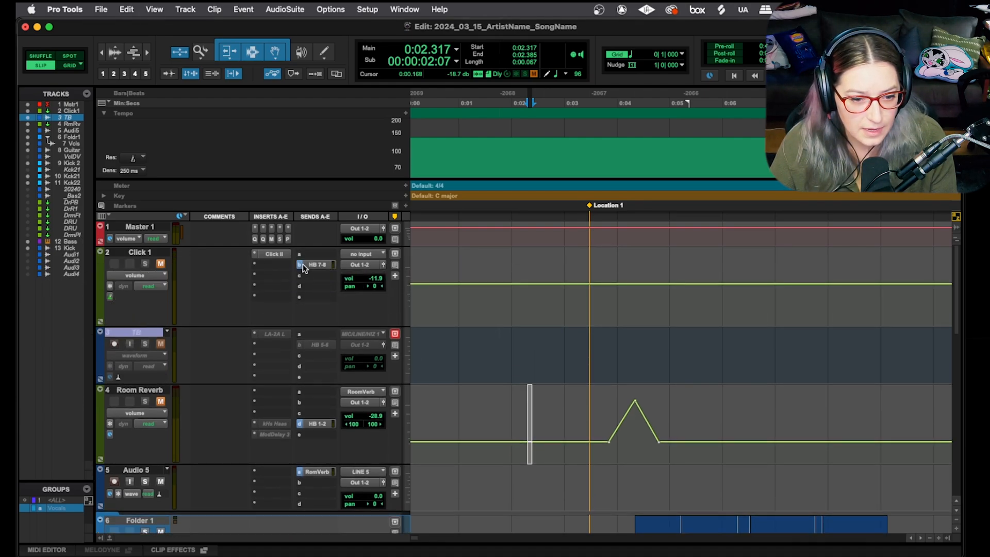
click(314, 264)
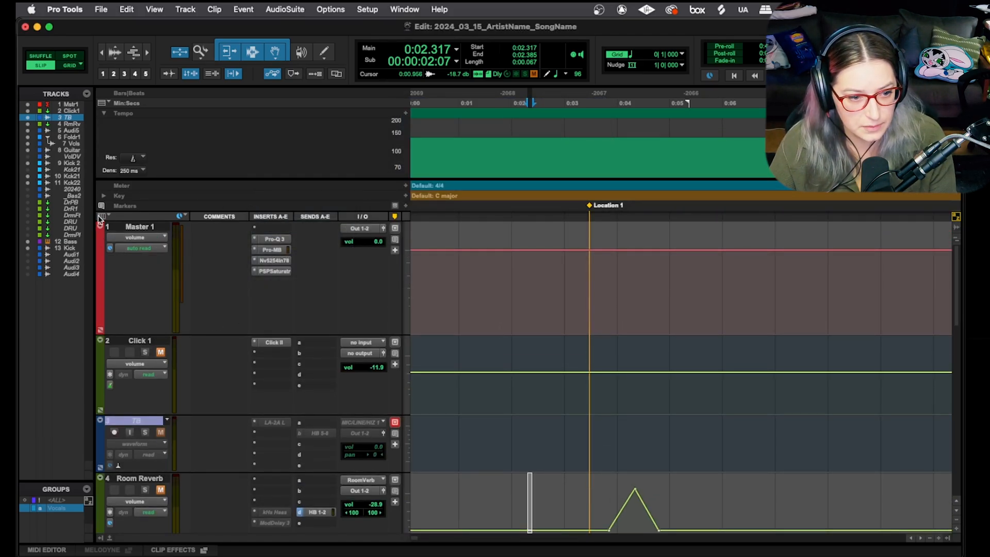
click(104, 217)
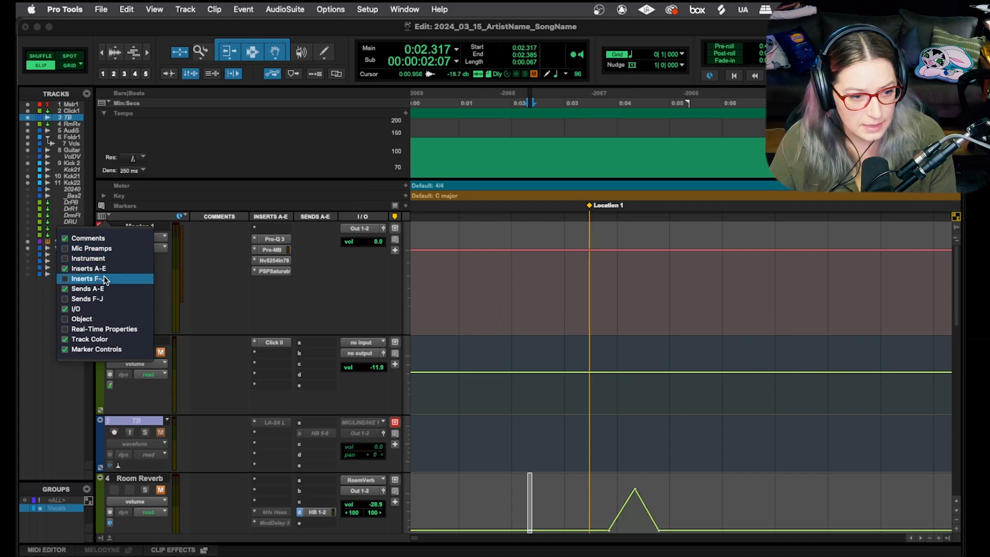
Show the Inserts F–J column, revealing Master 1's Pro-L and L1+Ultra plug-ins.
click(89, 278)
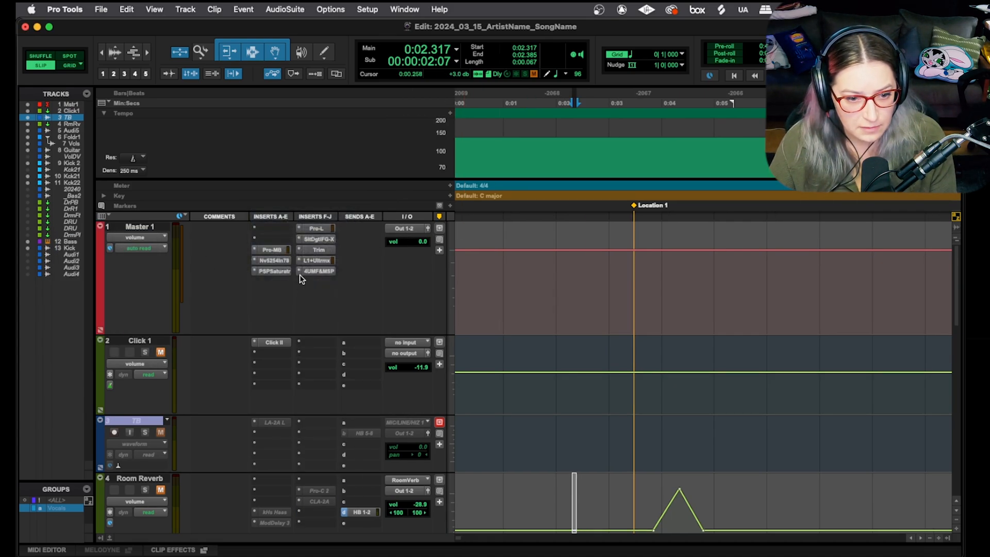
click(317, 271)
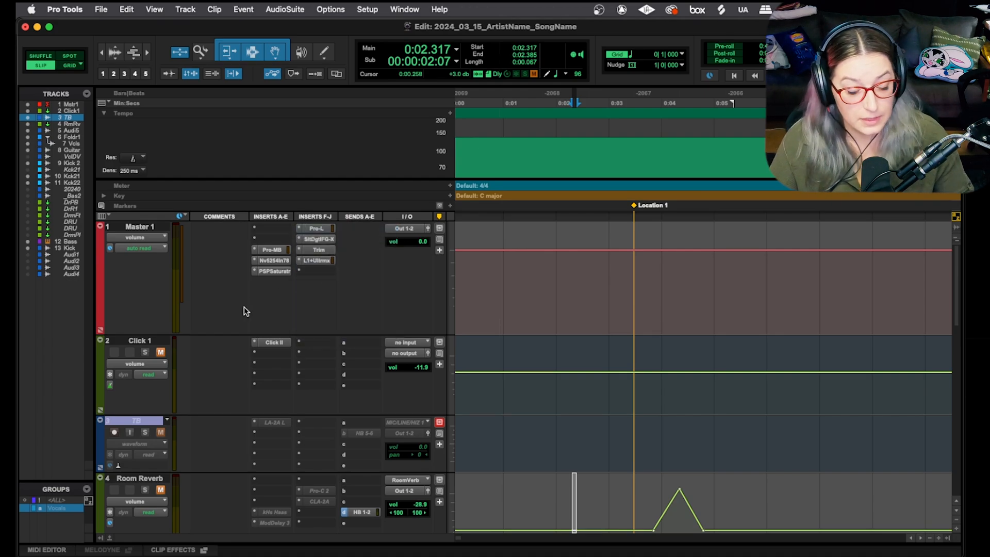
mouse_move(245, 309)
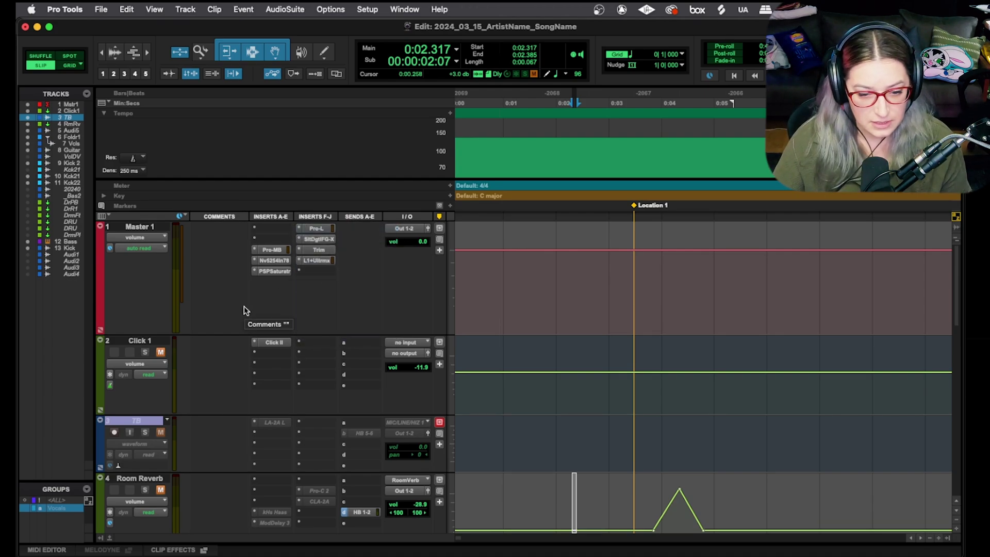
scroll(down, 3)
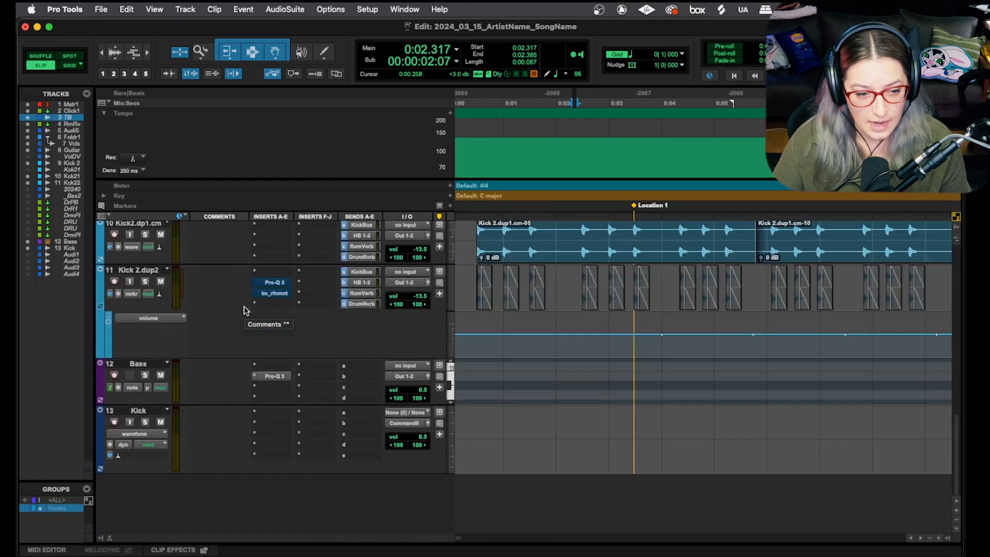
mouse_move(315, 413)
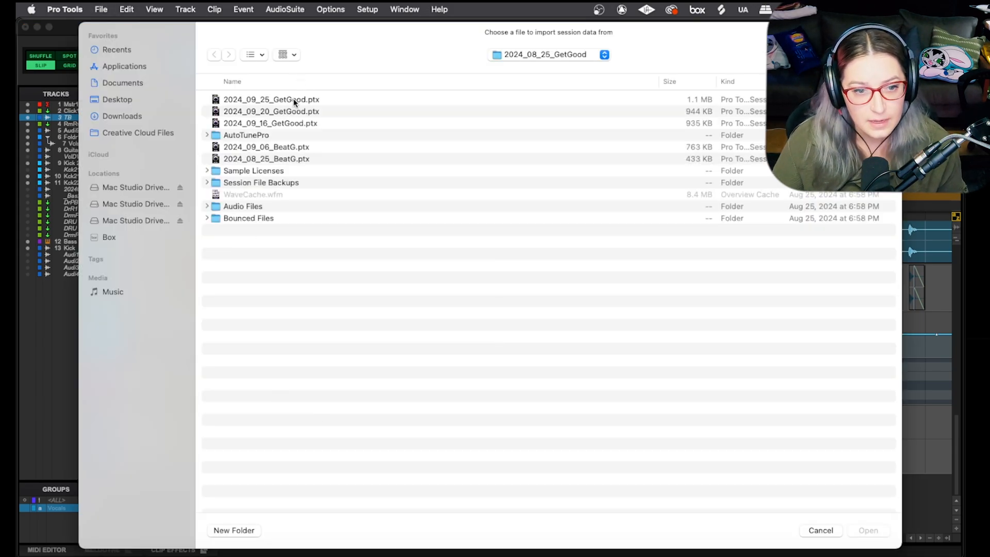
Import session data from 2024_09_25_GetGood.ptx and Match Tracks so Master 1, Click 1, TB and Room Reverb map by name.
double_click(272, 99)
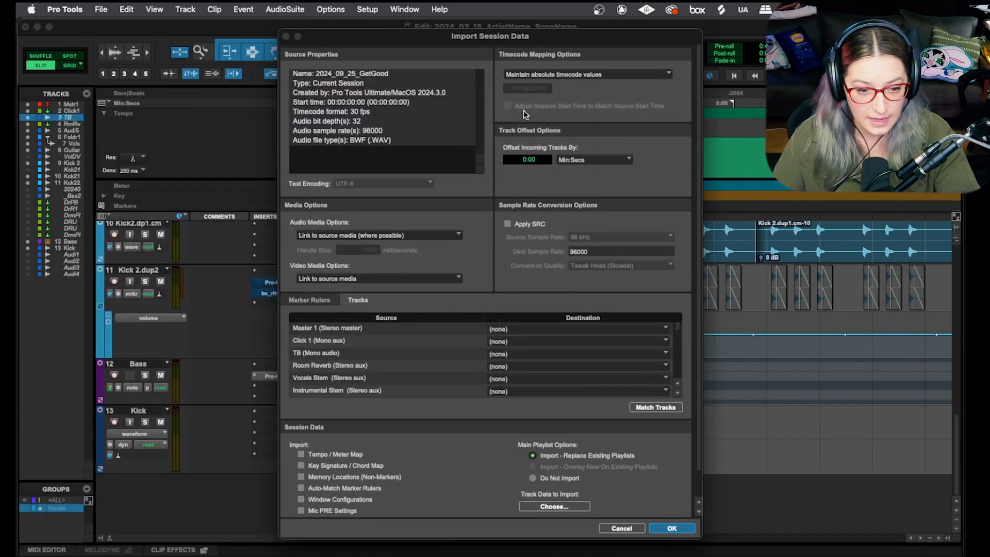
mouse_move(646, 396)
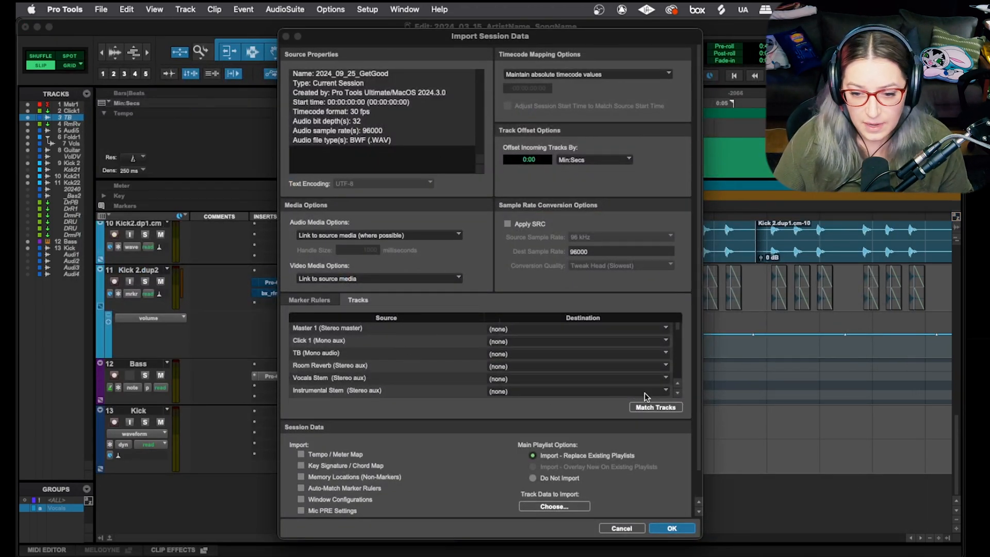
click(656, 406)
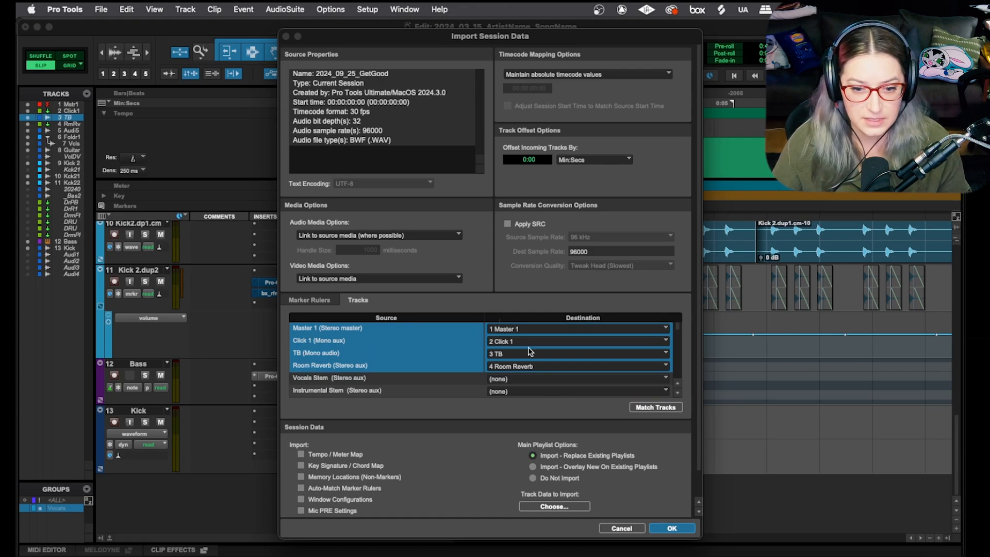
mouse_move(508, 375)
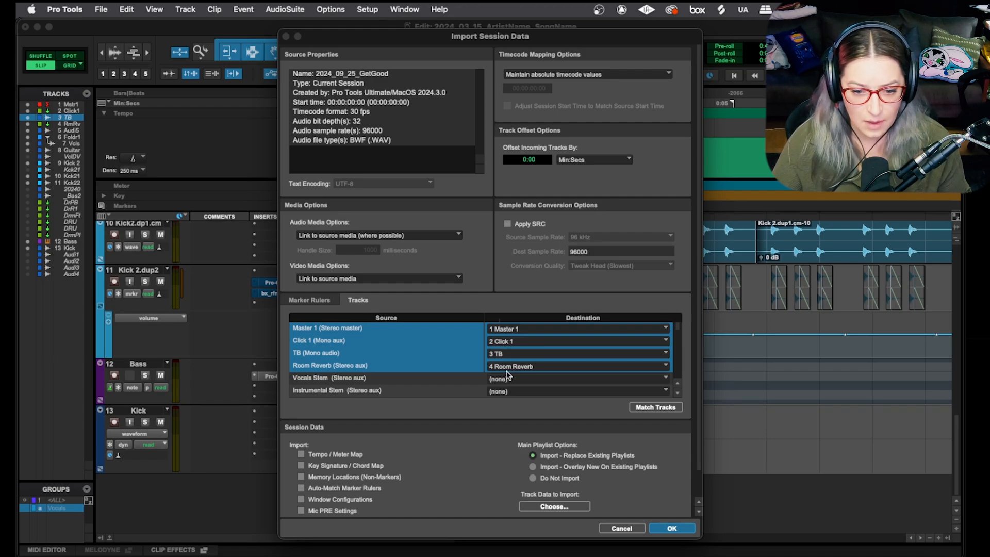
scroll(down, 3)
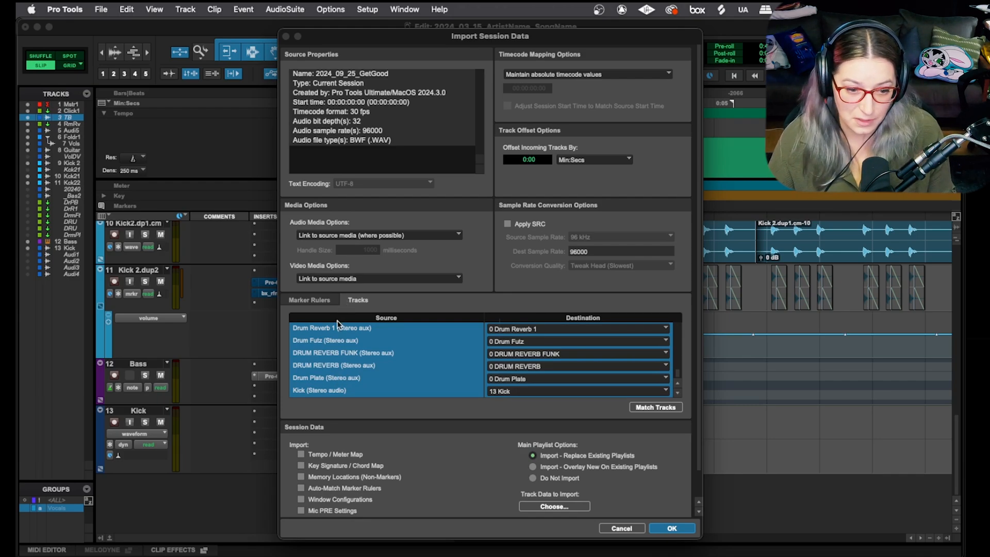
mouse_move(331, 393)
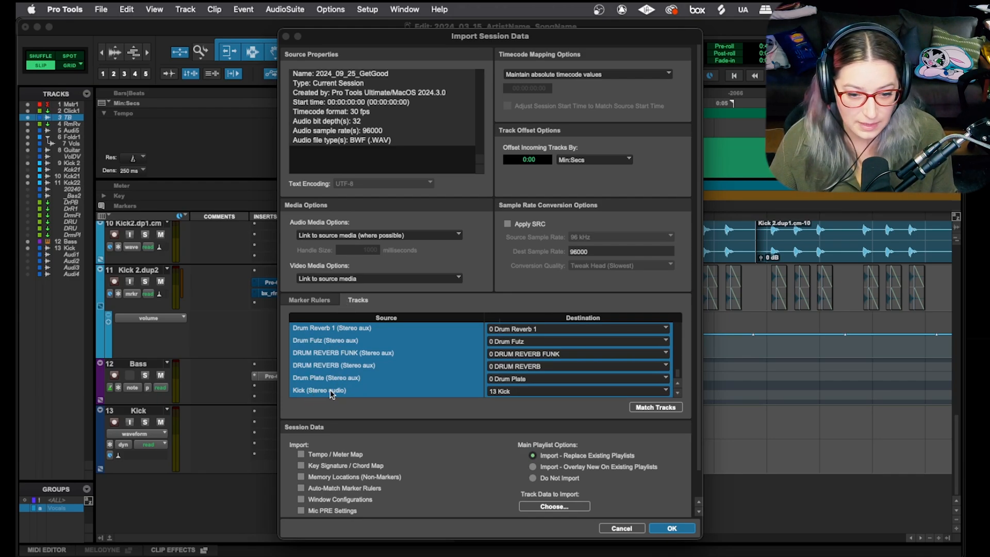
scroll(up, 3)
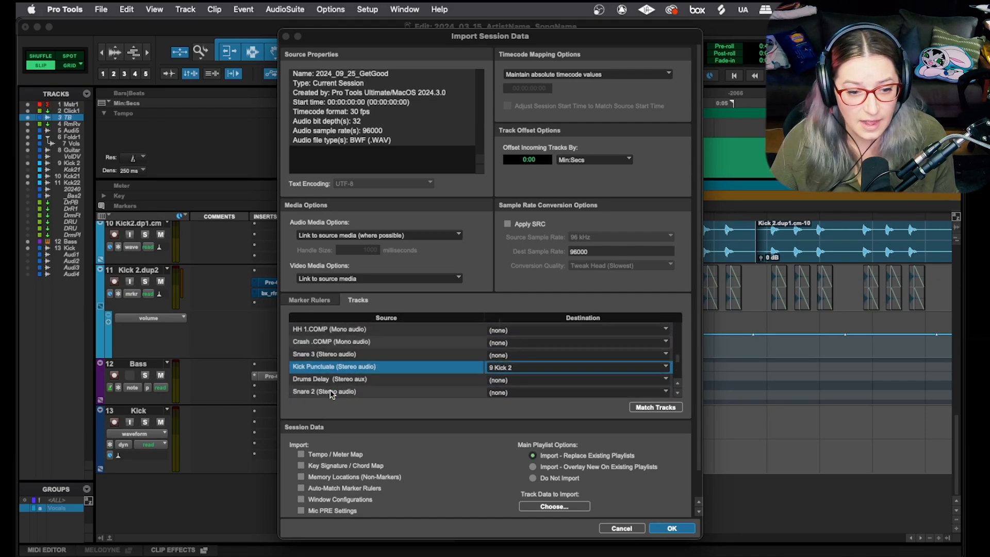
scroll(down, 3)
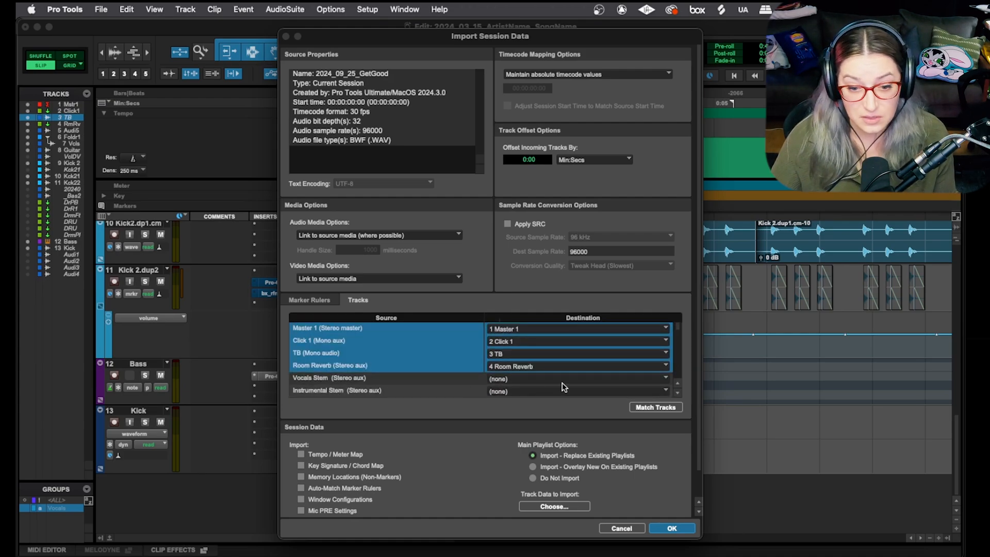
mouse_move(459, 396)
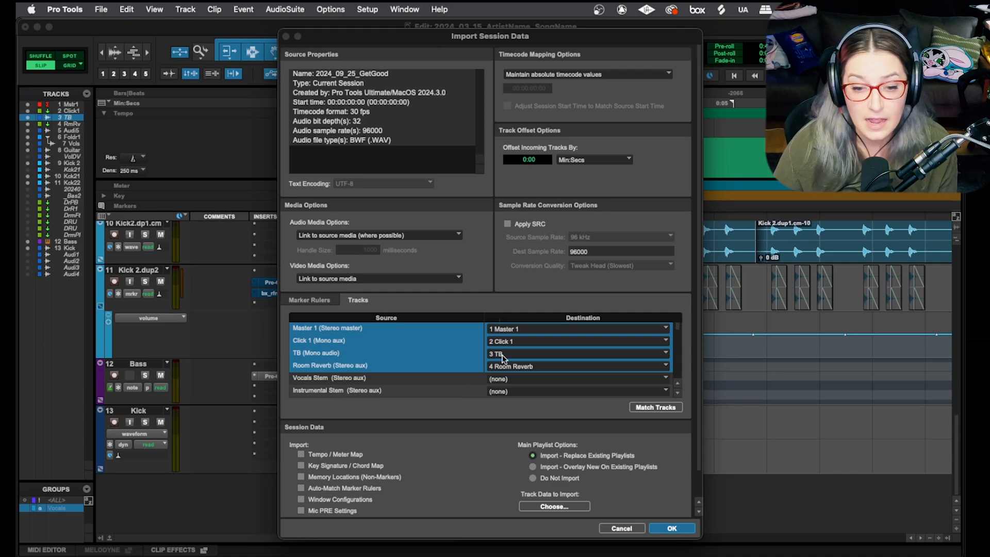
mouse_move(562, 477)
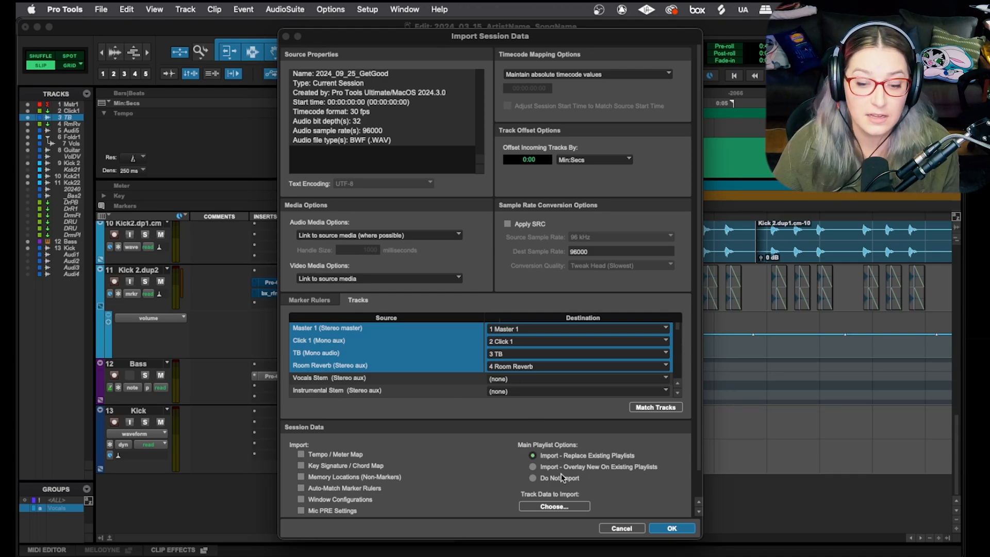
Keep the default Track Data to Import categories and carry out the matched import.
click(553, 505)
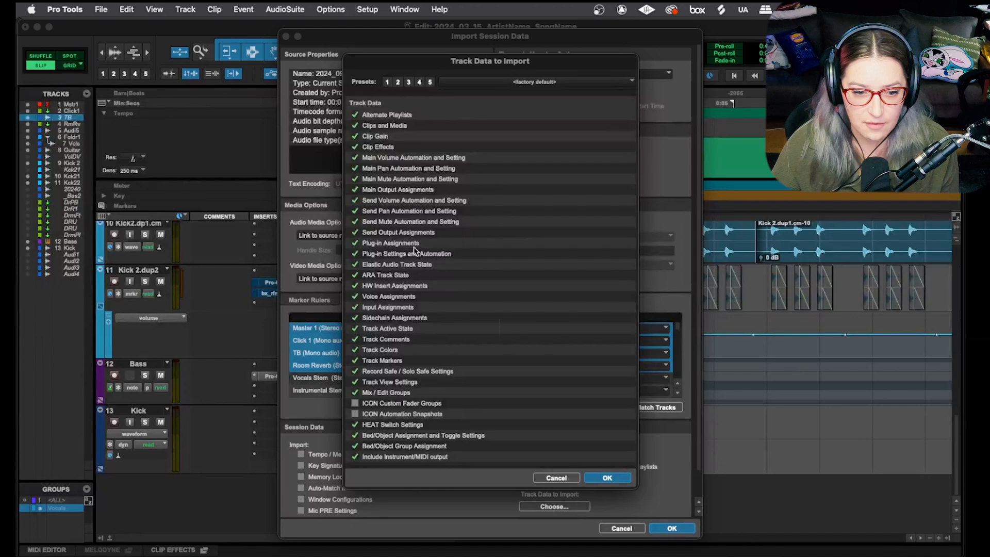
mouse_move(584, 493)
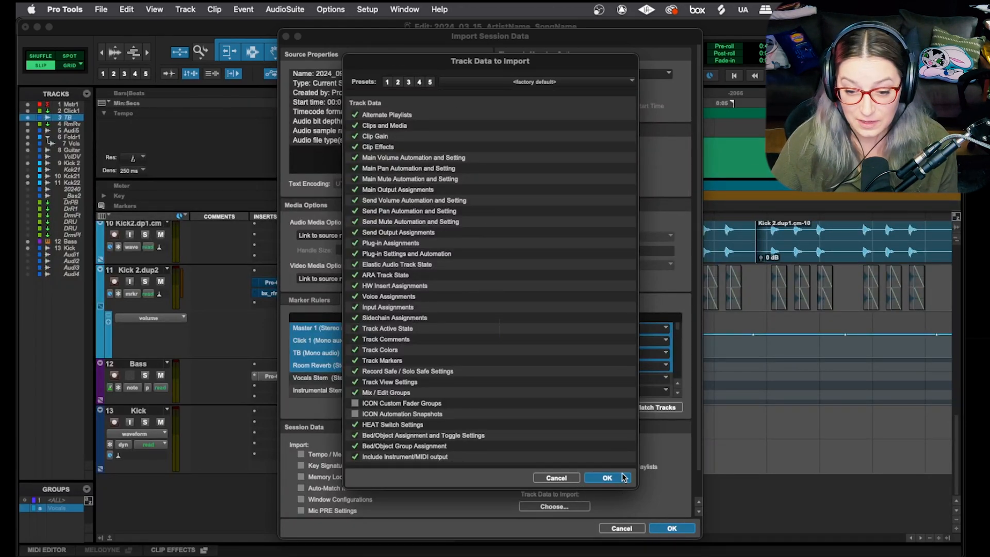
click(606, 478)
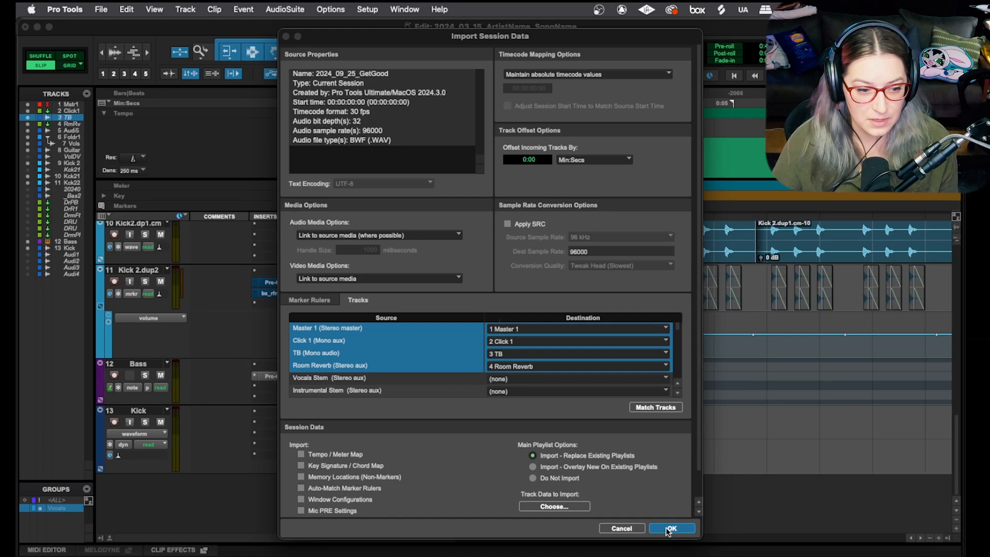
mouse_move(133, 409)
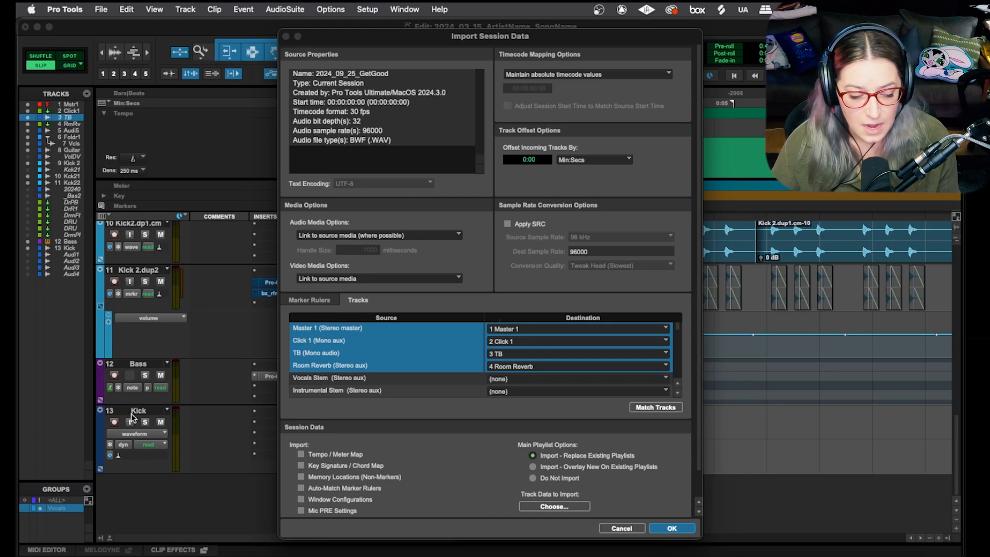
mouse_move(285, 435)
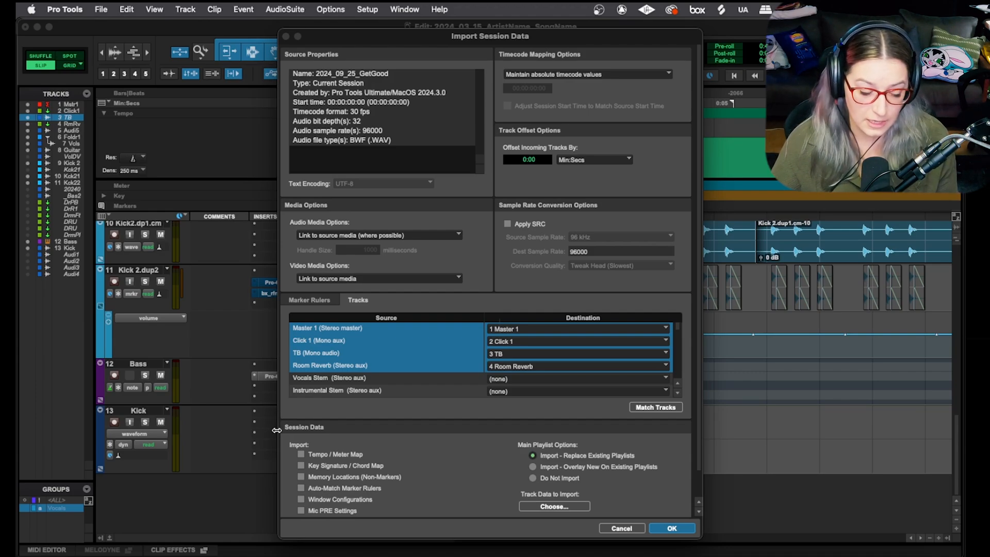
mouse_move(466, 361)
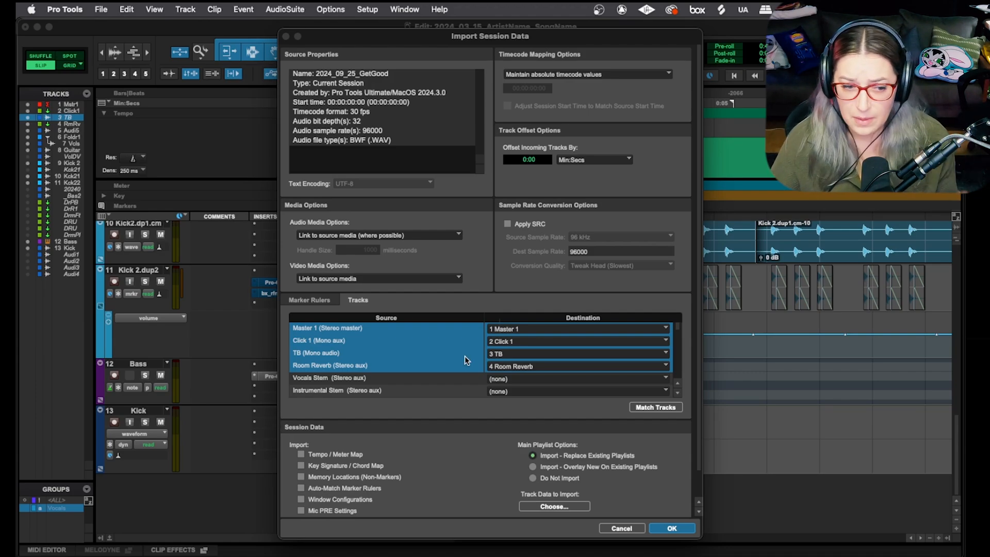
mouse_move(625, 440)
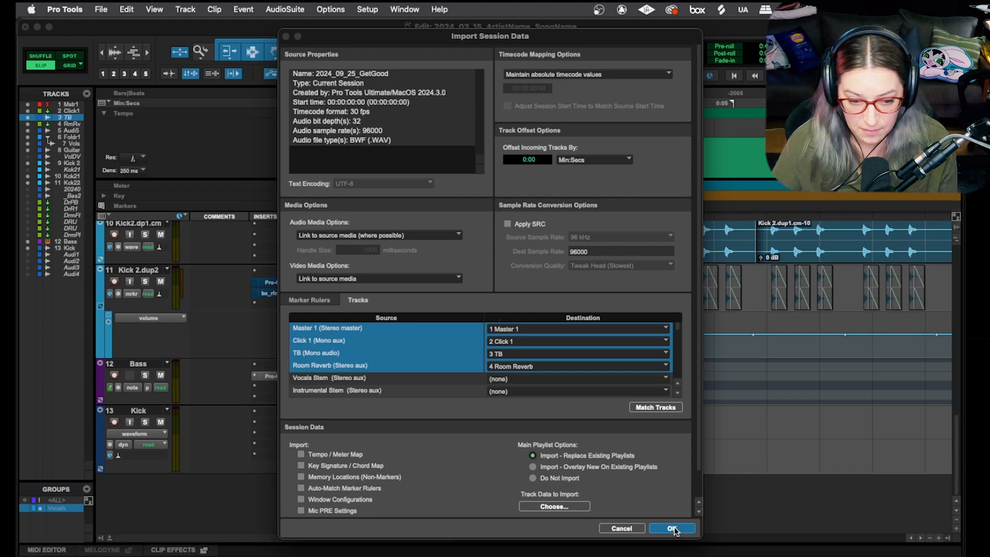
click(672, 528)
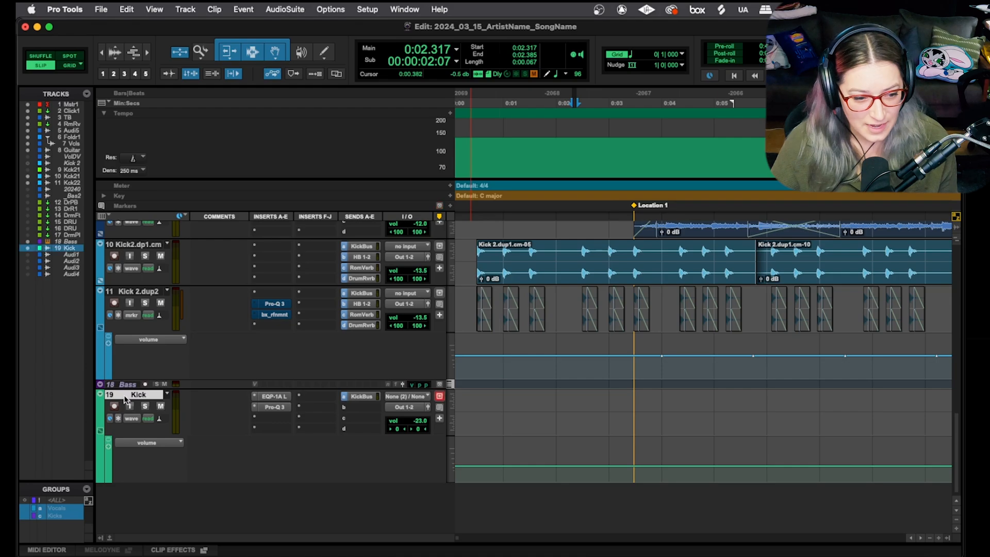
mouse_move(140, 454)
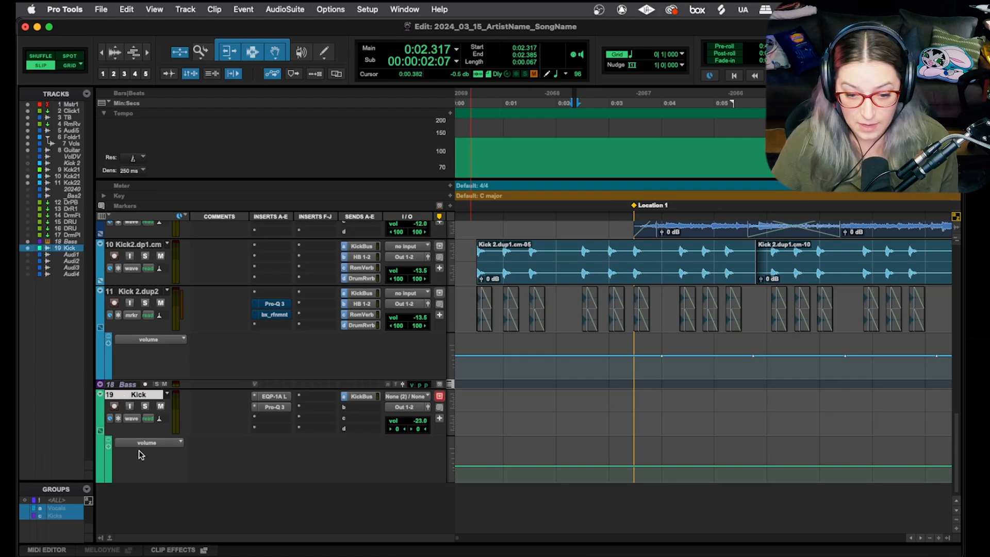
mouse_move(148, 452)
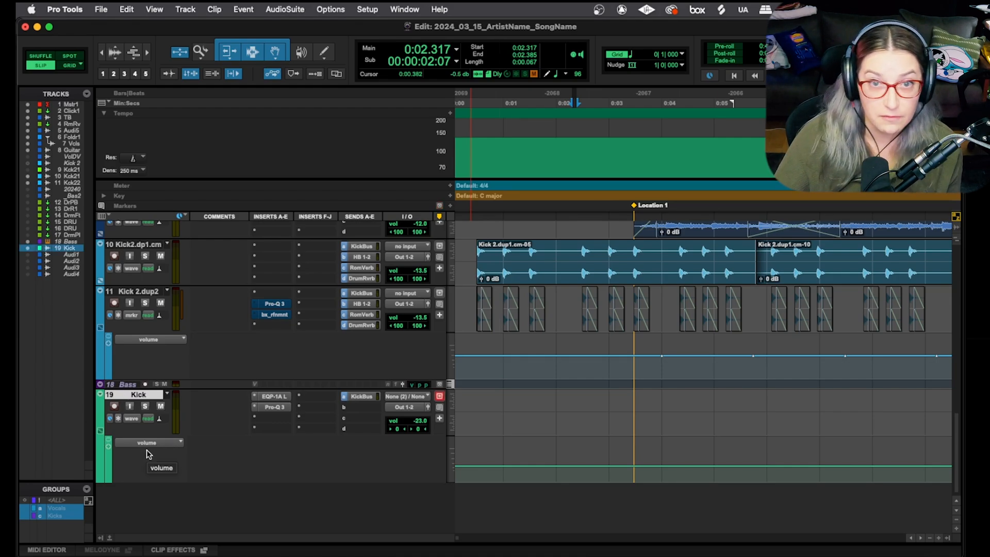
mouse_move(178, 446)
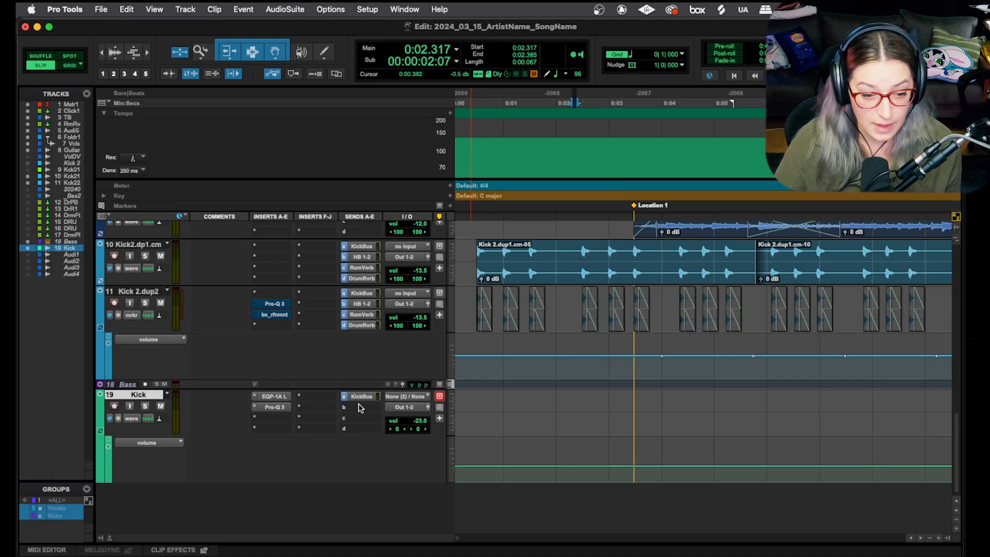
mouse_move(407, 403)
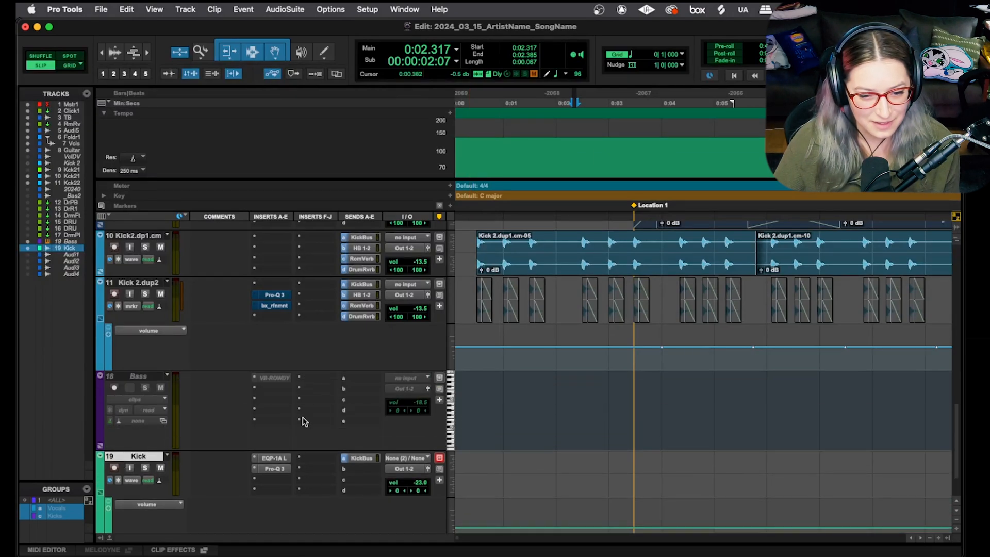
mouse_move(251, 366)
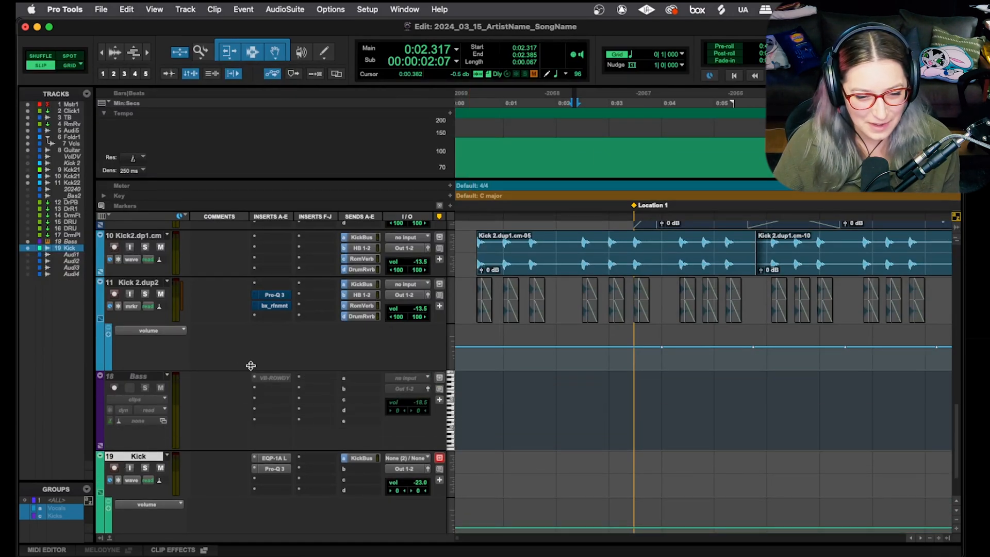
scroll(up, 3)
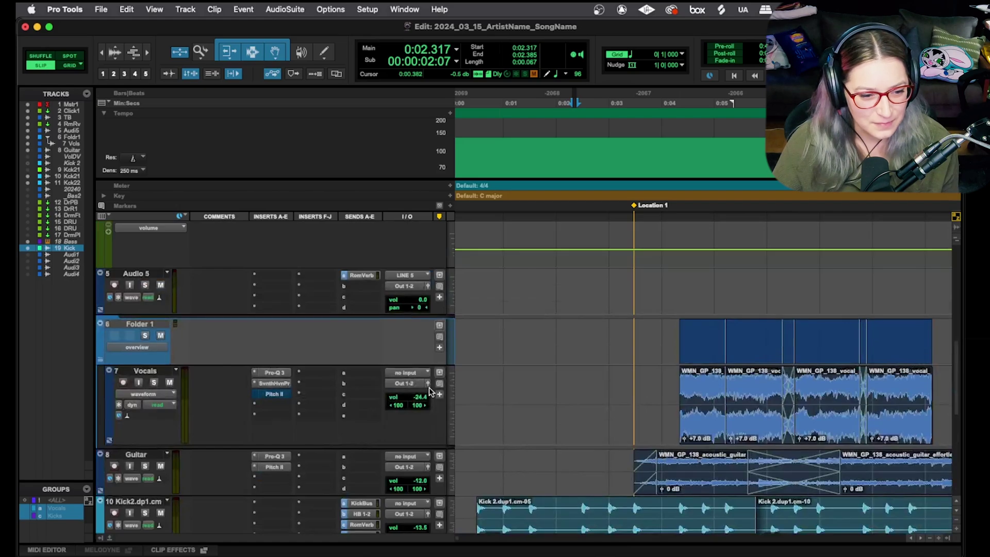
scroll(up, 3)
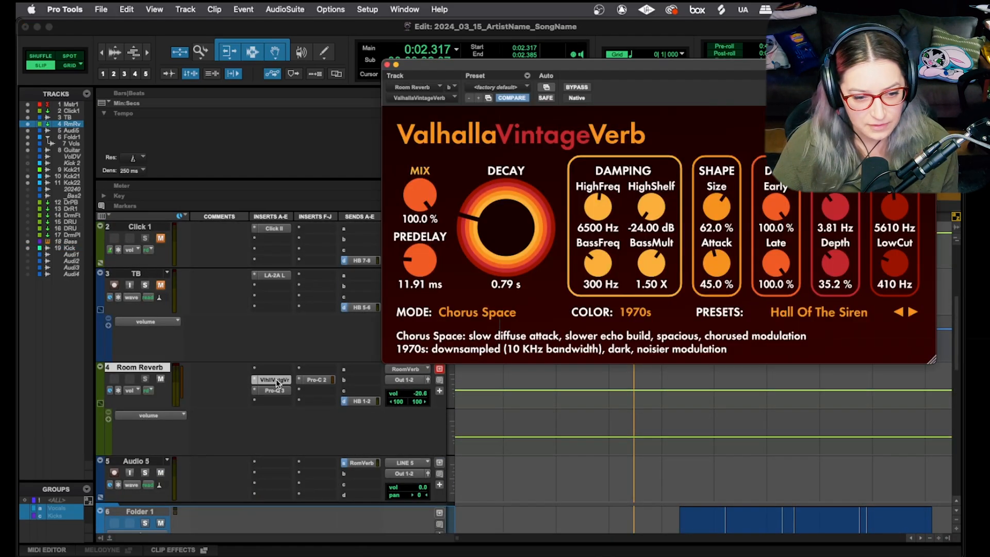
mouse_move(446, 281)
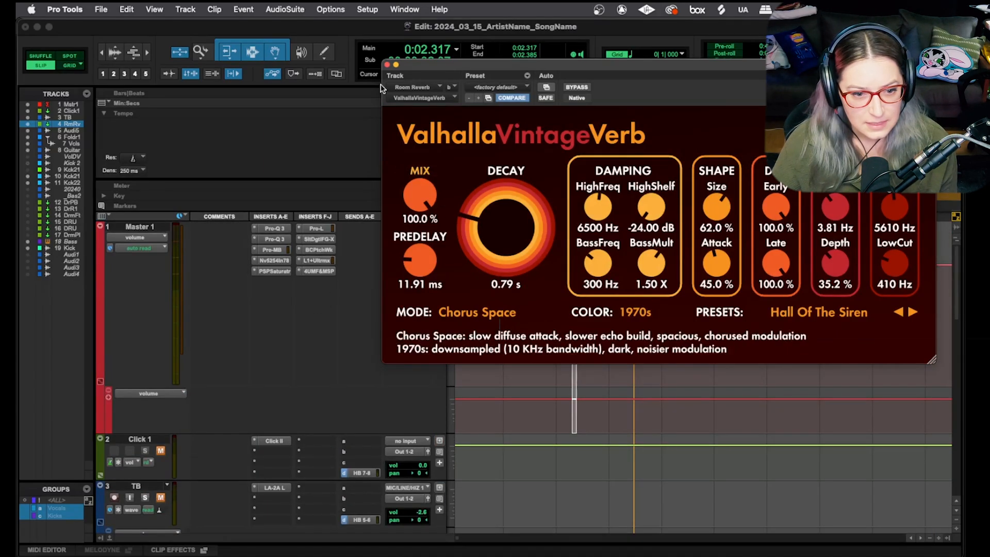
click(387, 64)
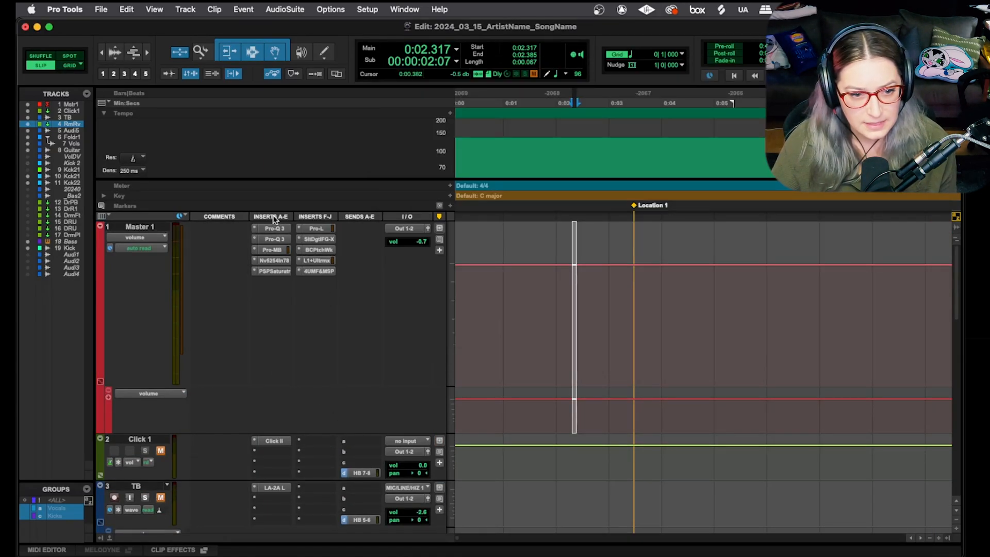
scroll(down, 3)
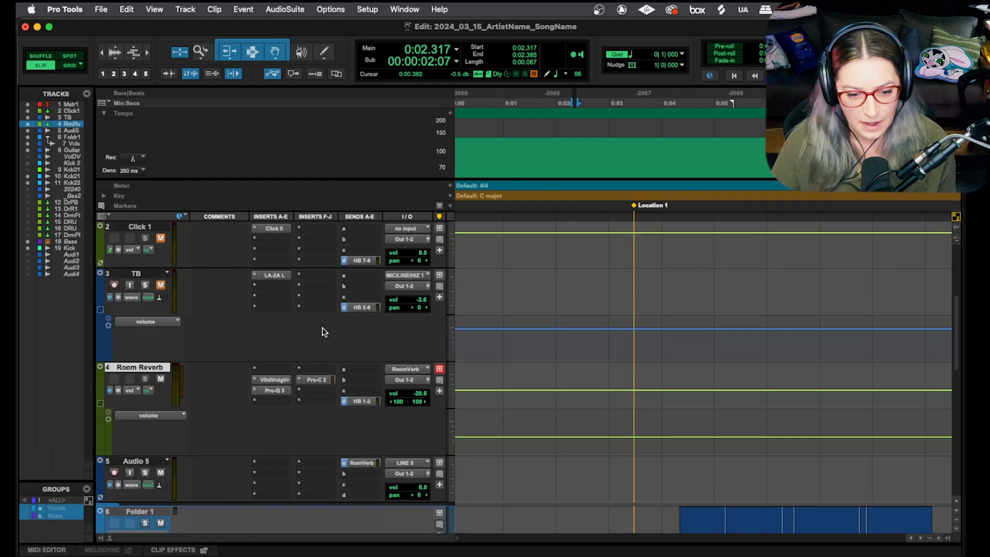
scroll(down, 3)
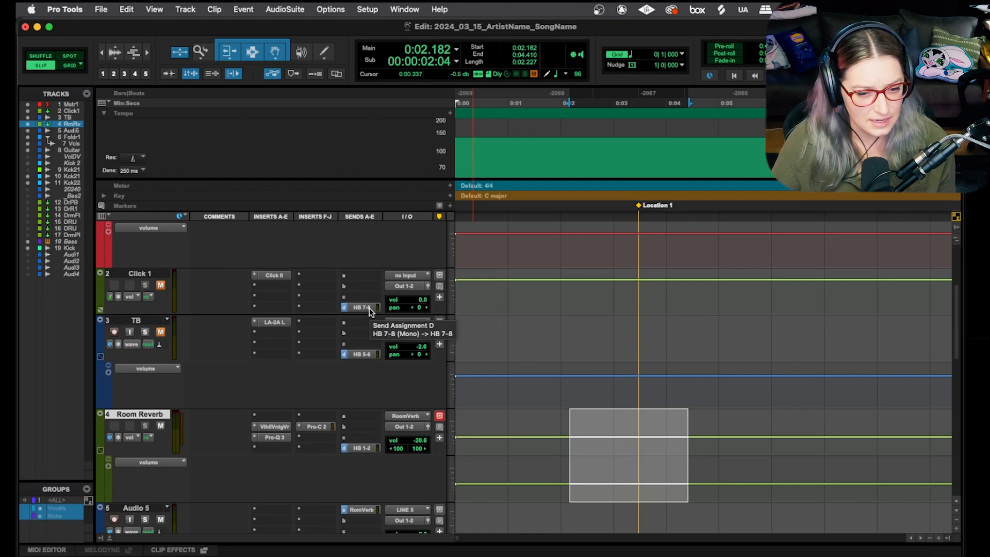
scroll(down, 3)
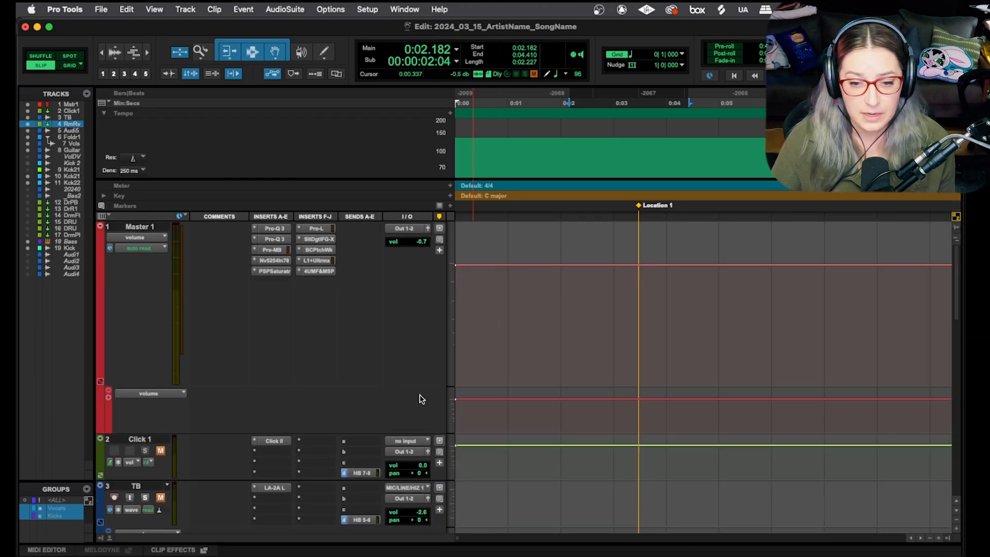
click(603, 322)
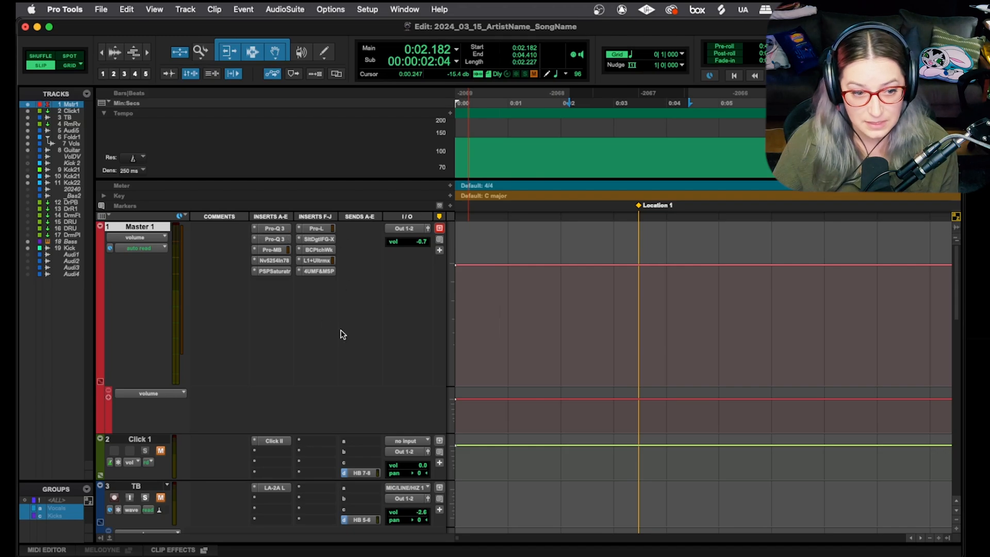
mouse_move(391, 348)
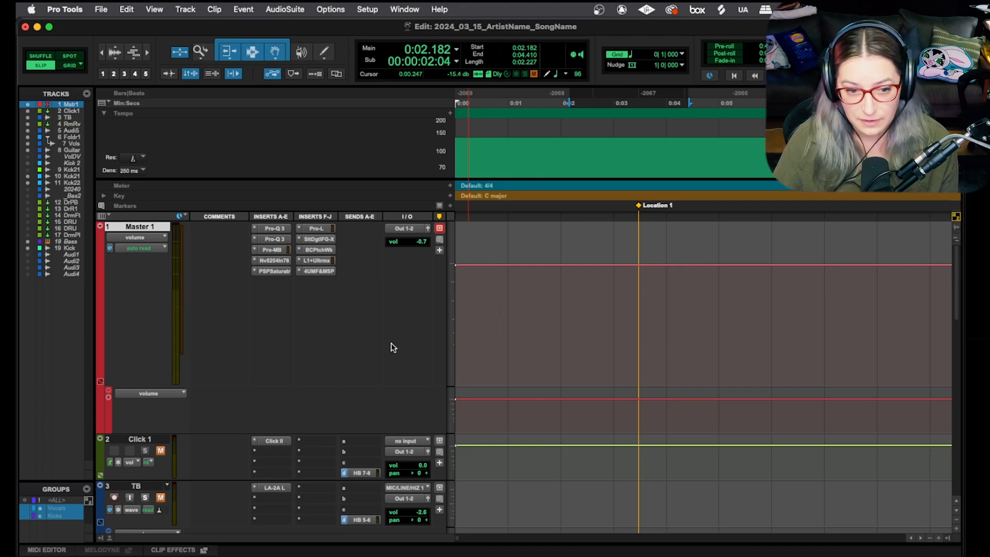